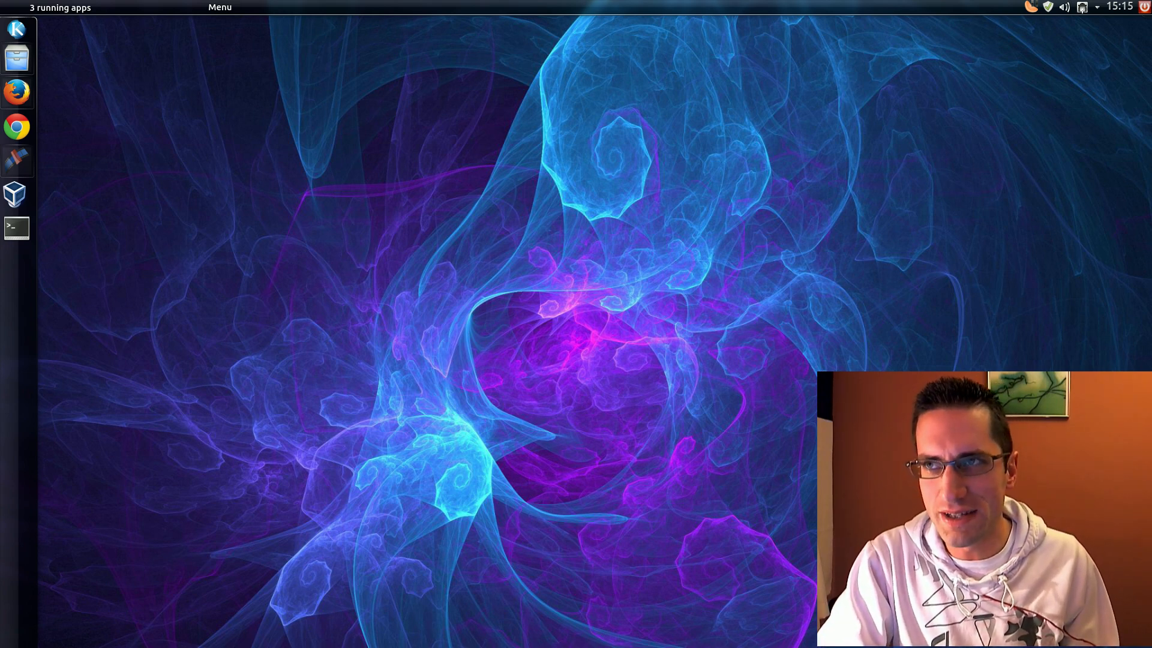
- Apt-get install ttf-ubuntu-font-family, homerun, plasma-widget-menubar, appmenu-qt, kdeplasma-addons, ksuperkey and cmake
click(16, 227)
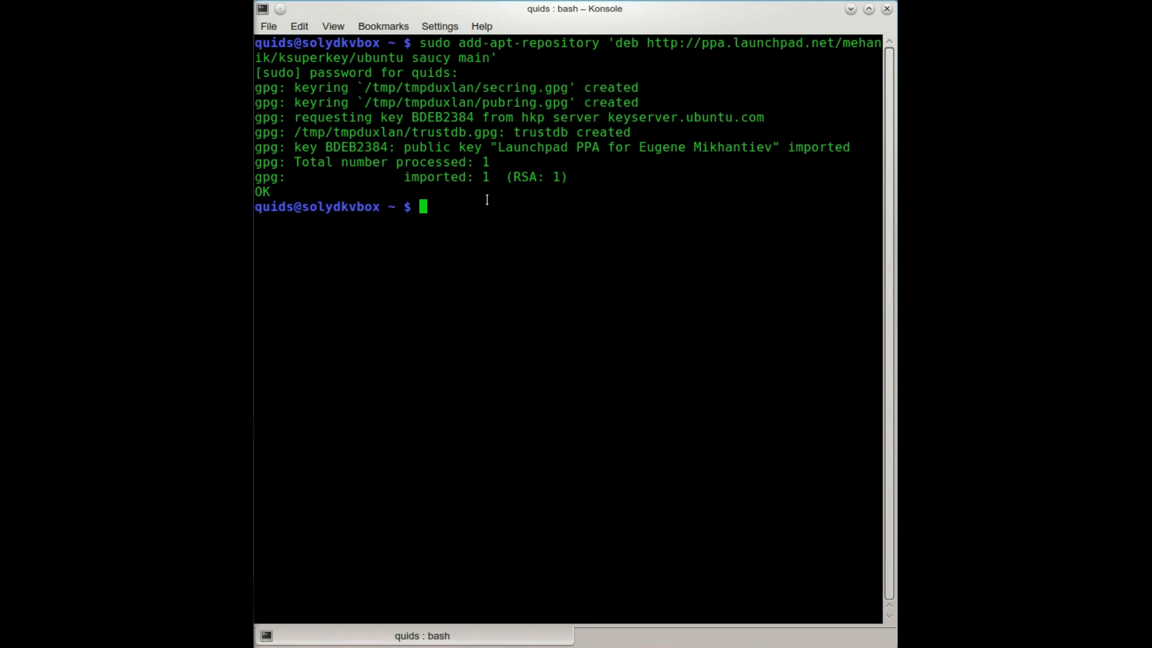
mouse_move(494, 213)
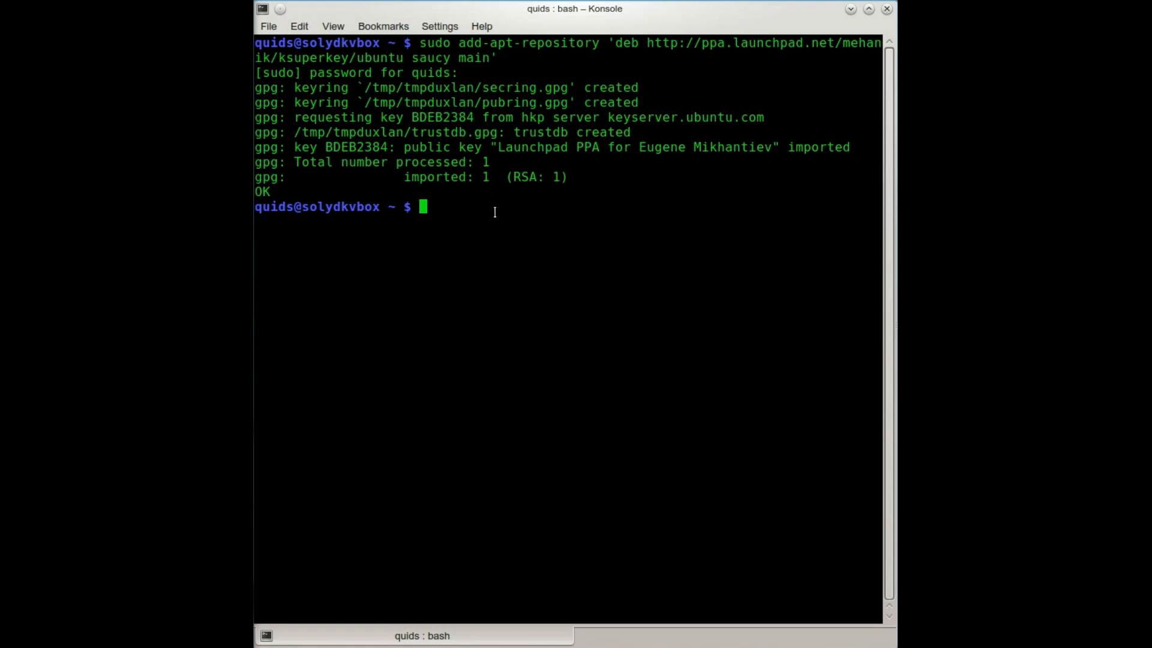
mouse_move(384, 76)
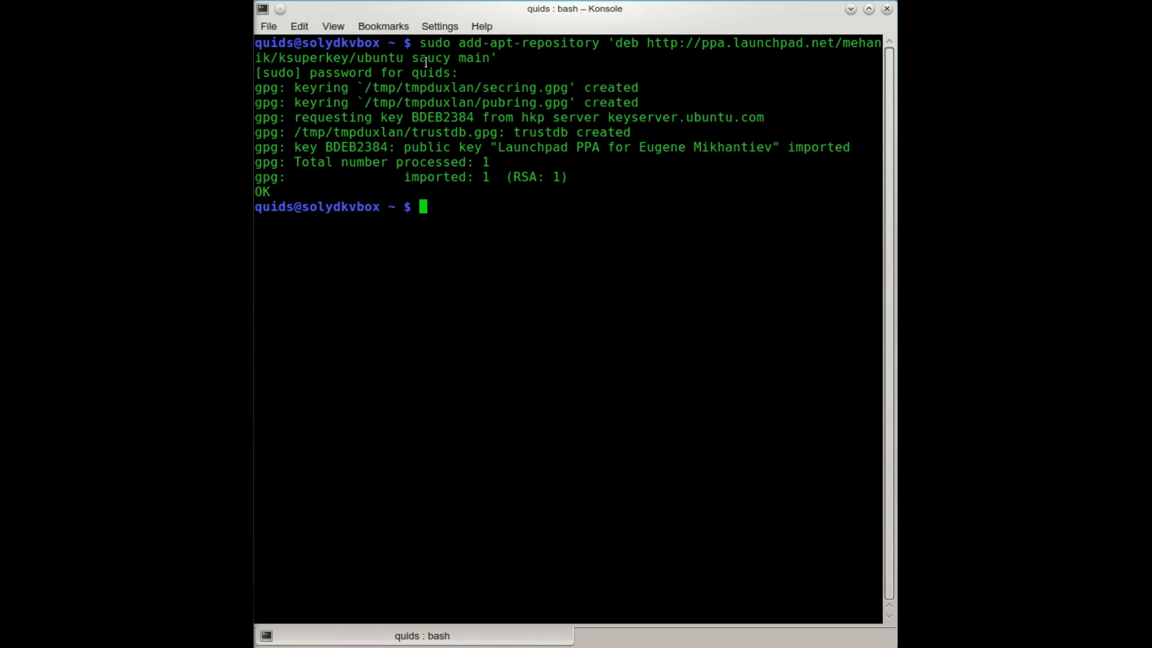
mouse_move(664, 182)
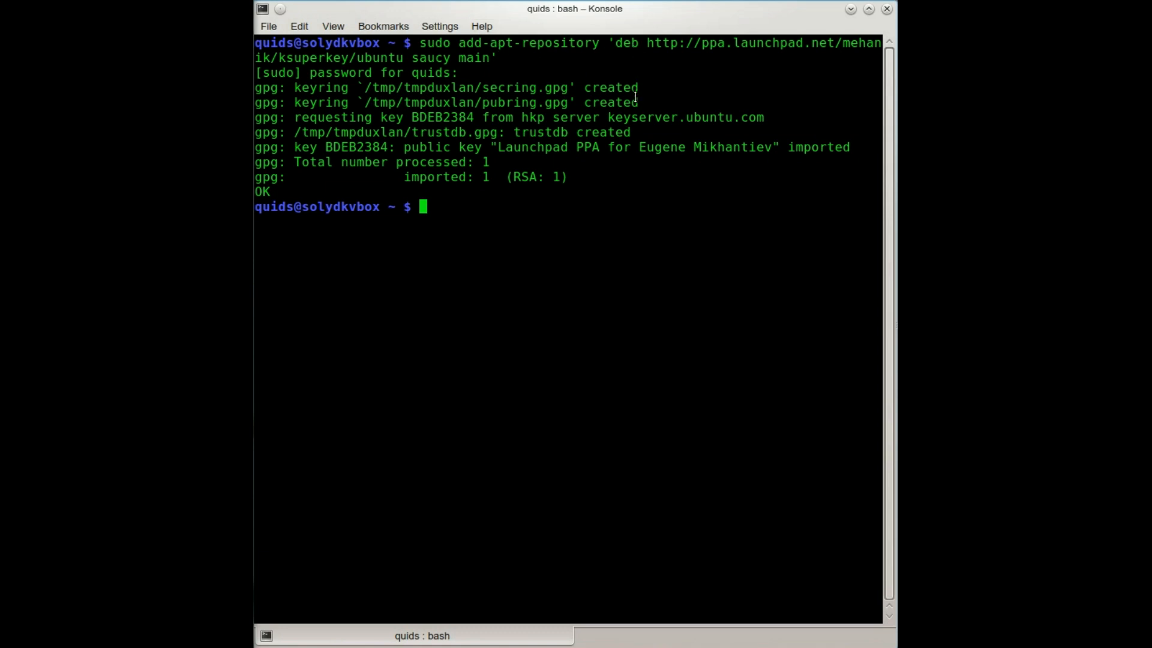
mouse_move(740, 284)
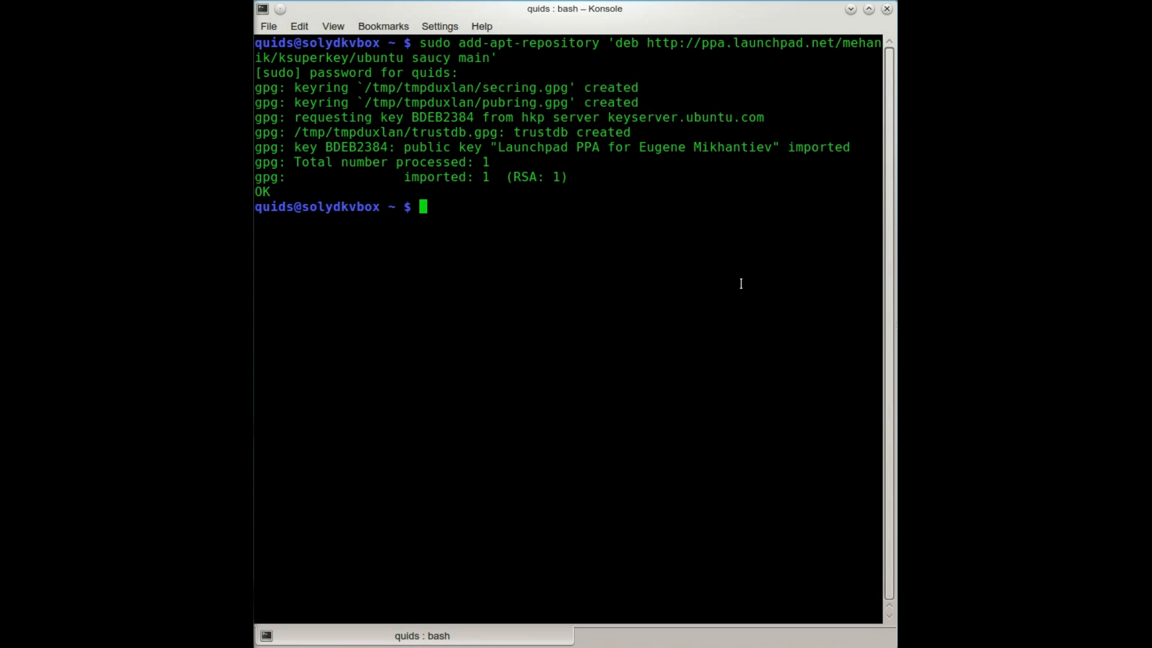
mouse_move(584, 228)
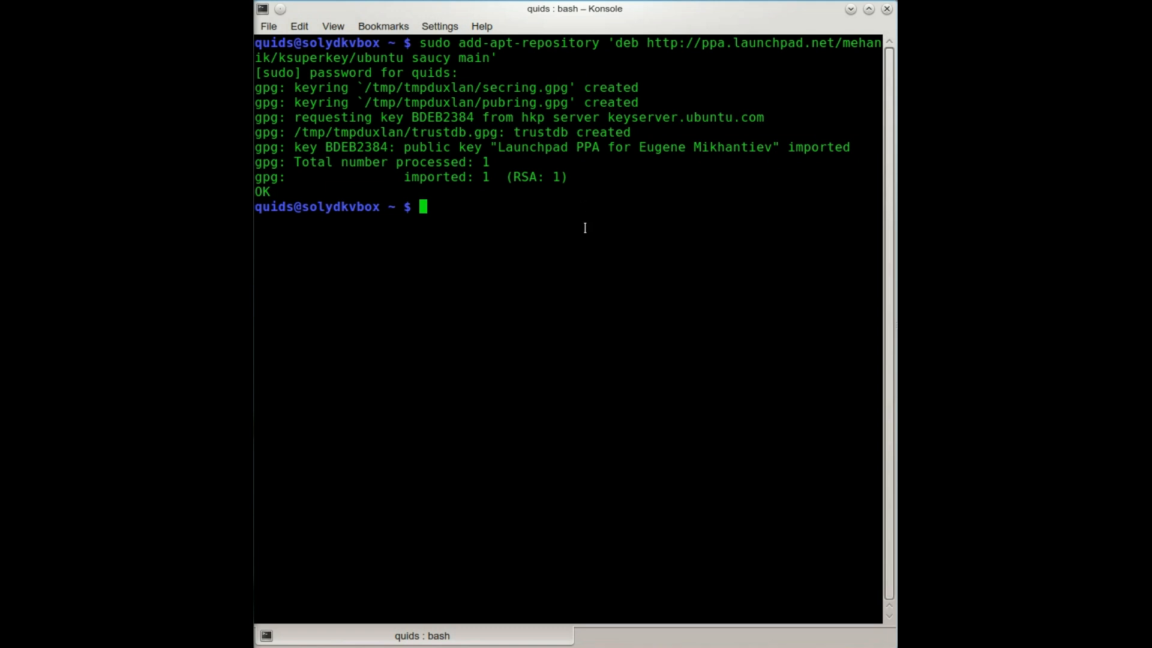
text(sudo apt-)
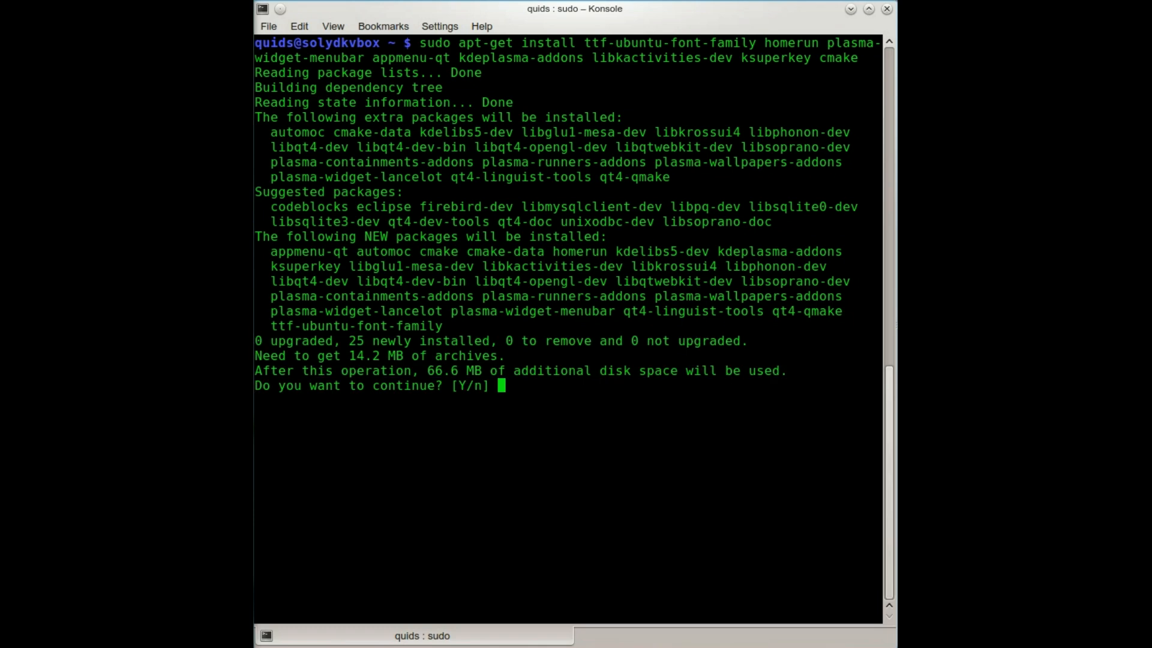
text(y)
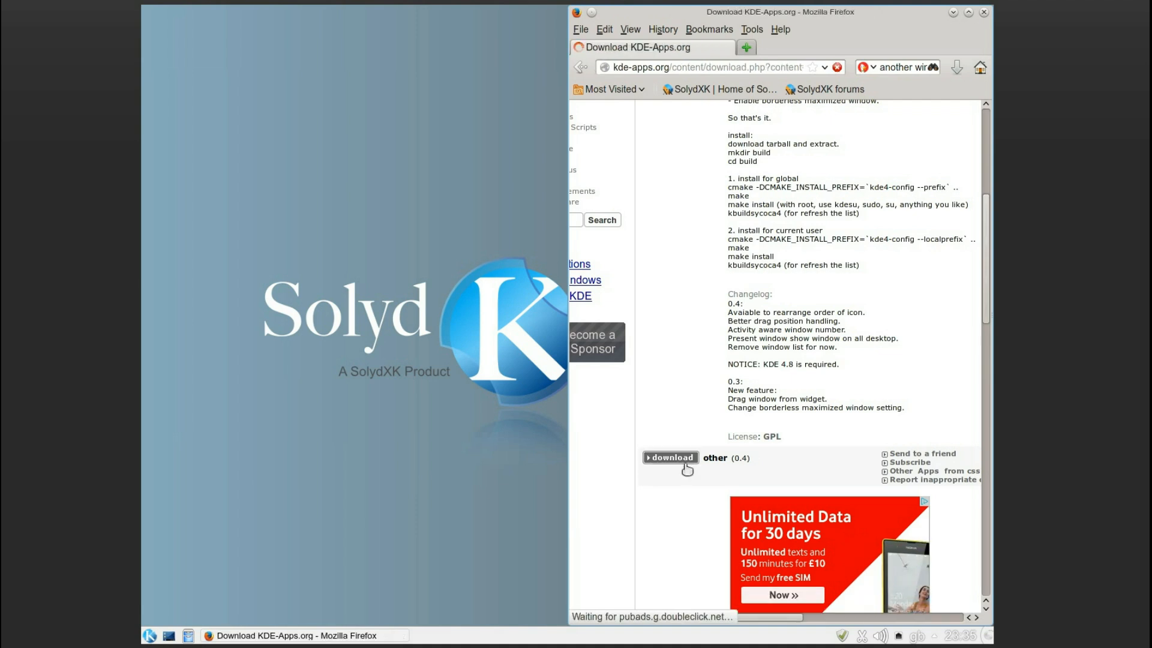
- Download the Yet Another Window Control package from KDE-Apps.org and return to its page
click(670, 458)
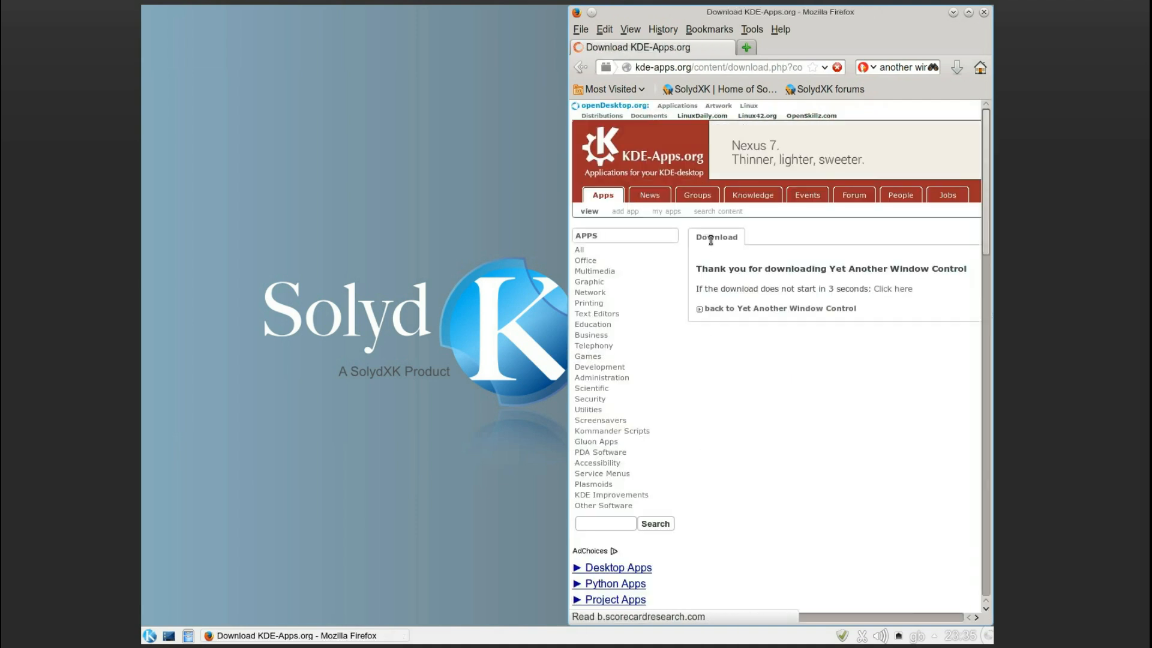
click(892, 288)
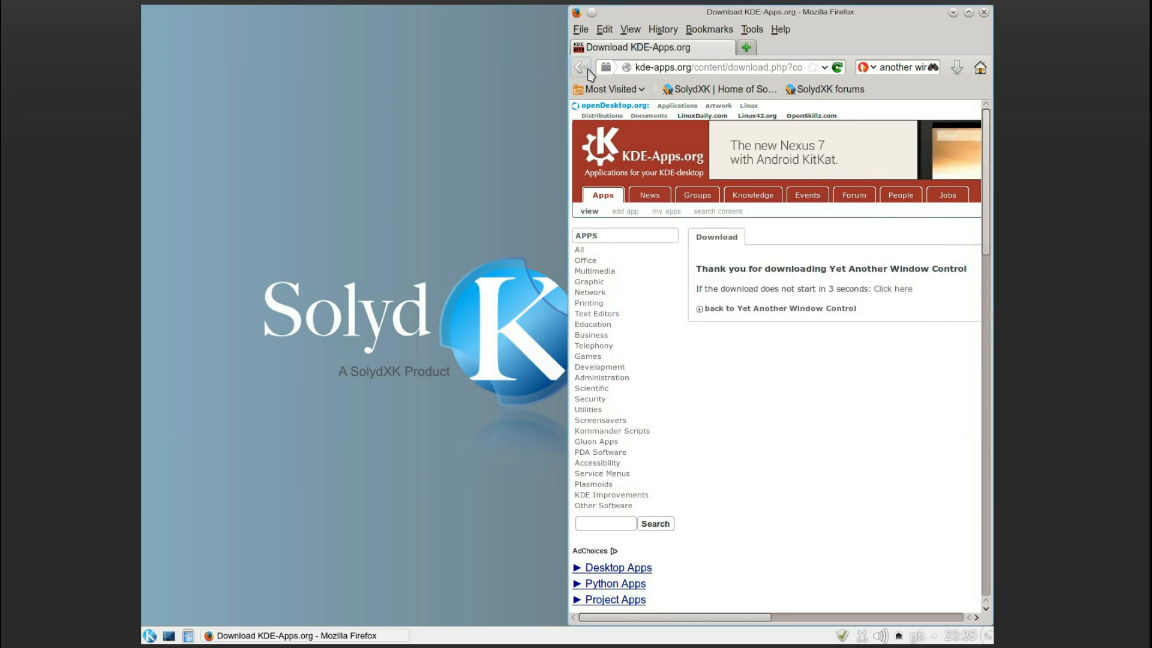
click(780, 308)
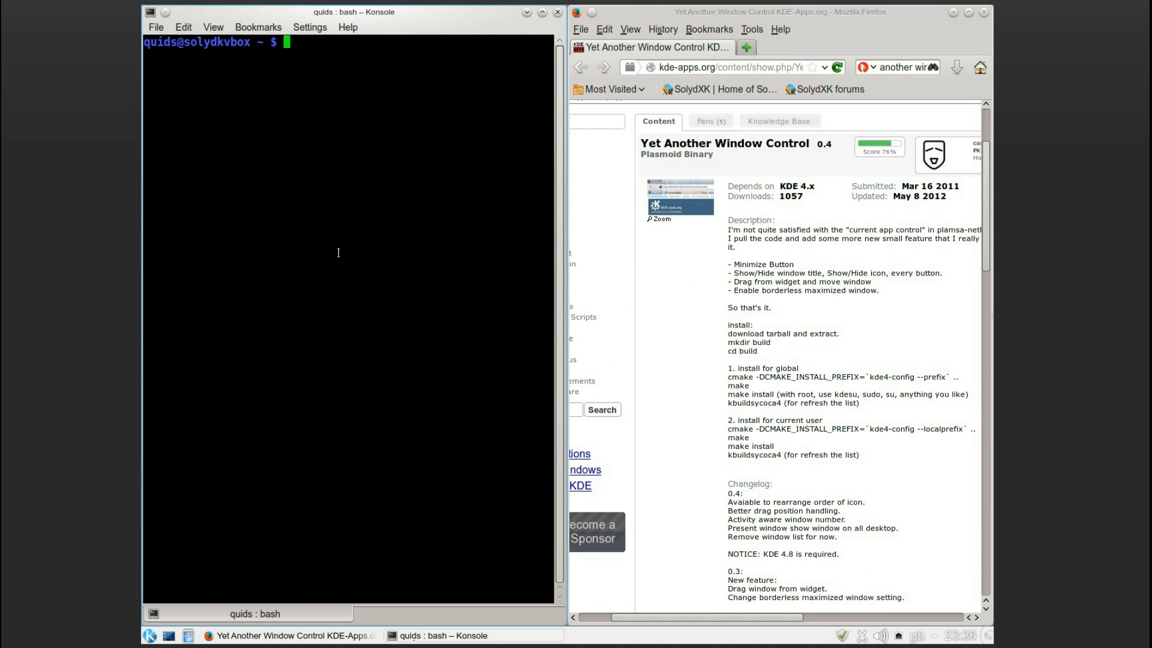
mouse_move(316, 229)
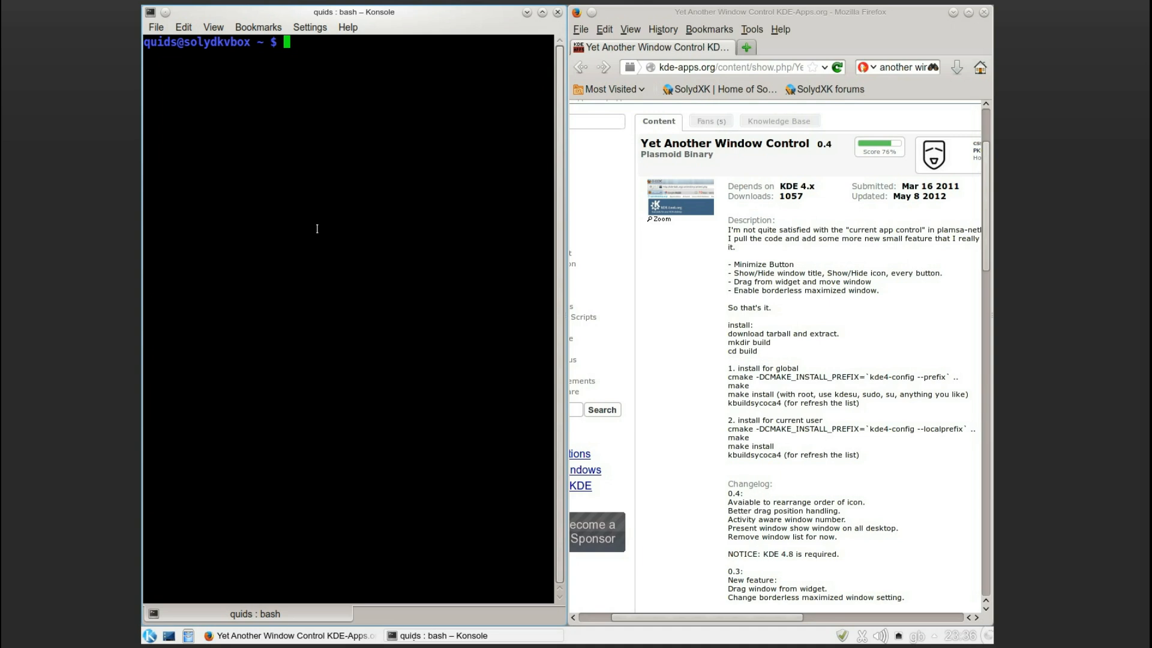
mouse_move(649, 289)
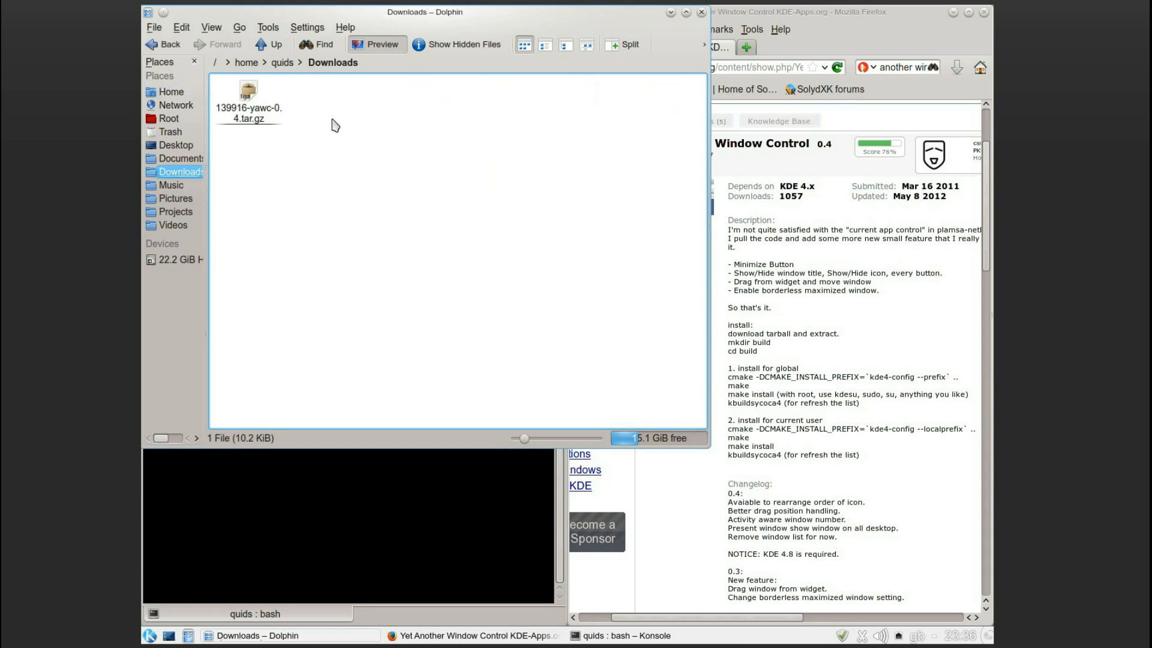
- Open the yawc-0.4 tar.gz in Ark and extract it into /home/quids/Downloads
click(248, 102)
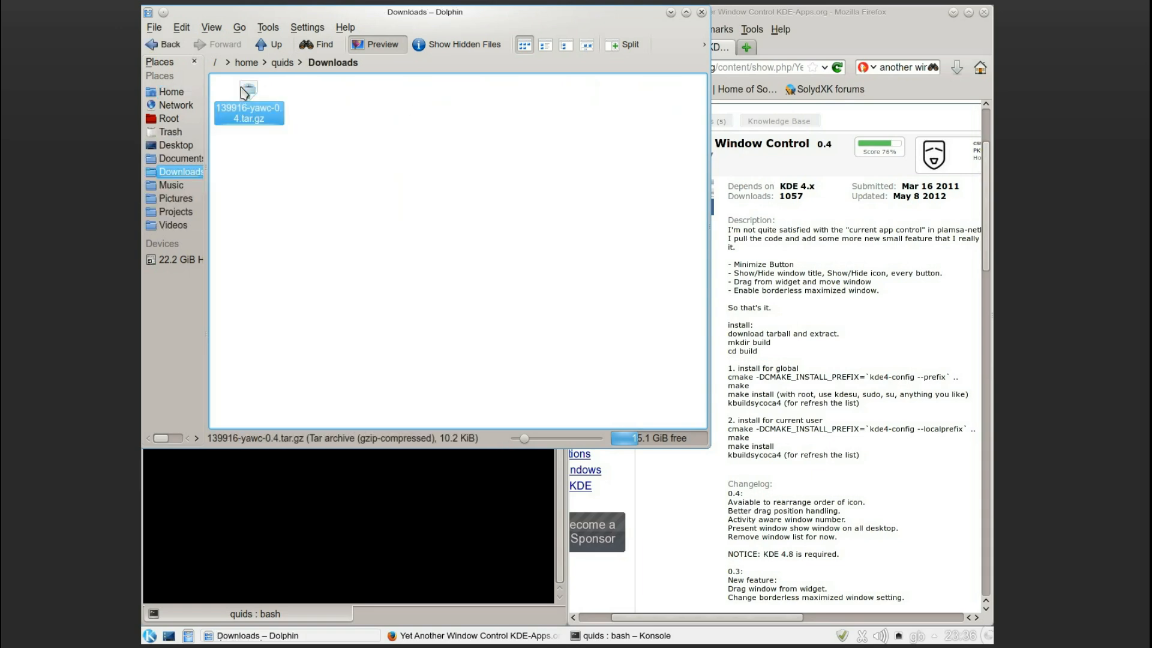
double_click(248, 108)
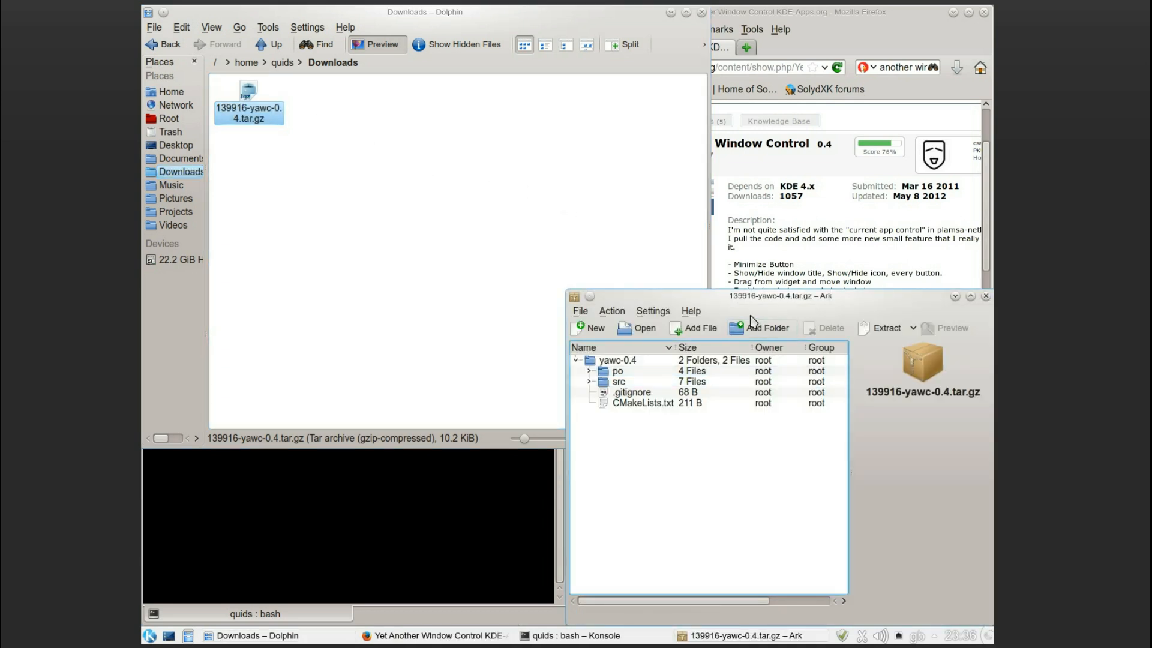
click(885, 328)
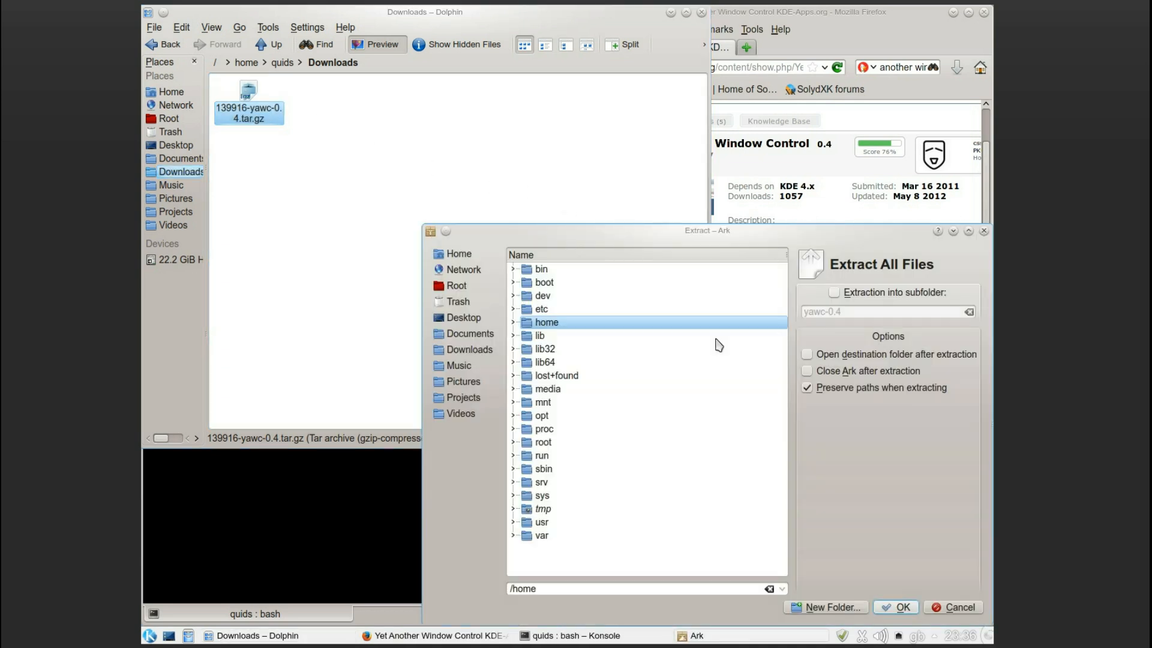
click(513, 322)
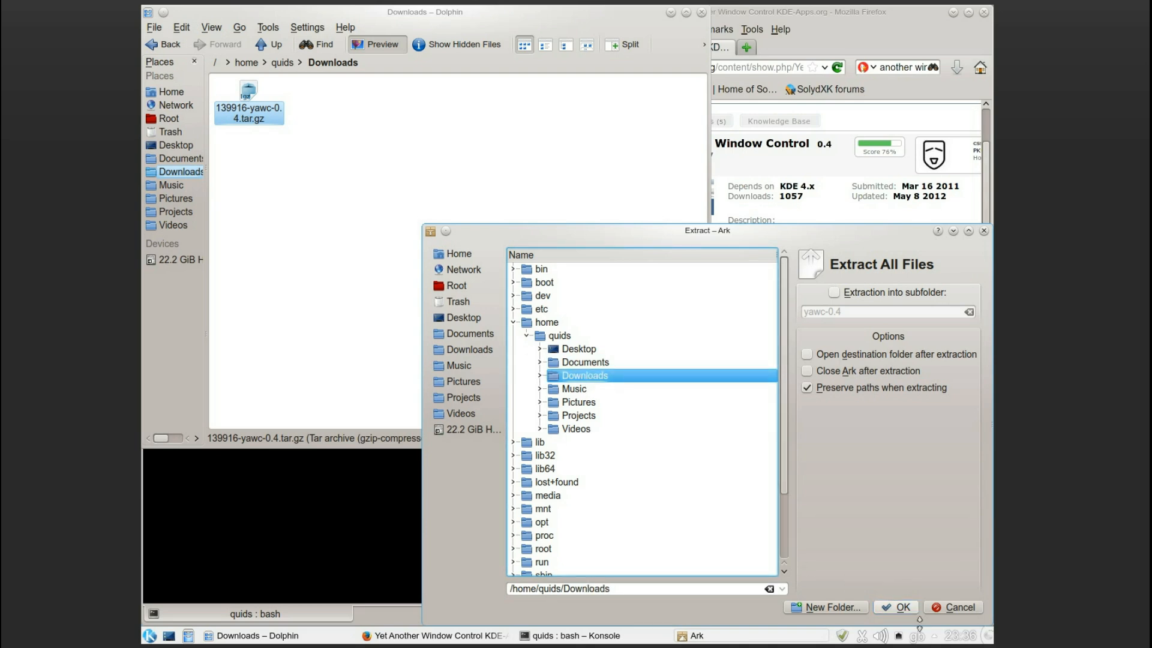
click(900, 607)
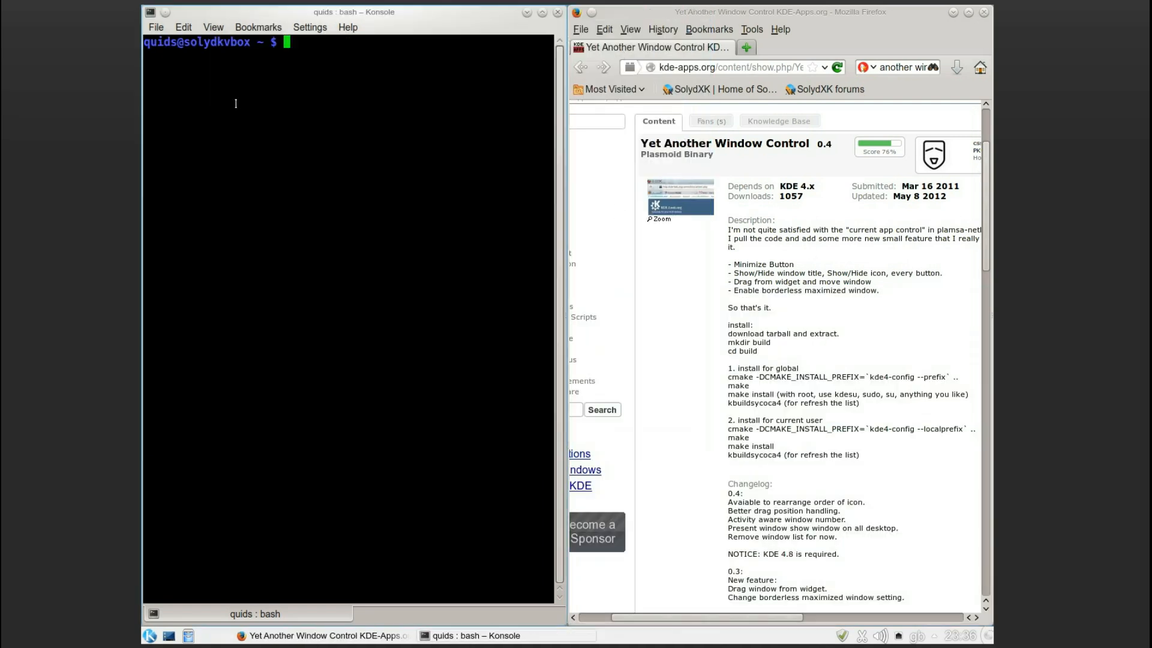
- Create a build folder inside ~/Downloads/yawc-0.4 and enter it
text(cd ~/0dw)
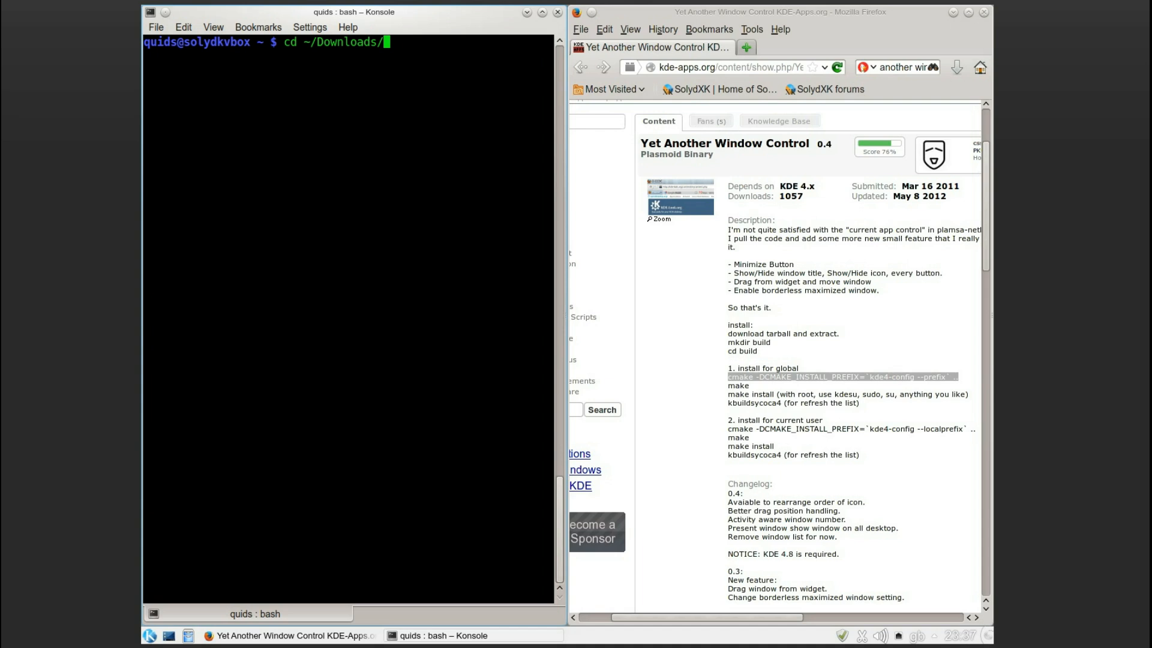
text(yawc-0.4/)
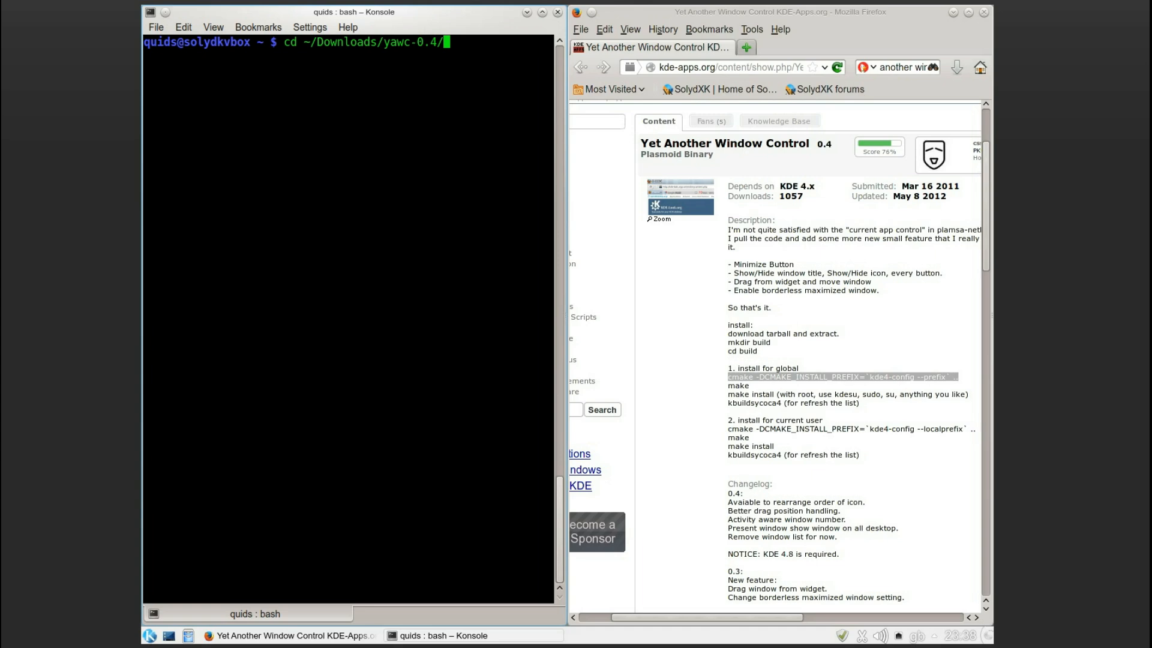
text(mkdir)
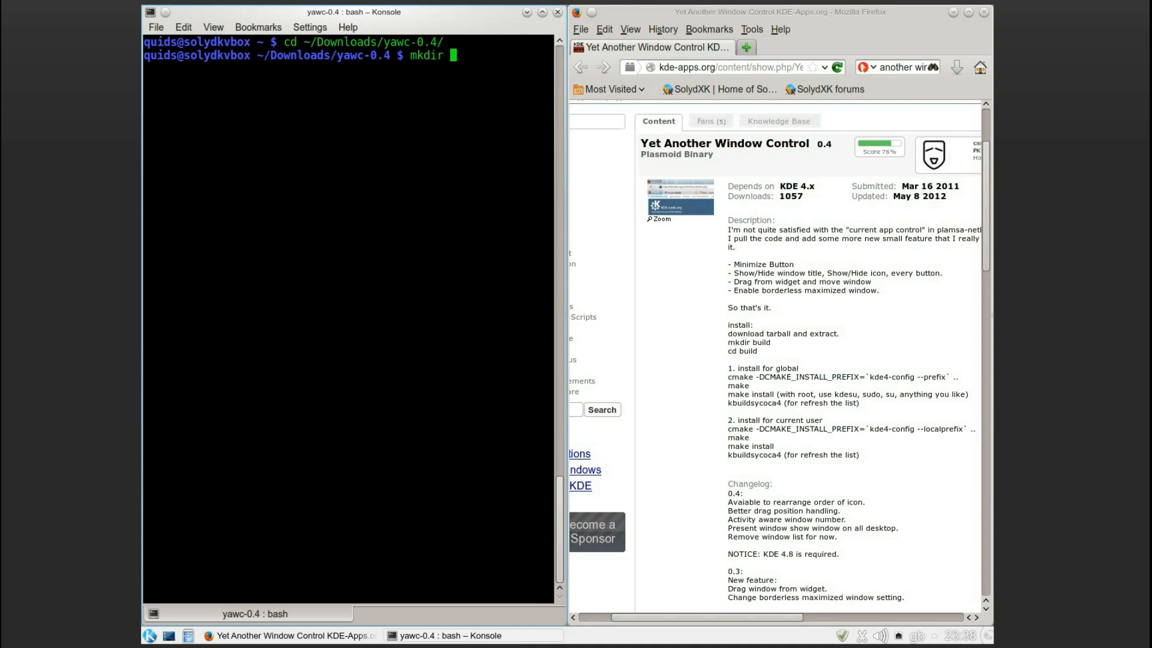
text(build)
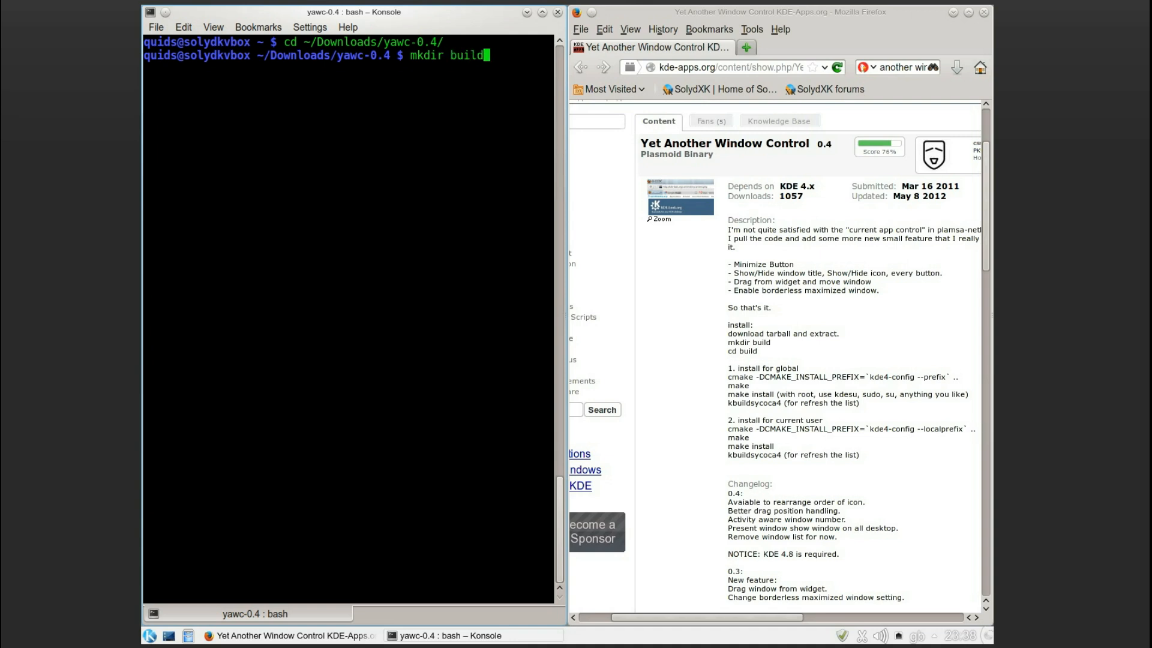
text(cd bu)
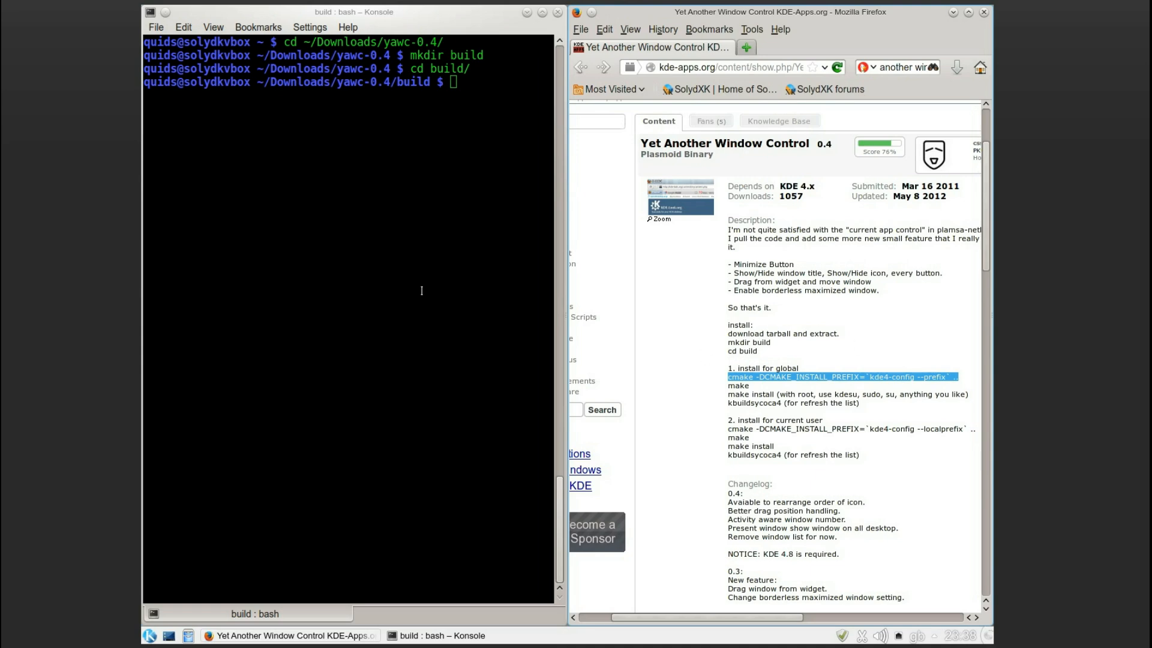
- Run cmake with the kde4-config install prefix, make, then sudo make install
text(cmake -DCMAKE_INSTALL_PREFIX=`kde4-config --prefix` ..)
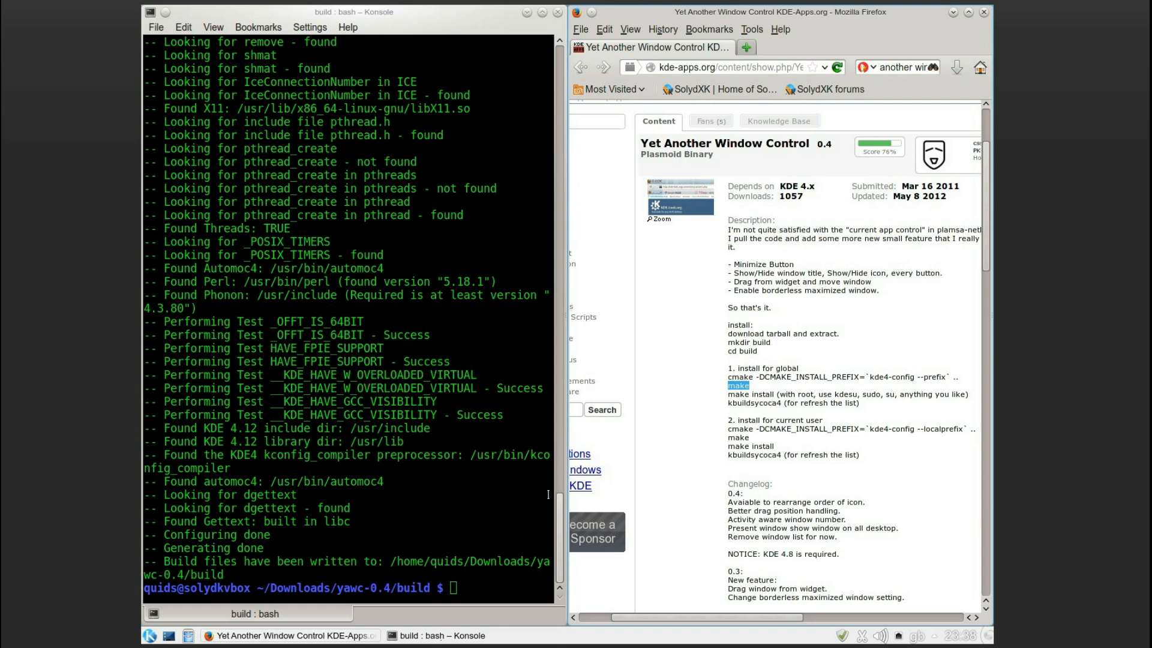
text(make install)
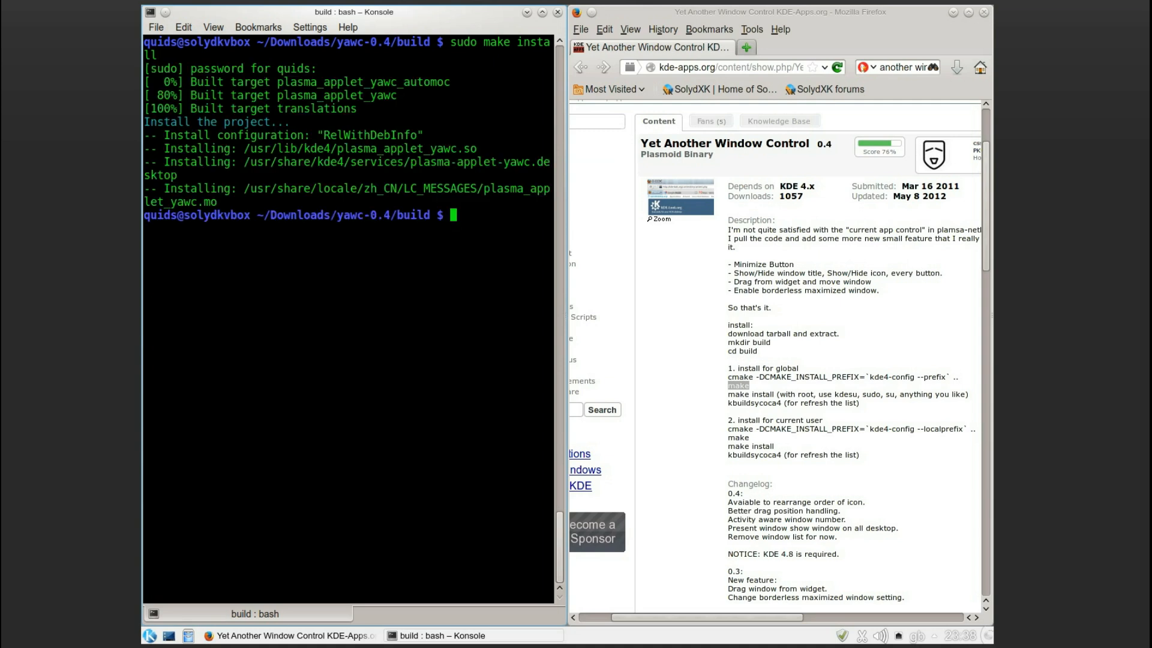
text(kbu)
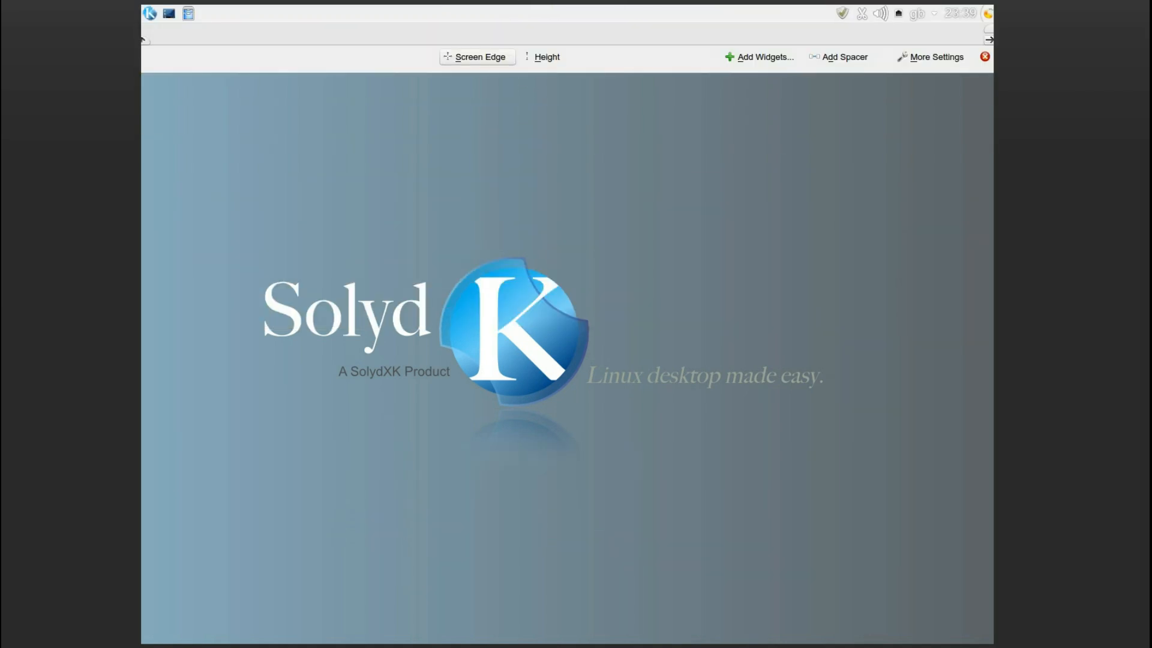
- Add an empty panel from the desktop context menu
right_click(275, 150)
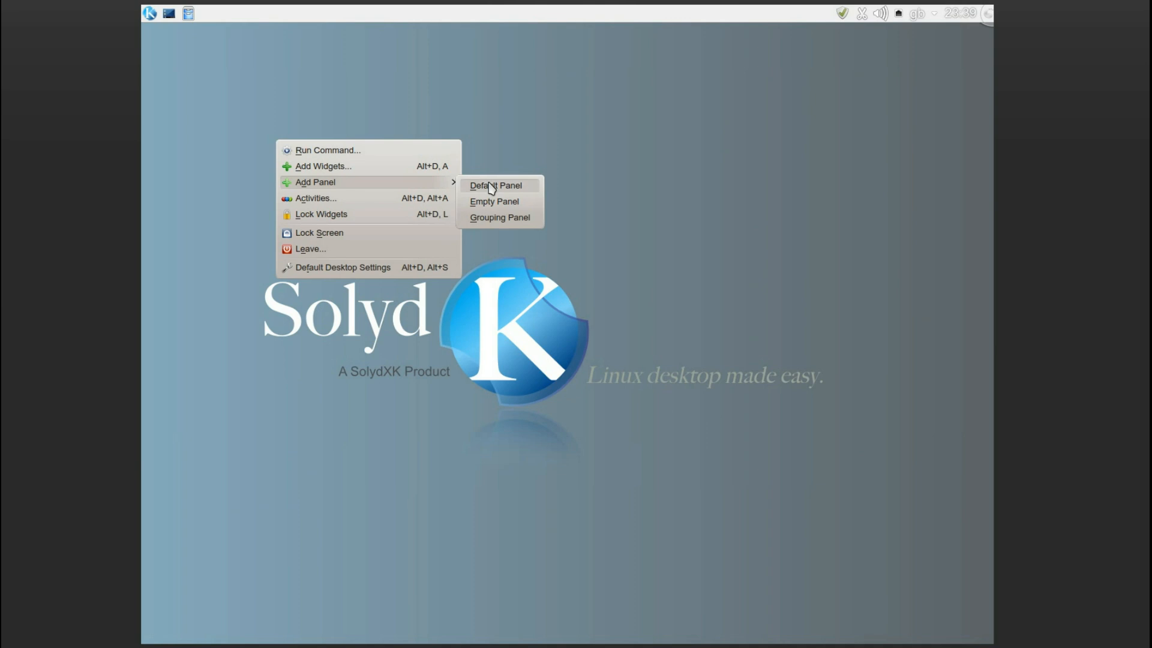
click(494, 186)
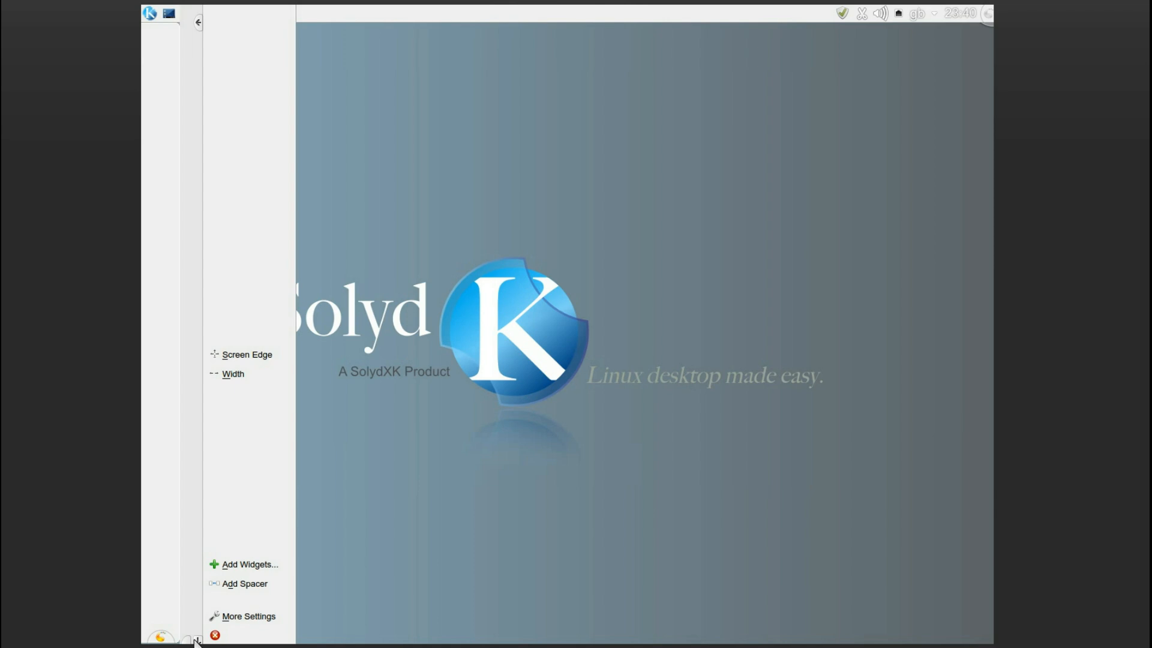
mouse_move(197, 638)
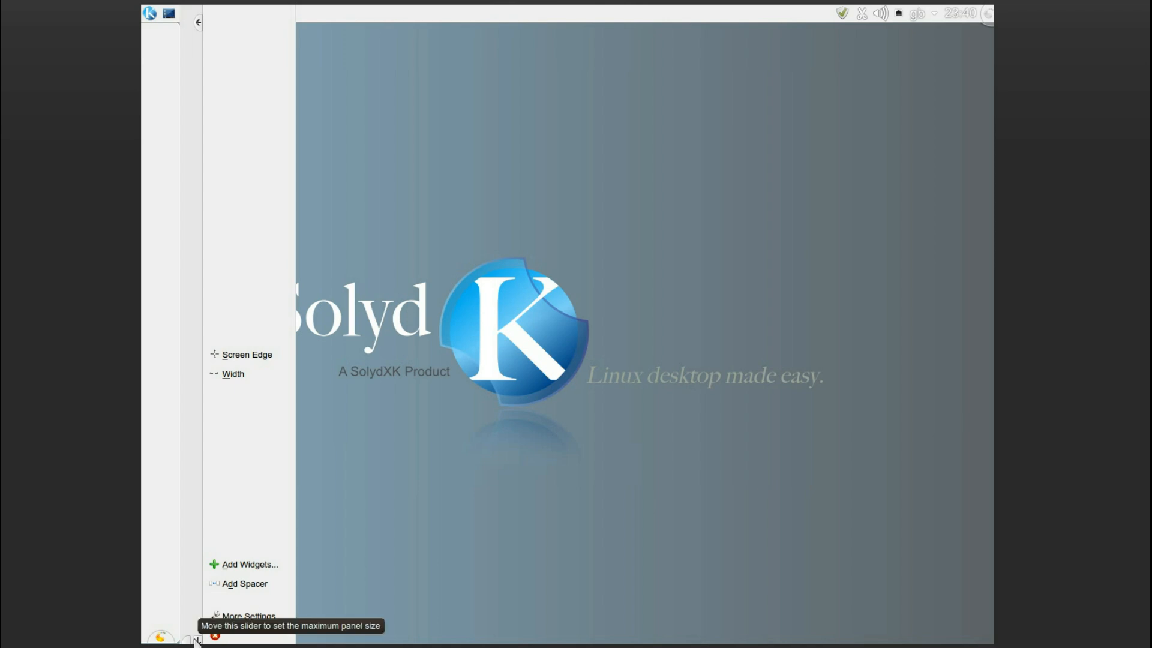
mouse_move(406, 337)
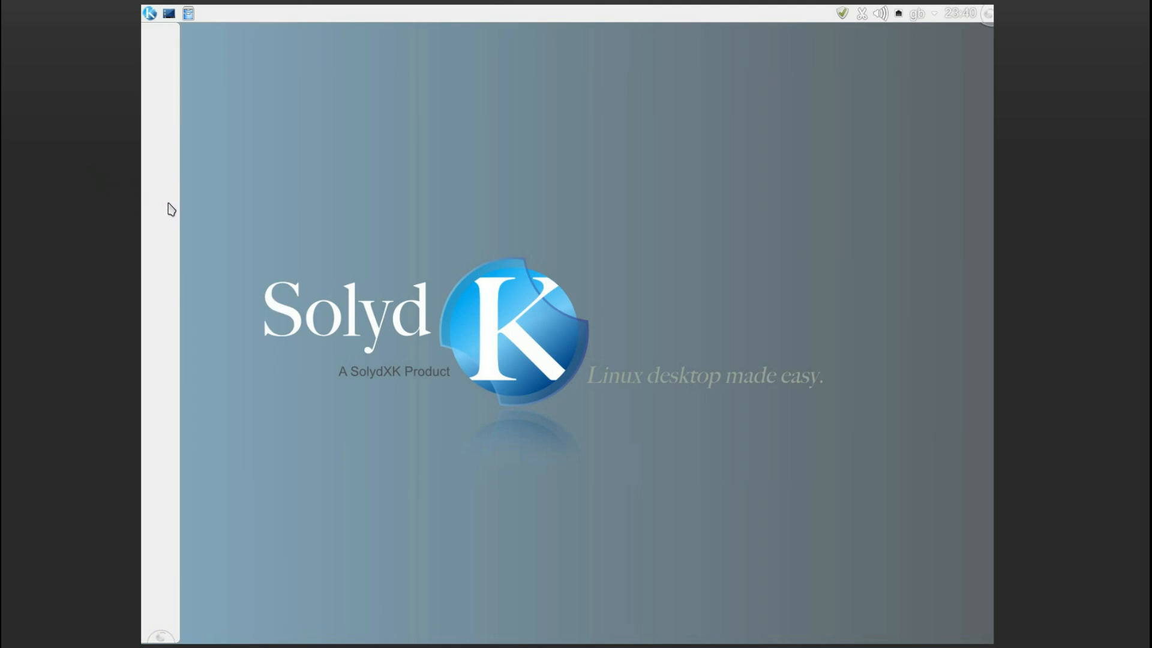
- Search the widget browser for Homerun and Icon-Only Task Manager and add both to the panel
right_click(163, 210)
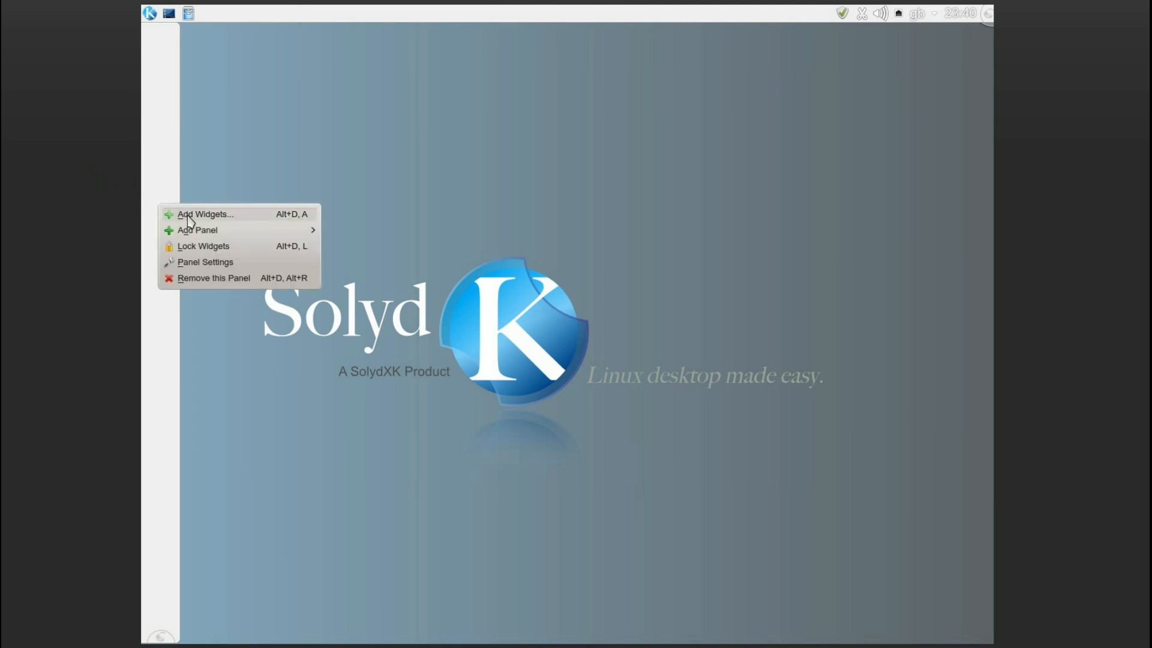
click(206, 214)
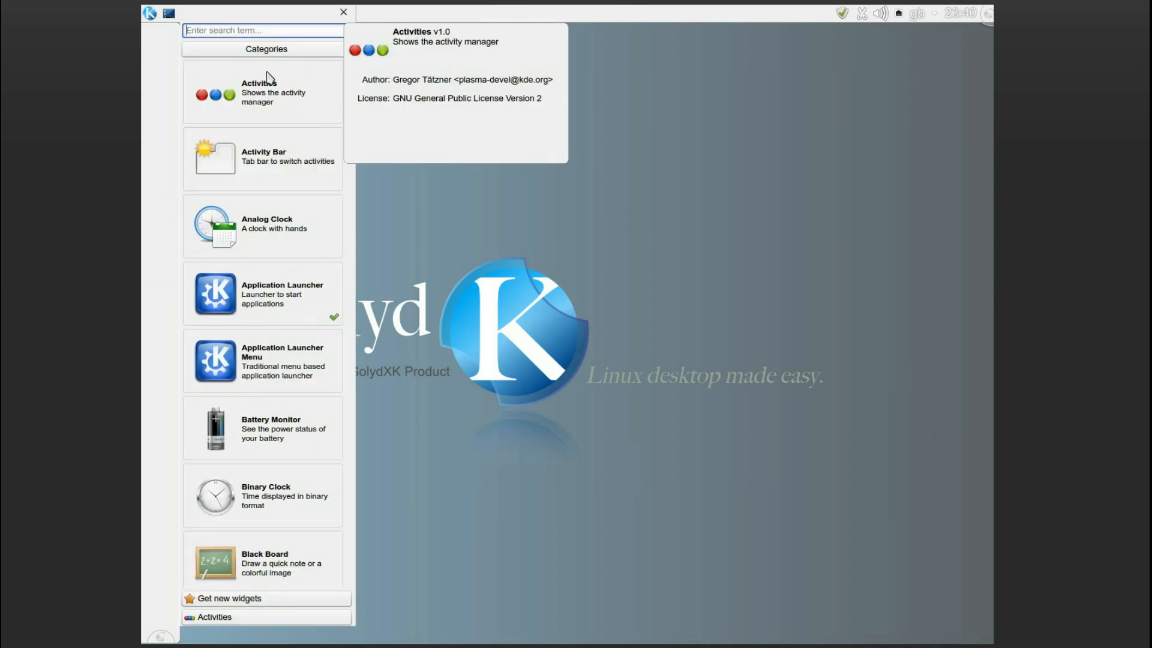
text(home)
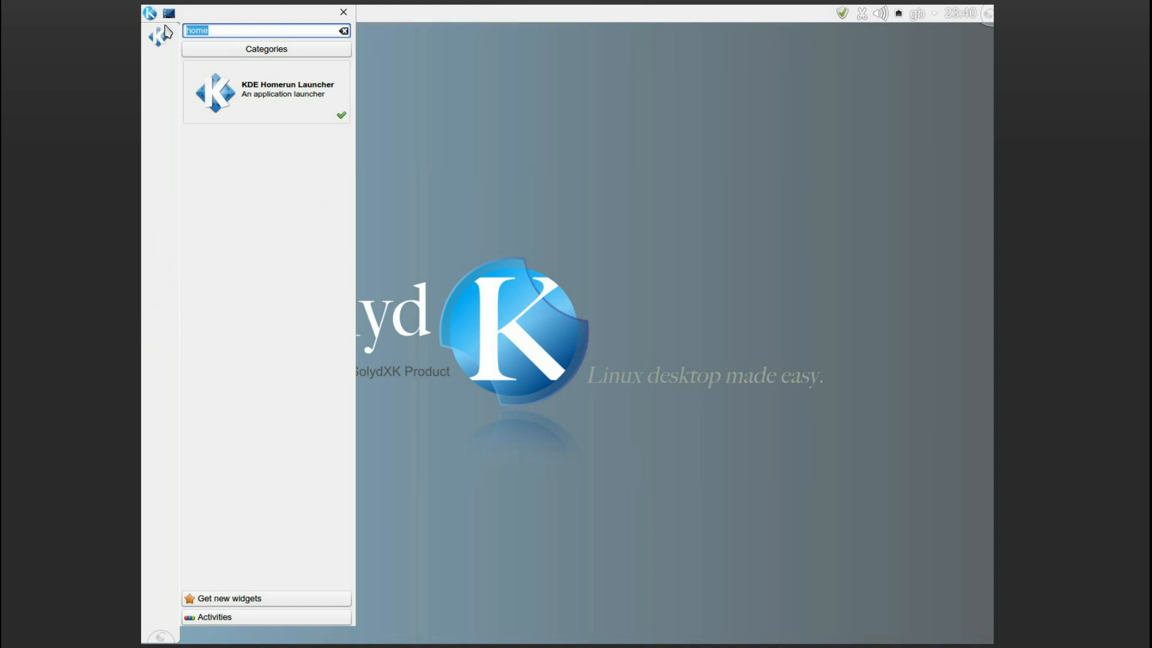
text(Icon)
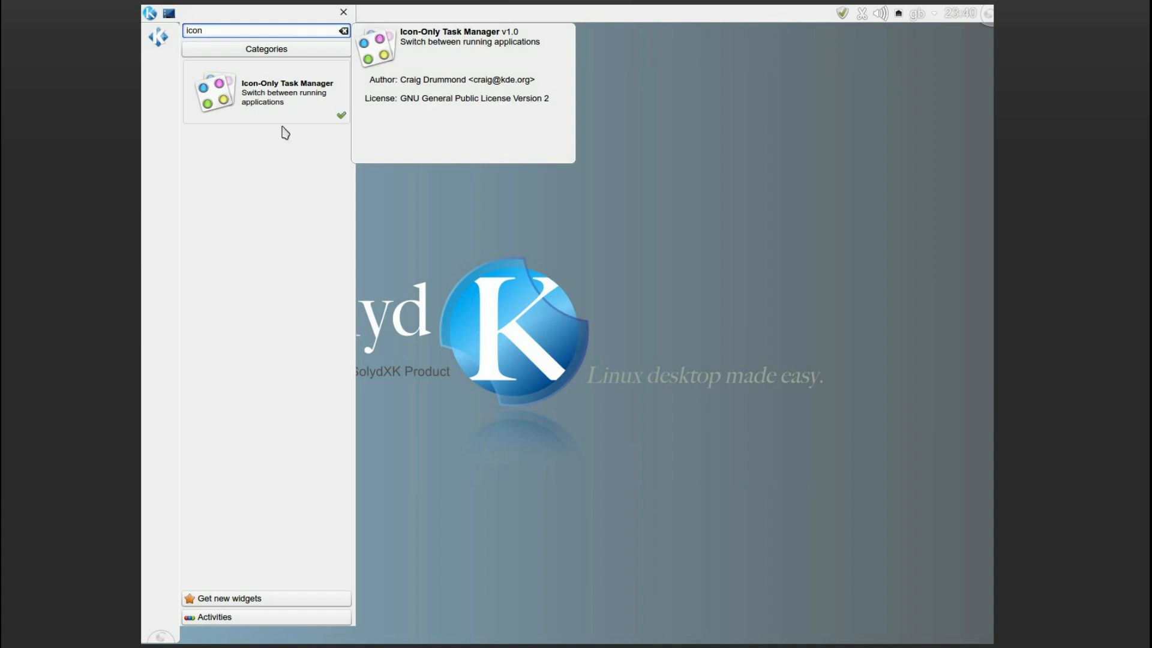
click(343, 12)
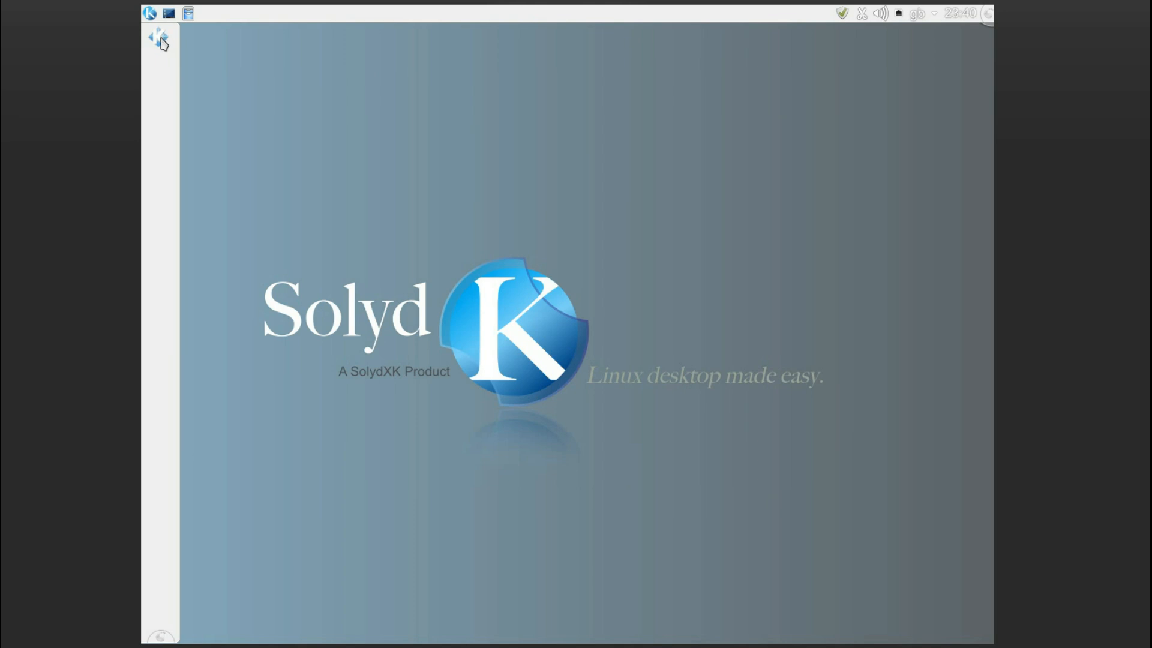
- Set the Homerun Launcher's icon to solydk in its settings
right_click(158, 38)
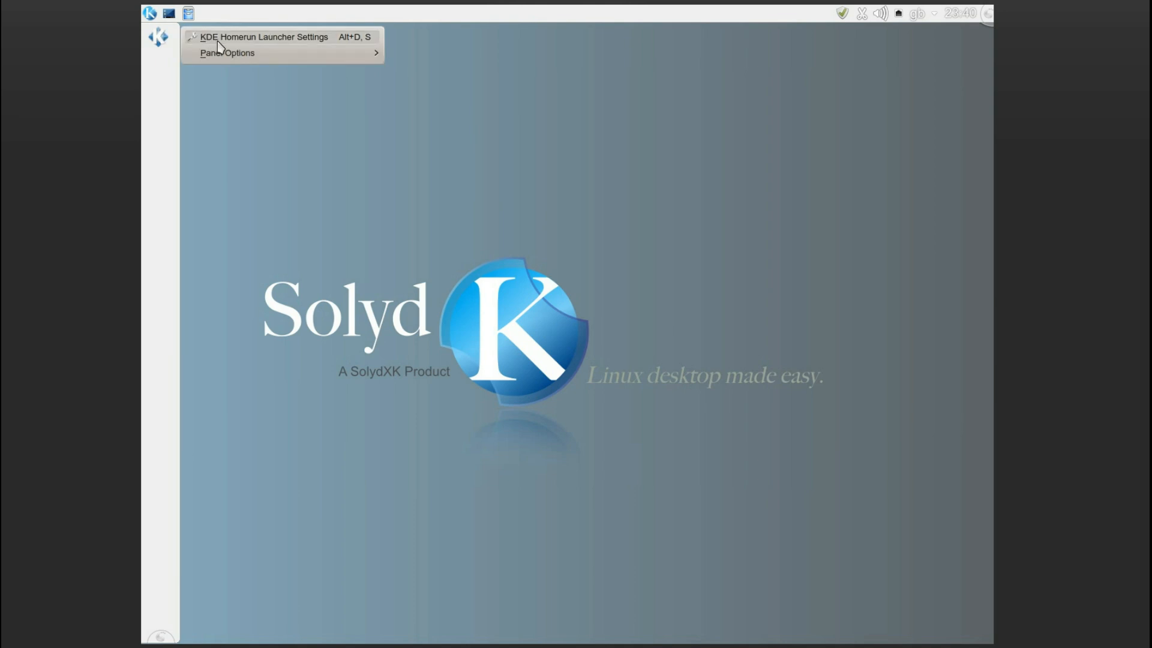
click(263, 37)
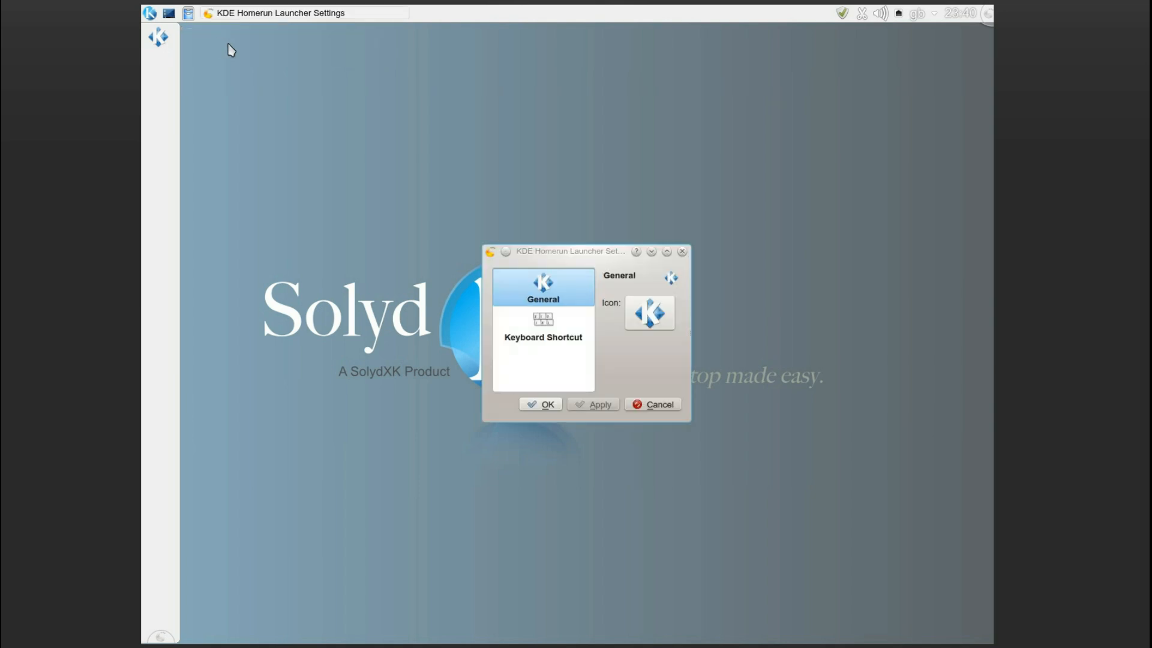
click(648, 312)
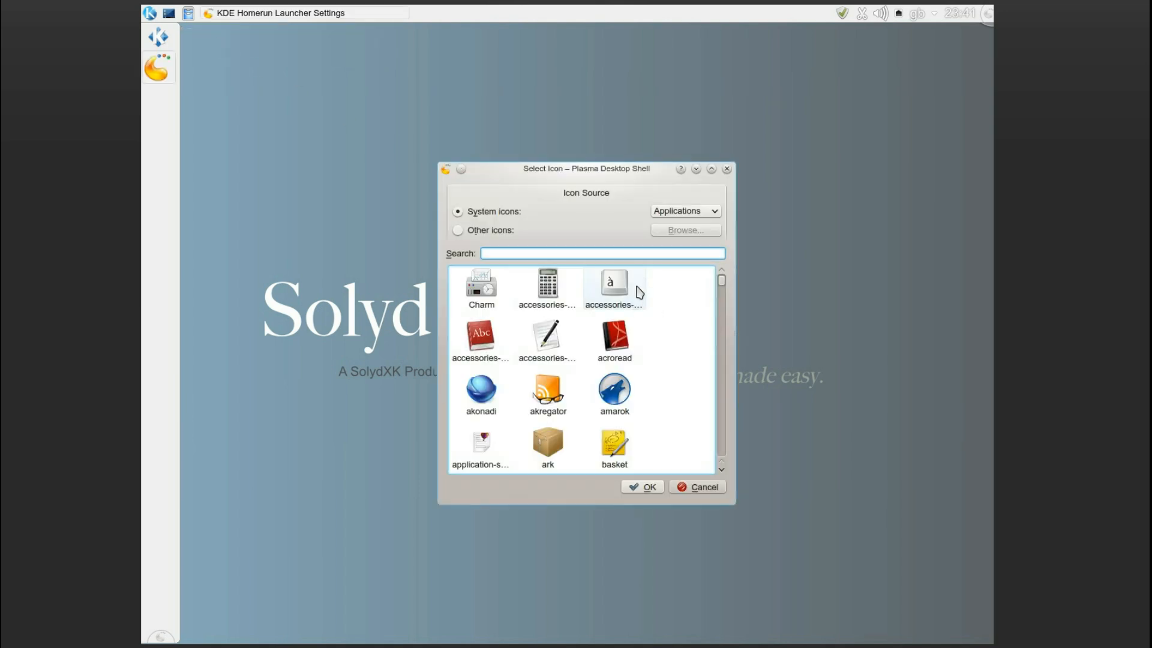
scroll(down, 3)
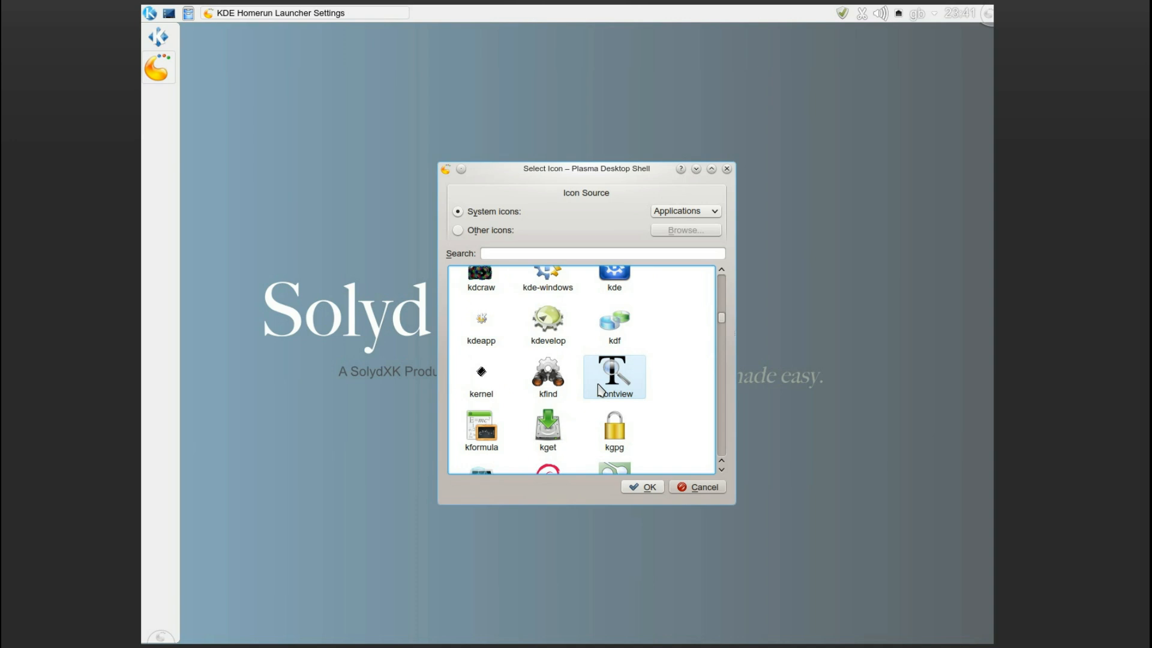
scroll(down, 3)
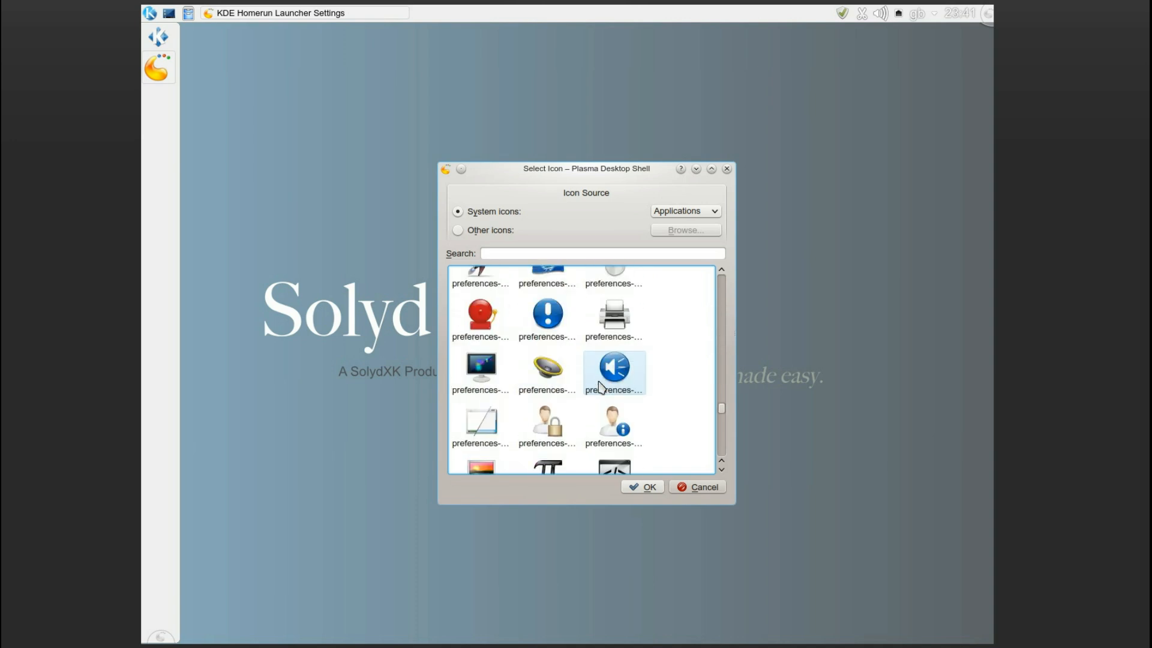
scroll(down, 3)
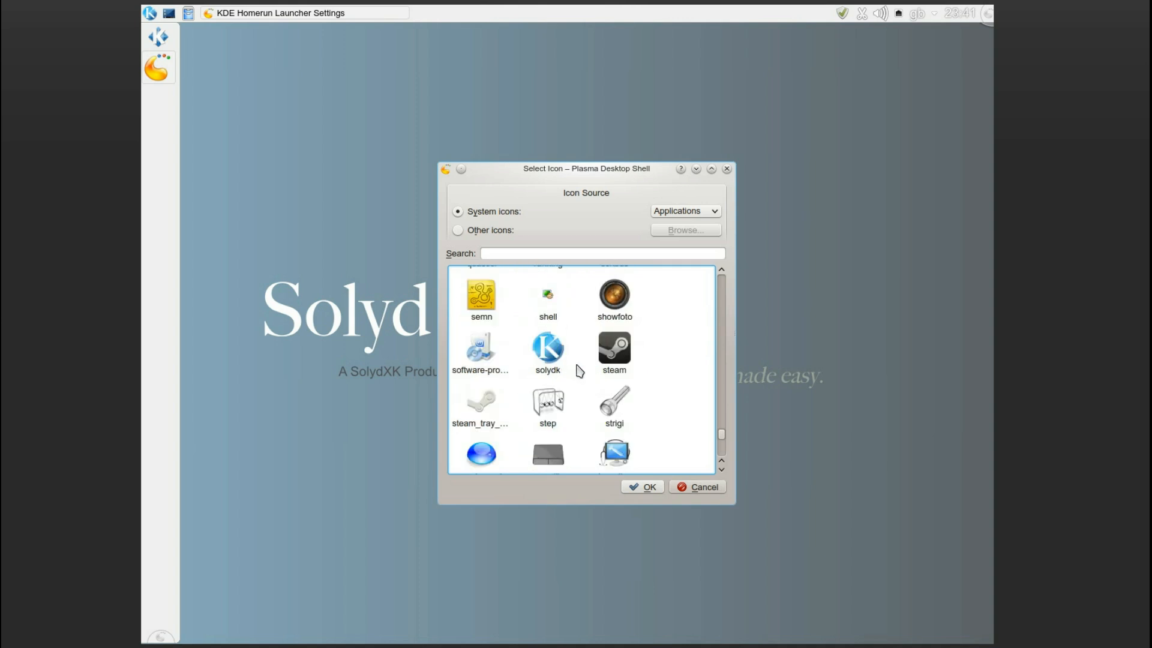
click(641, 487)
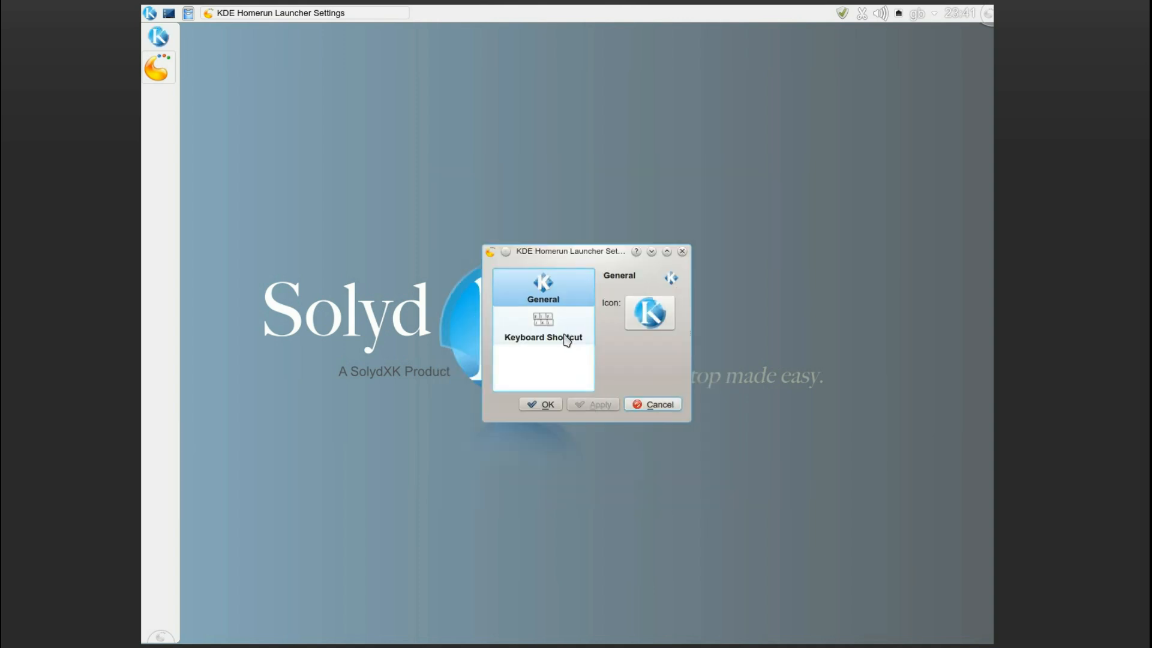
- Record Alt+F1 as the launcher's keyboard shortcut and reassign it from the default launcher
click(543, 327)
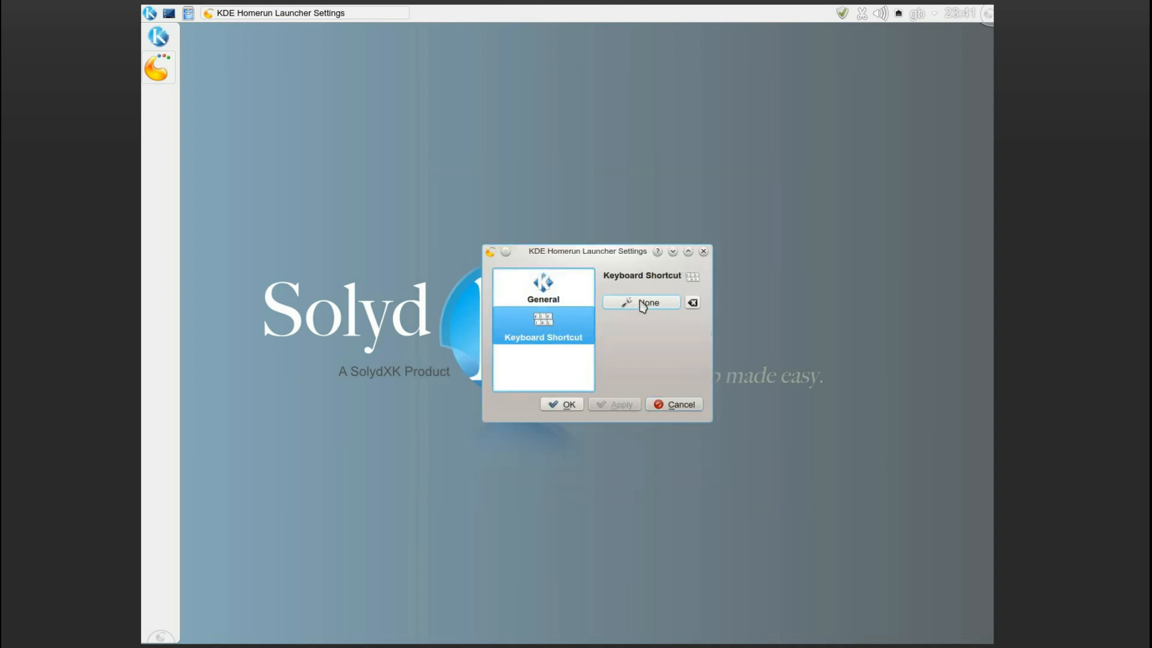
click(641, 301)
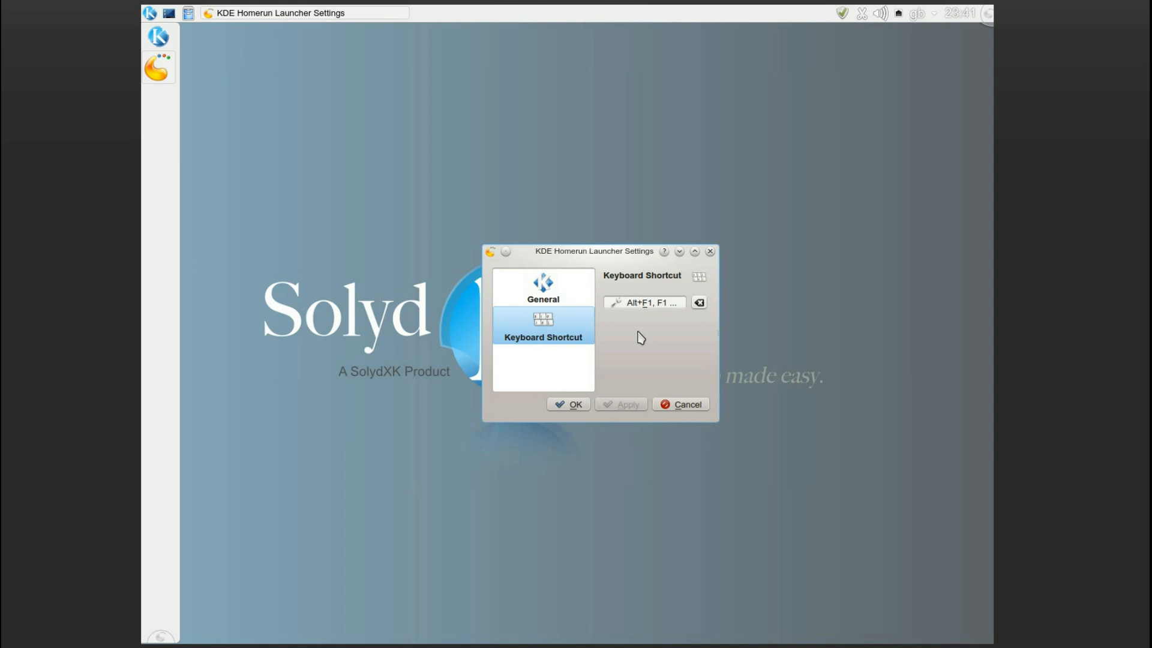
click(643, 302)
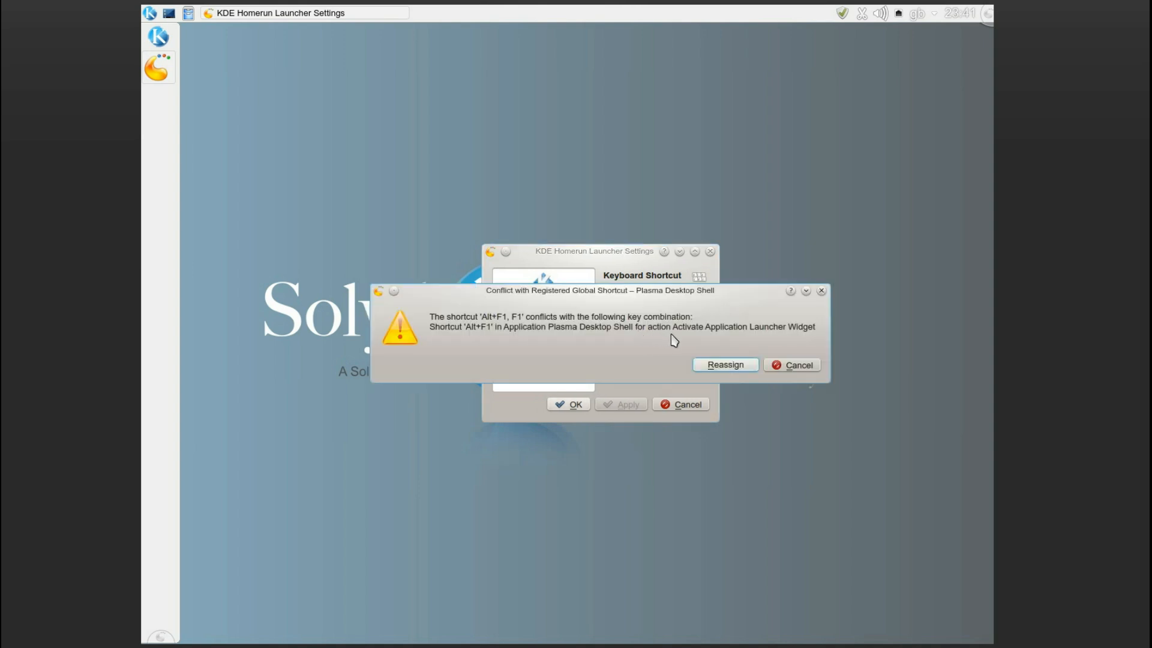
click(724, 366)
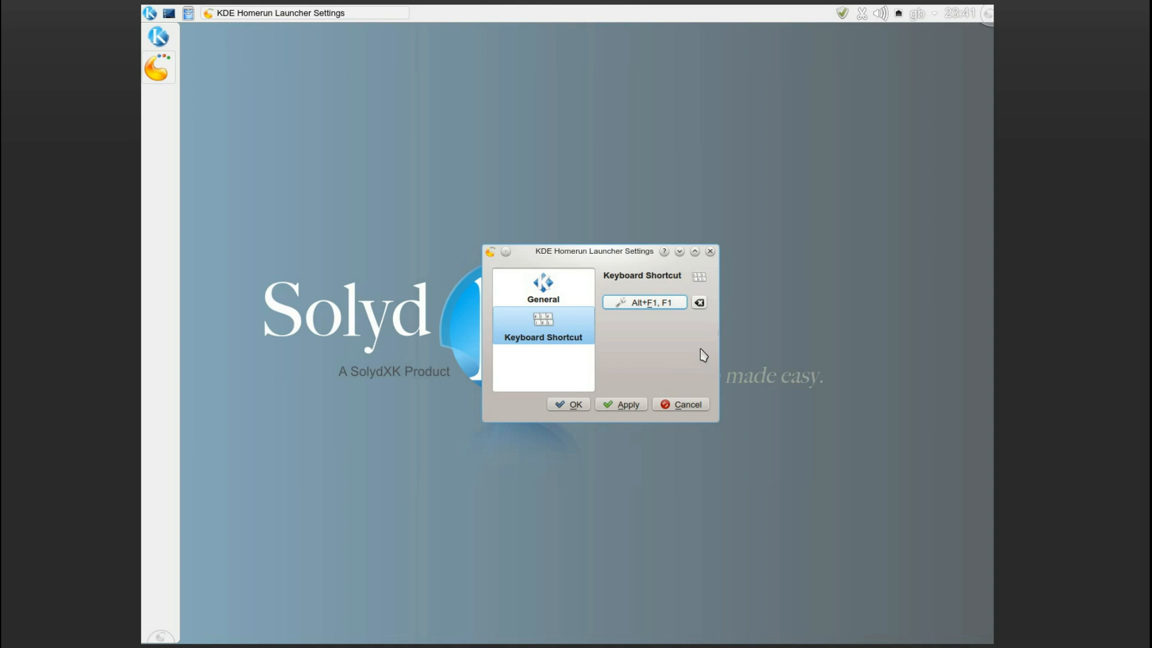
- Turn the built-in audio volume fully down and re-record the launcher shortcut as Alt+F1
click(881, 13)
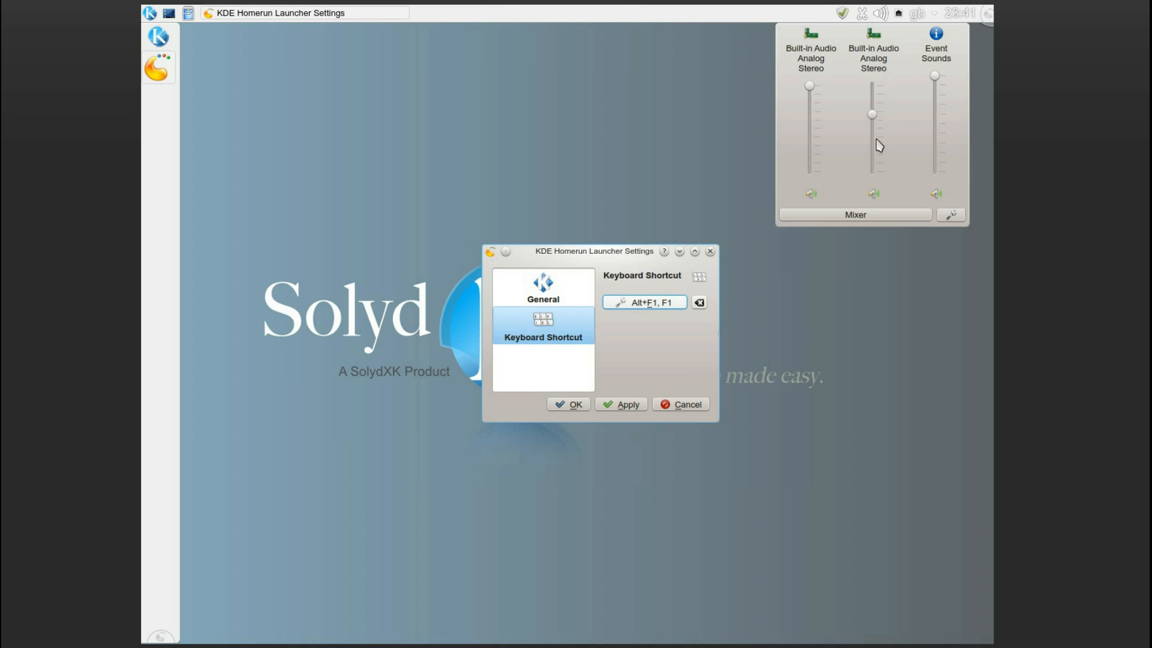
mouse_move(853, 82)
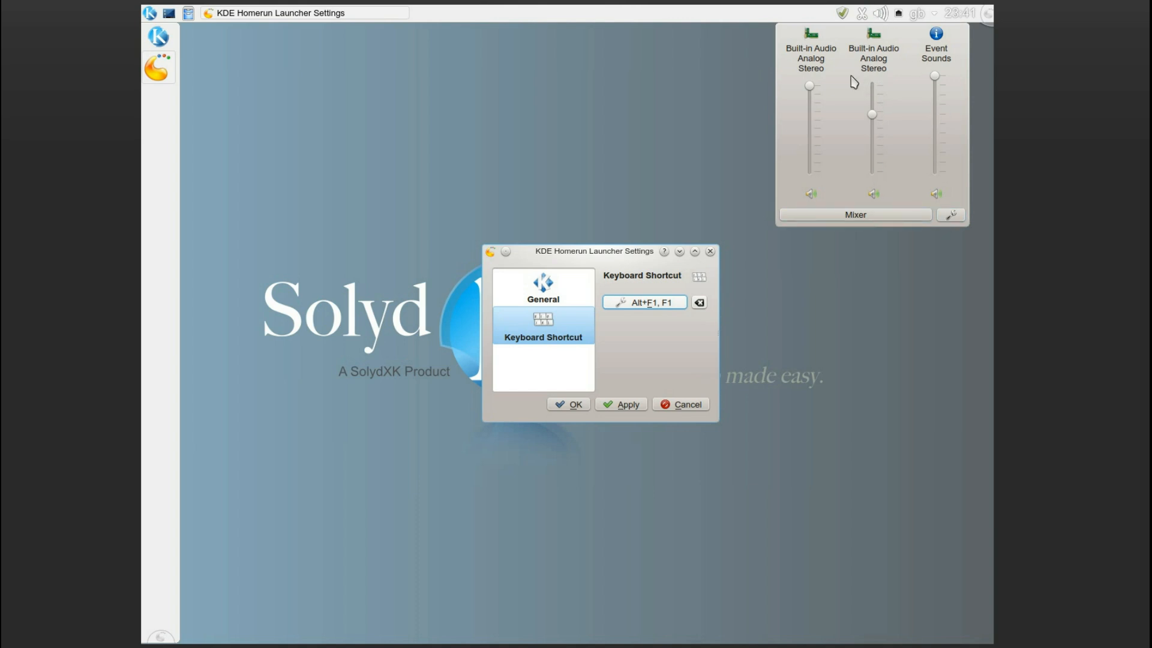
drag(809, 85, 809, 170)
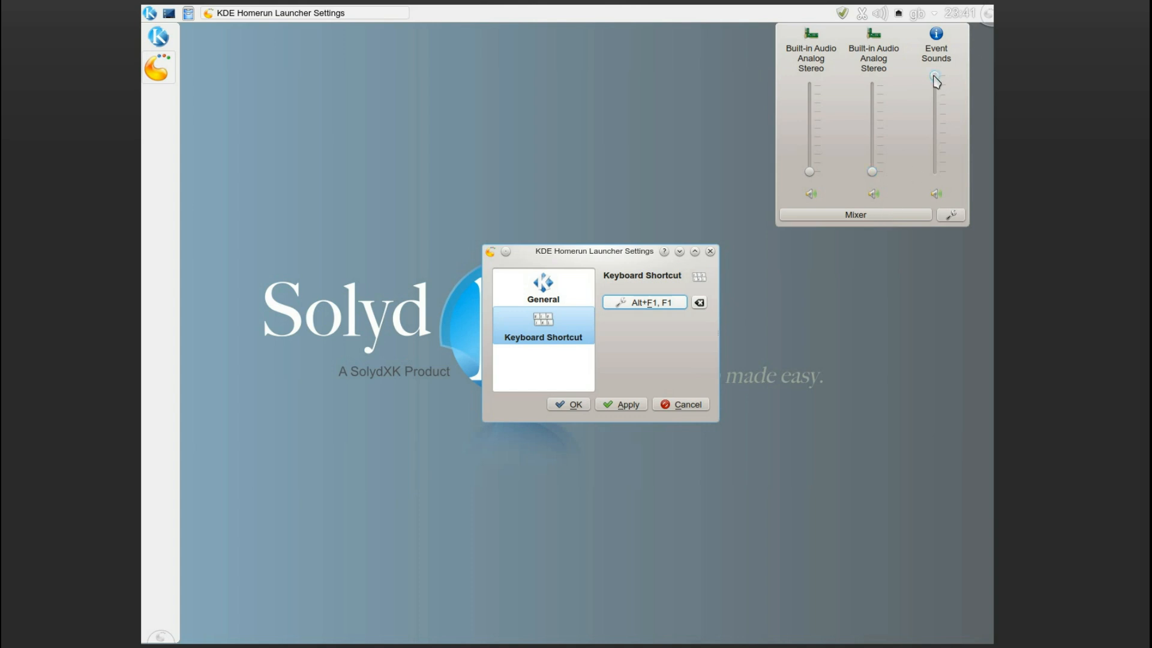
click(642, 302)
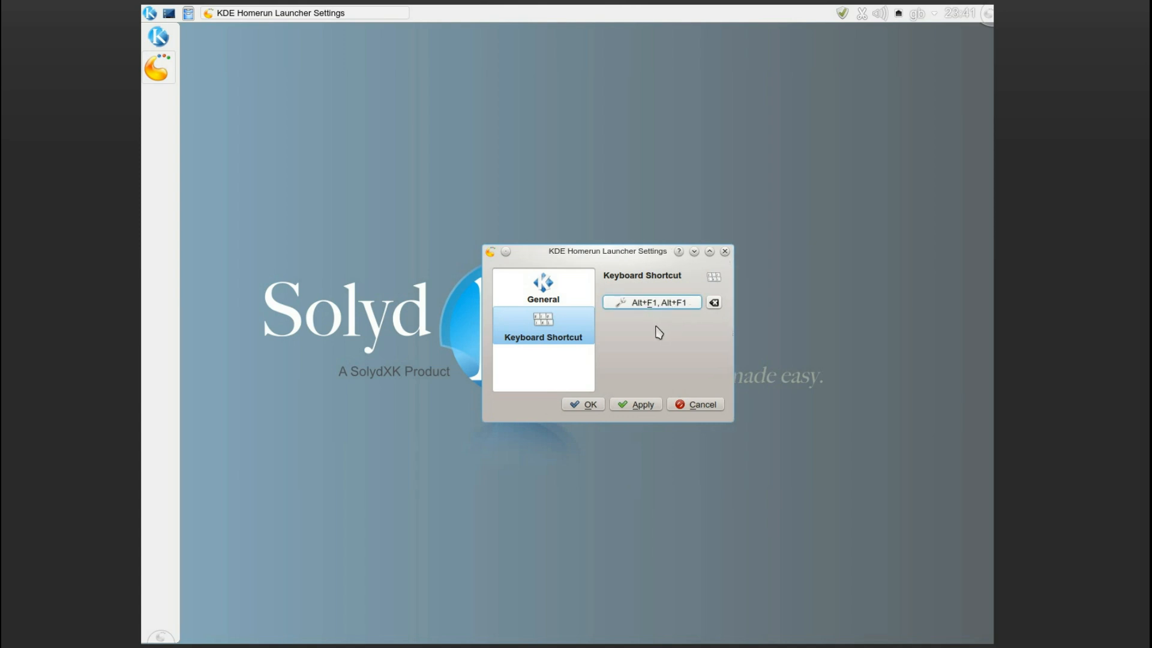
click(636, 404)
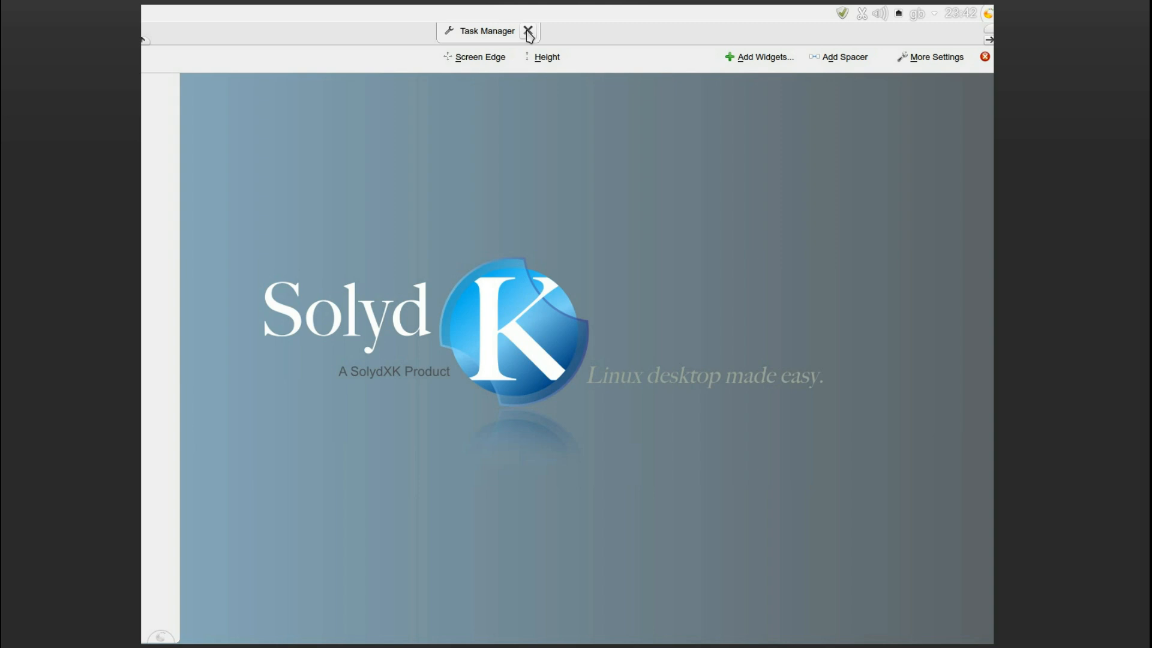
- Remove the Task Manager from the top panel and leave panel editing mode
click(527, 30)
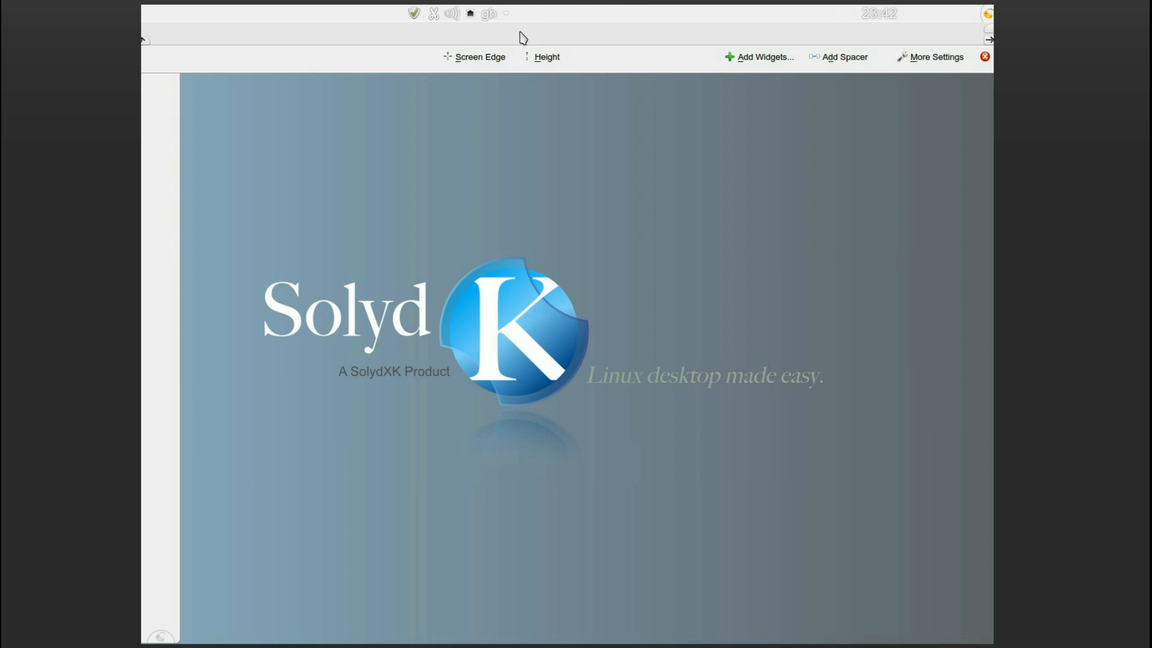
click(986, 57)
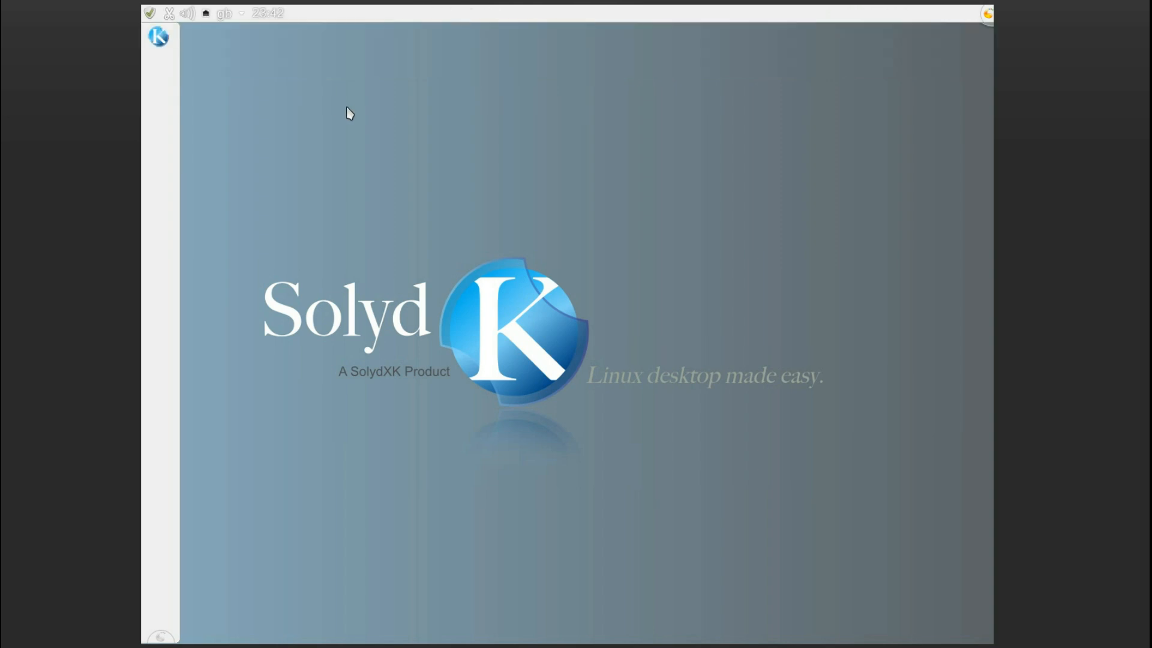
- Add the Yet Another Window Control and Window Menubar widgets to the top panel
right_click(400, 16)
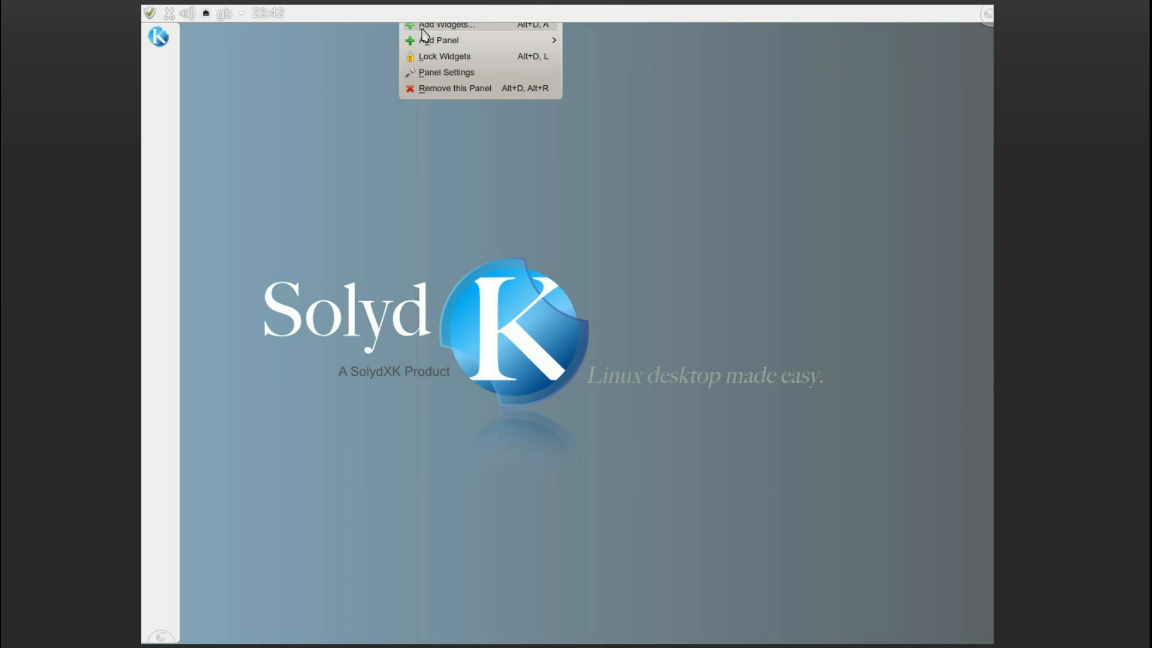
click(447, 24)
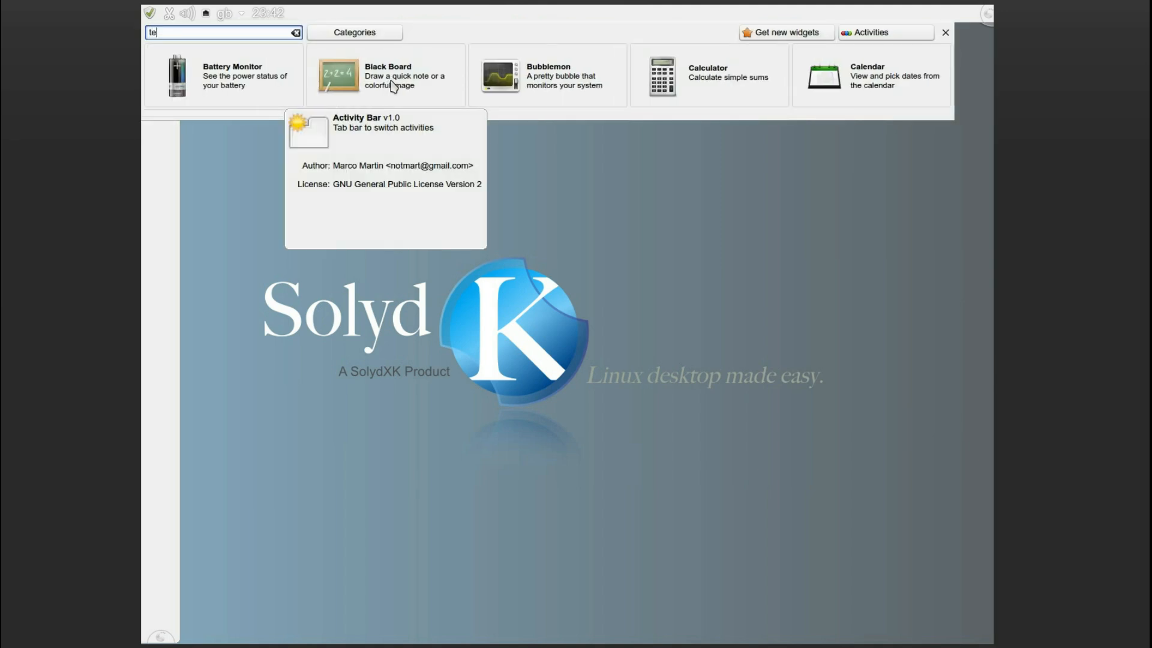
text(yet)
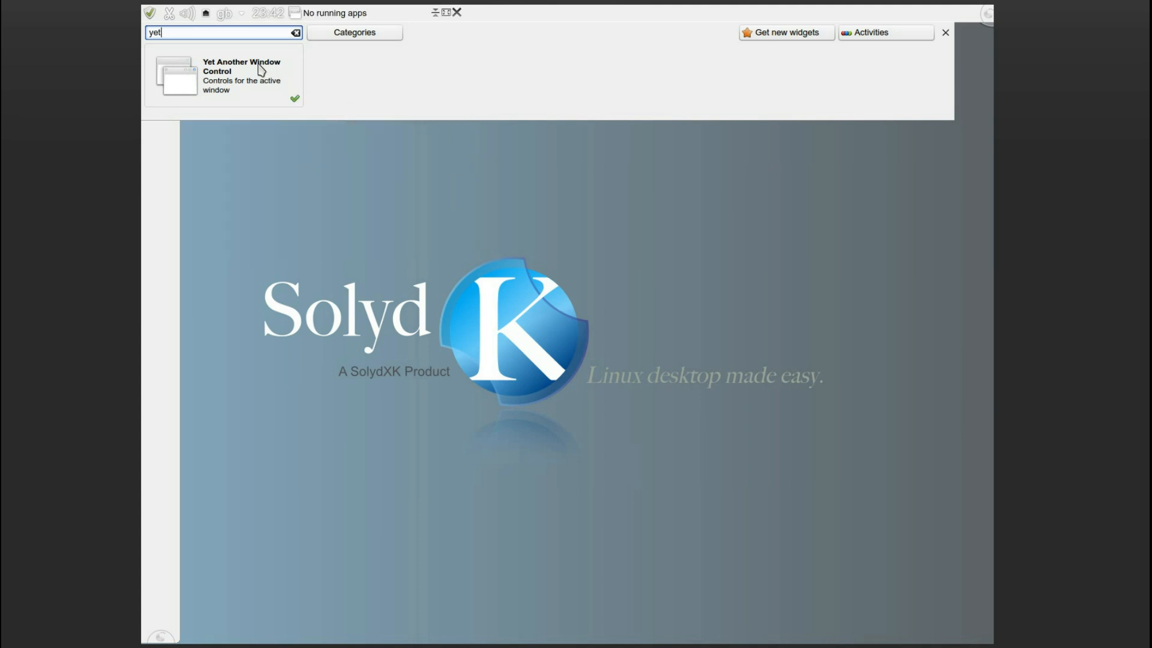
text(window)
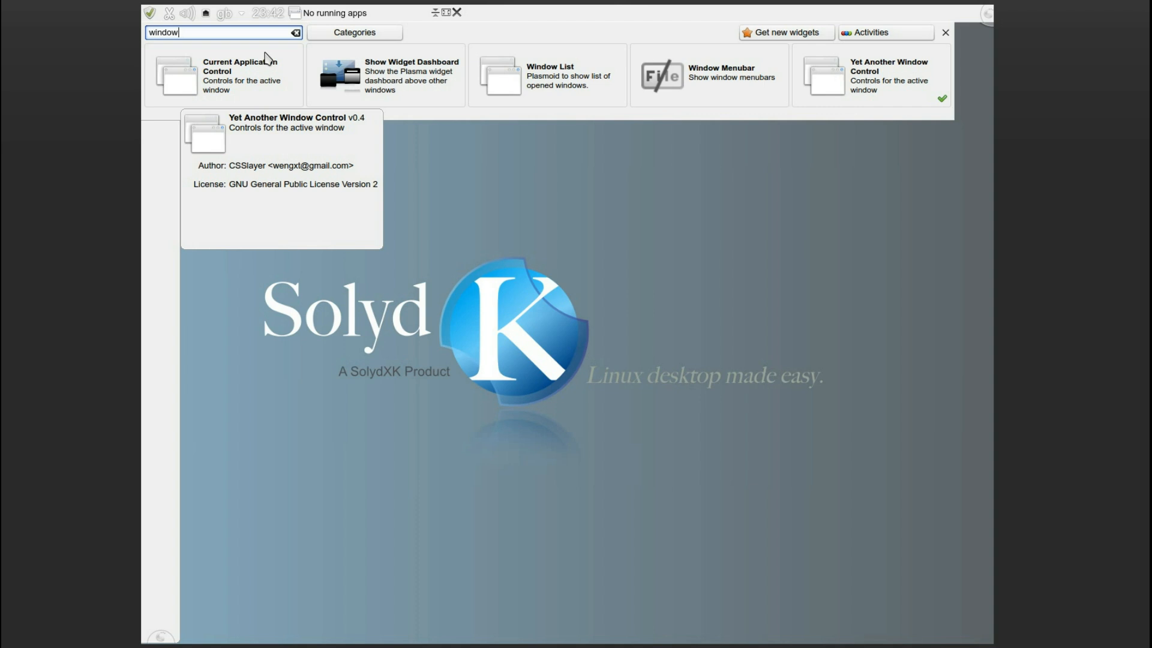
mouse_move(698, 78)
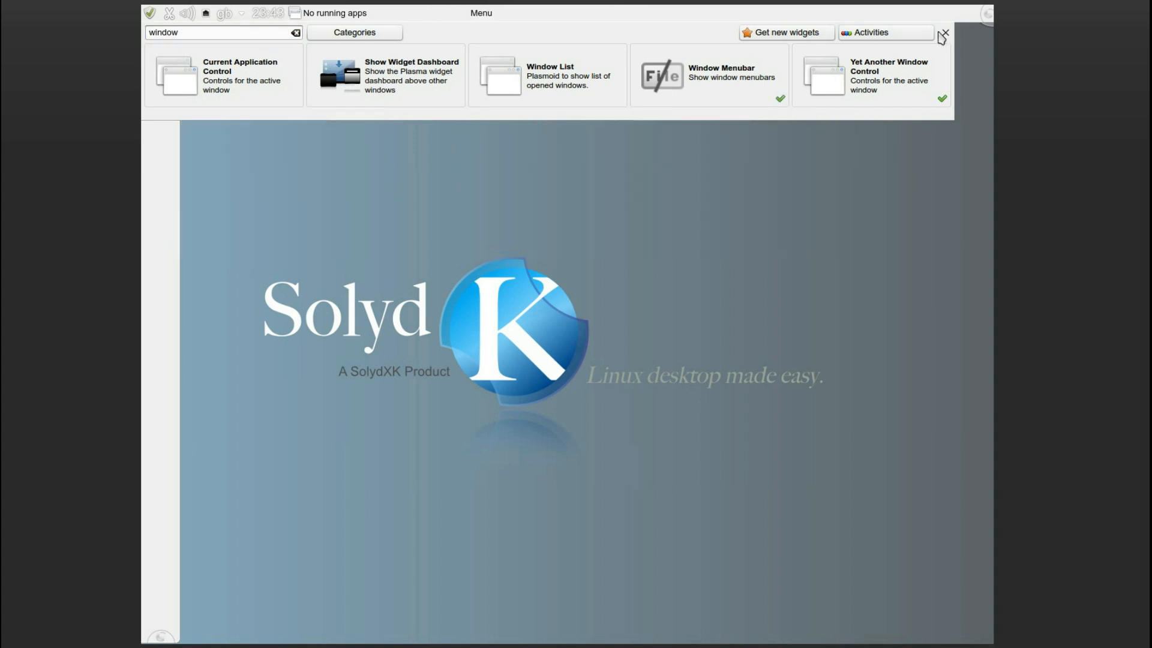
click(945, 34)
text(st)
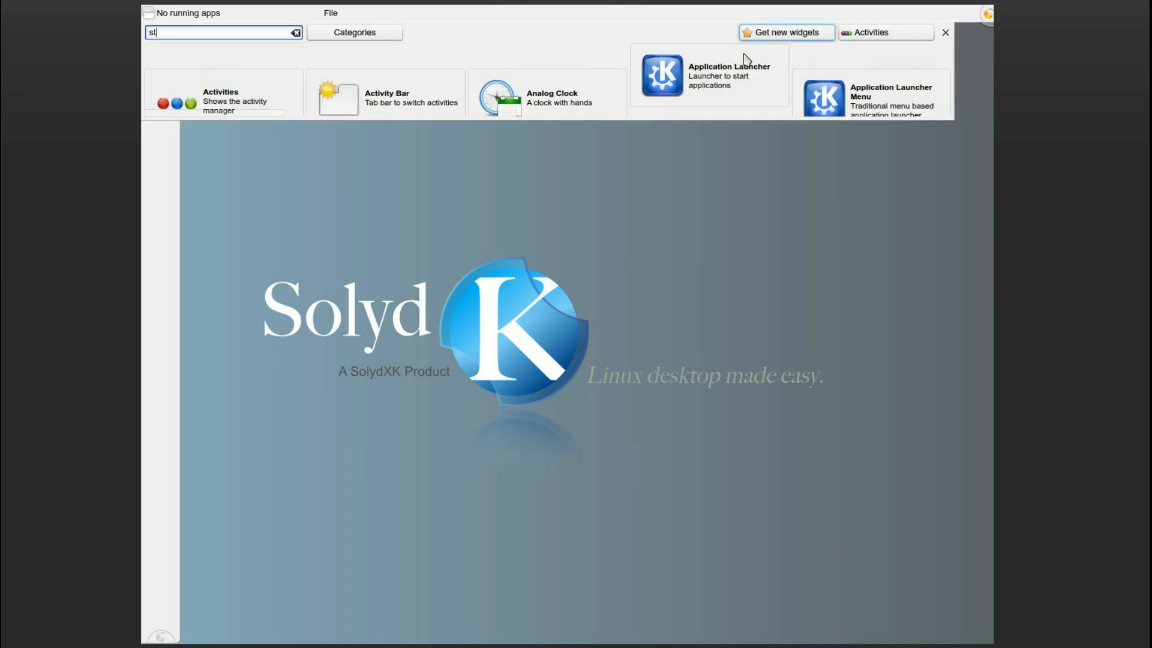
- Search for and add System Tray, Digital Clock and Lock/Logout widgets to the top panel
text(ystem)
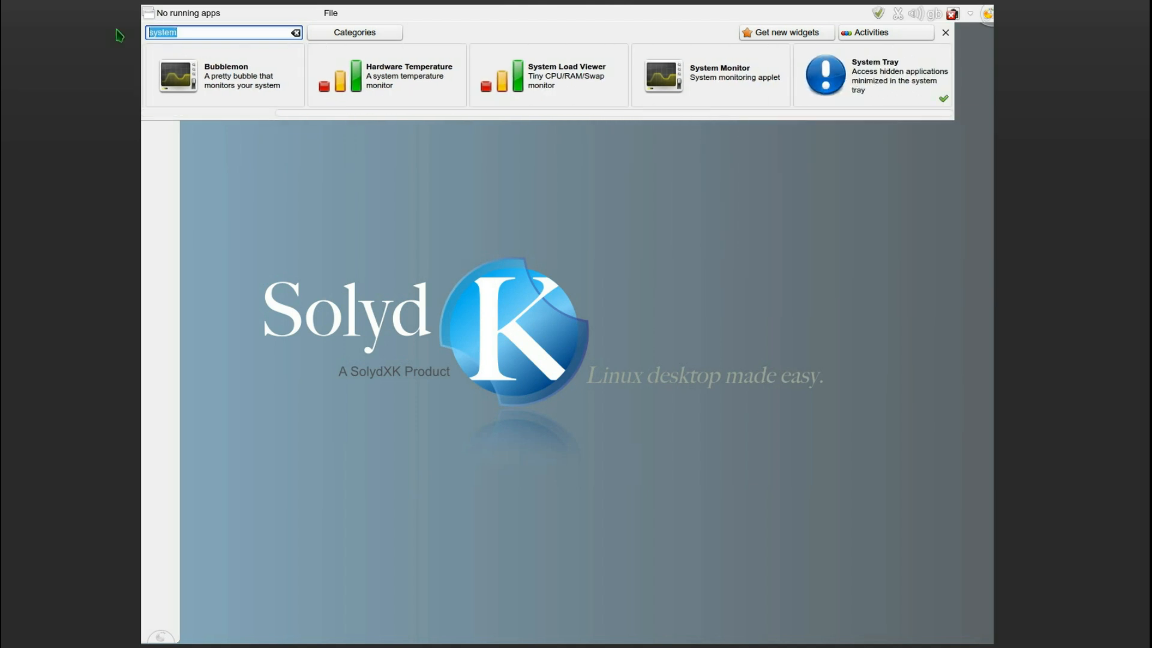
text(digit)
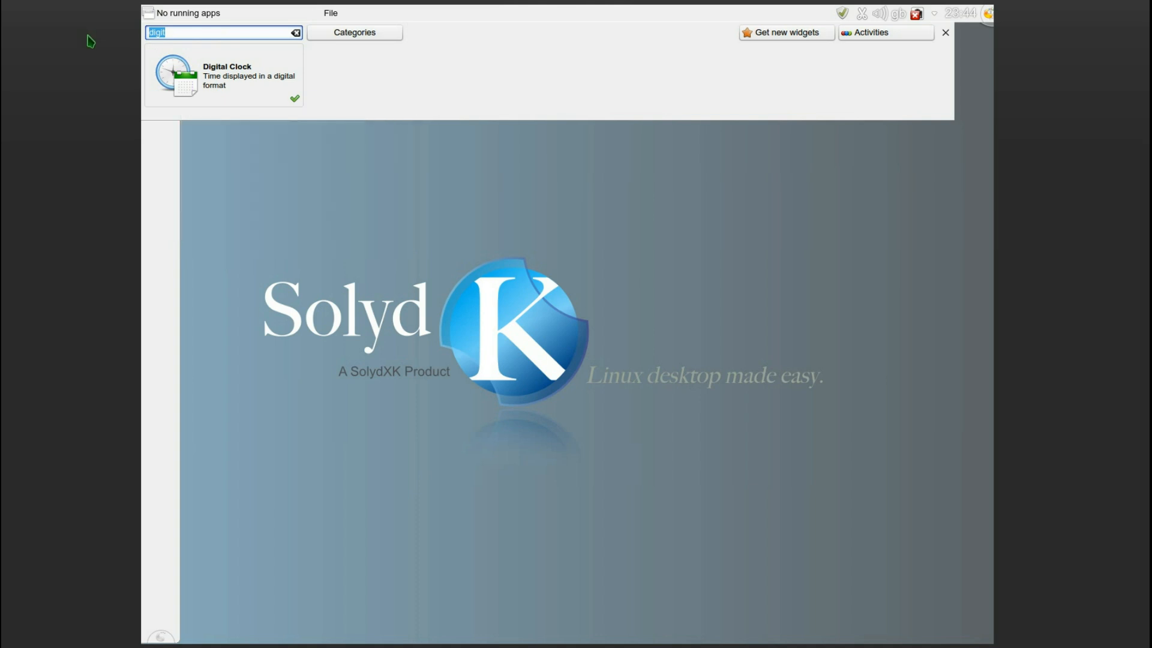
text(log)
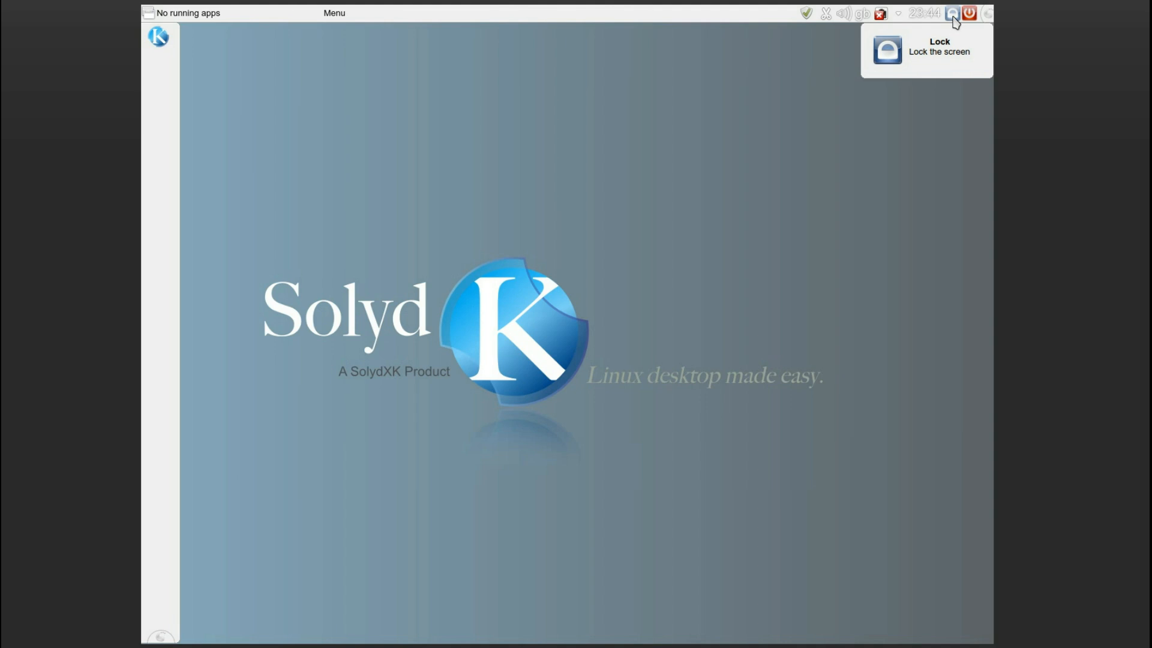
- Uncheck Lock in the Lock/Logout widget settings so only the logout button remains
right_click(952, 13)
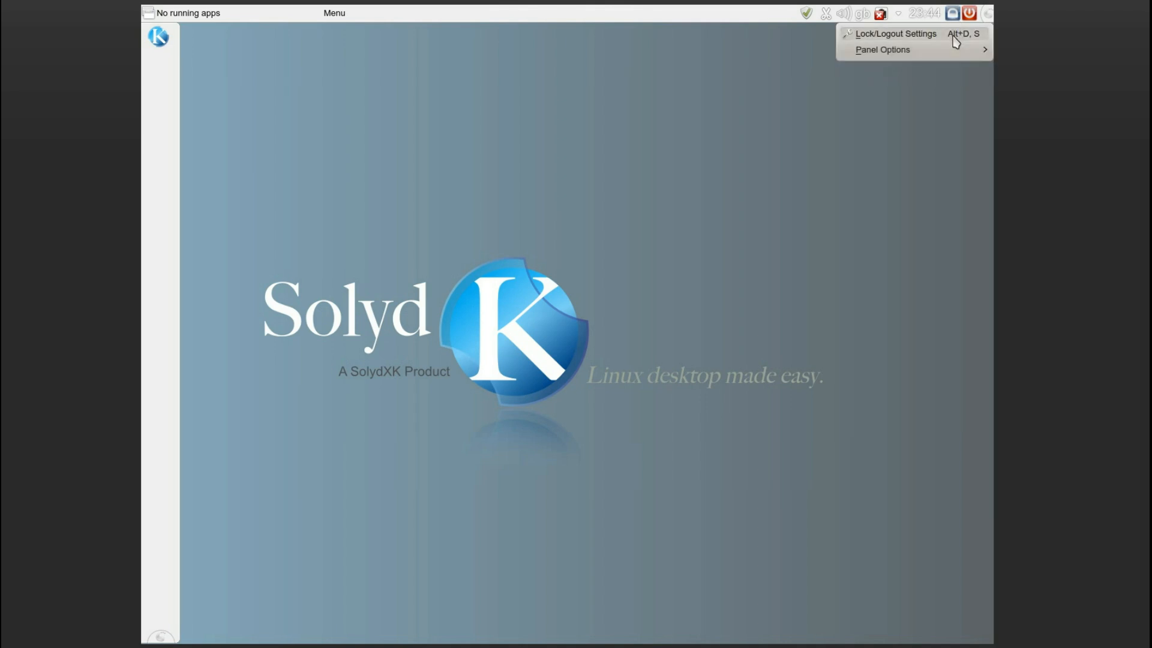
mouse_move(944, 42)
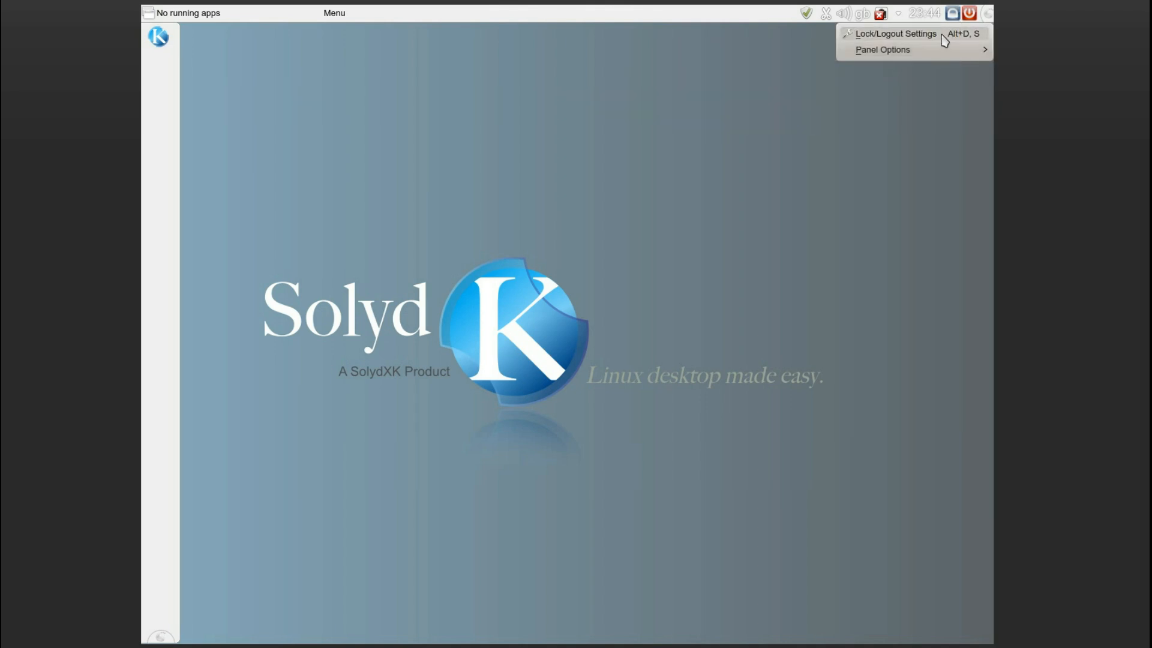
click(895, 33)
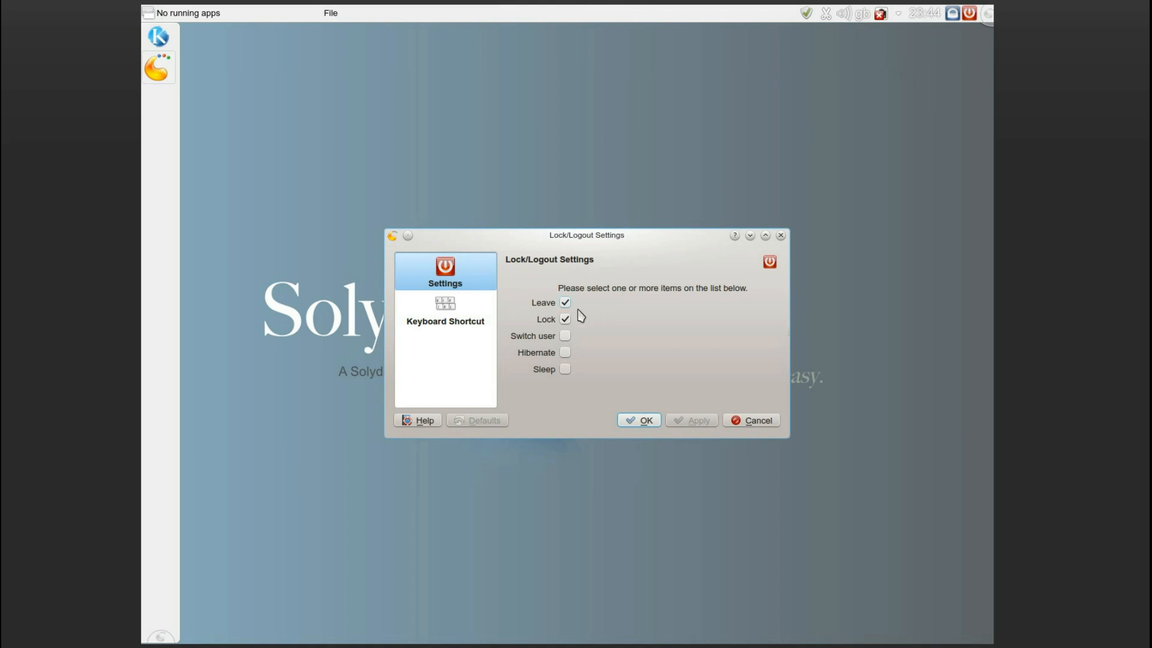
click(564, 318)
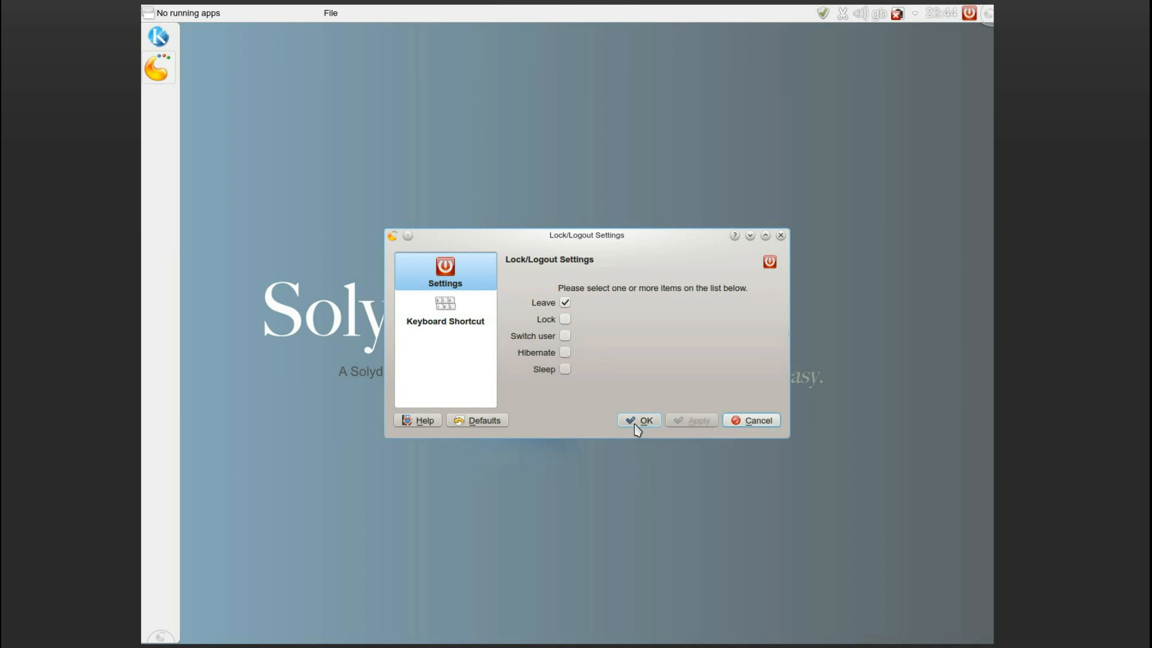
click(638, 420)
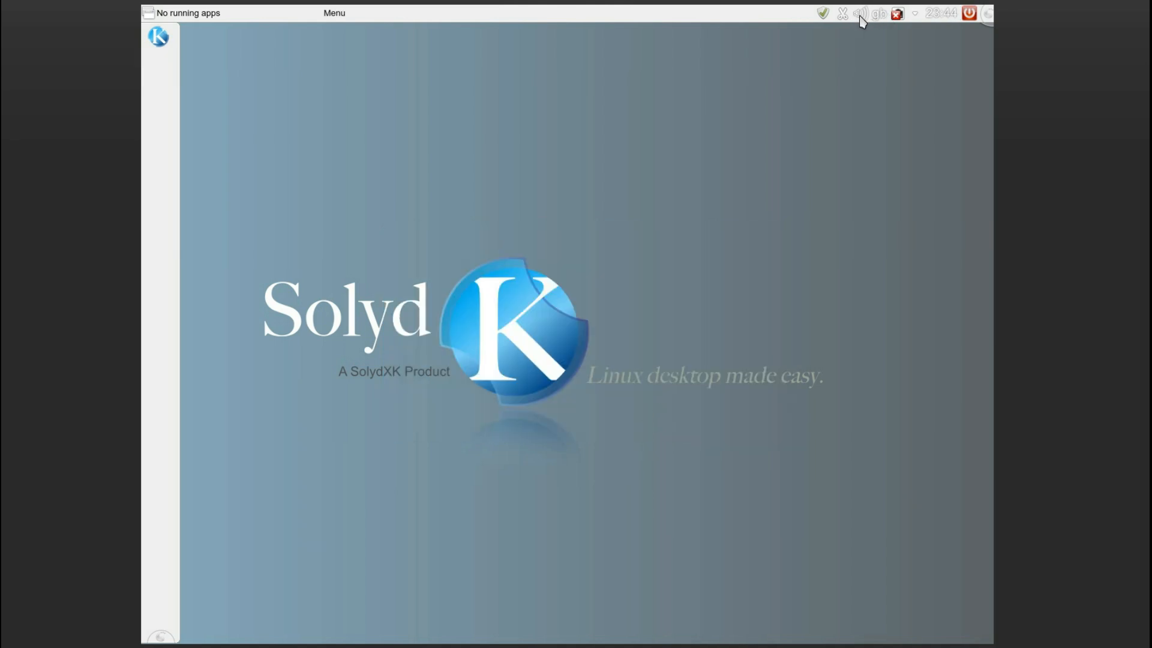
click(861, 13)
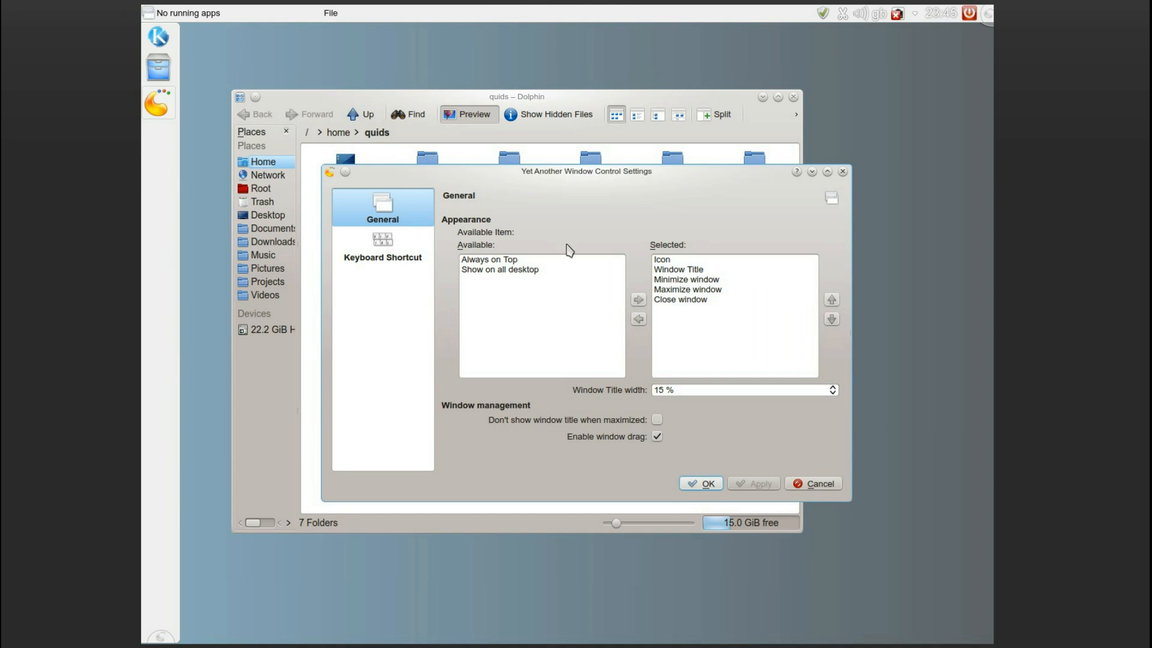
- Hide maximized window titles, remove Icon, and order close, minimize, maximize before the title
click(656, 436)
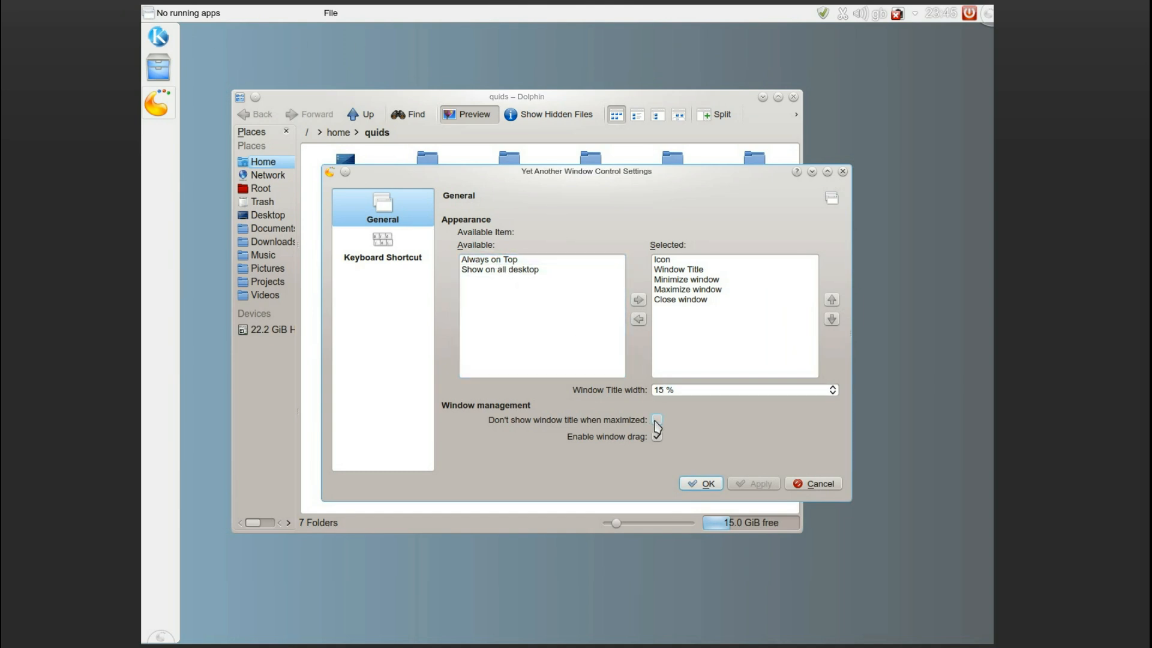
click(655, 419)
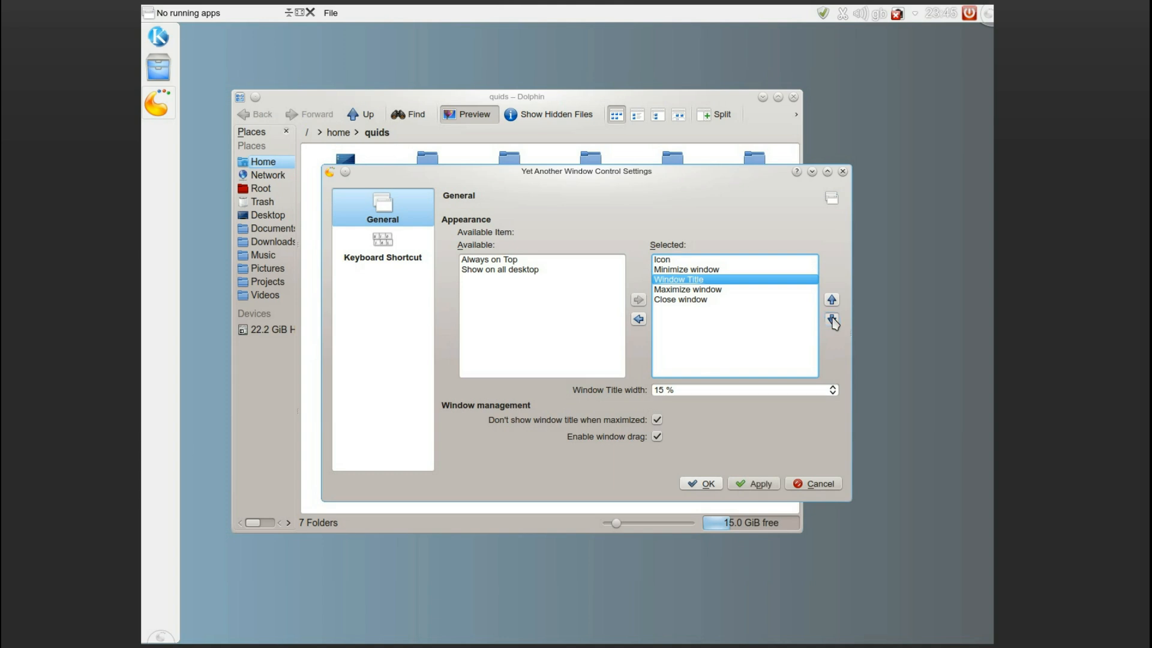
click(830, 318)
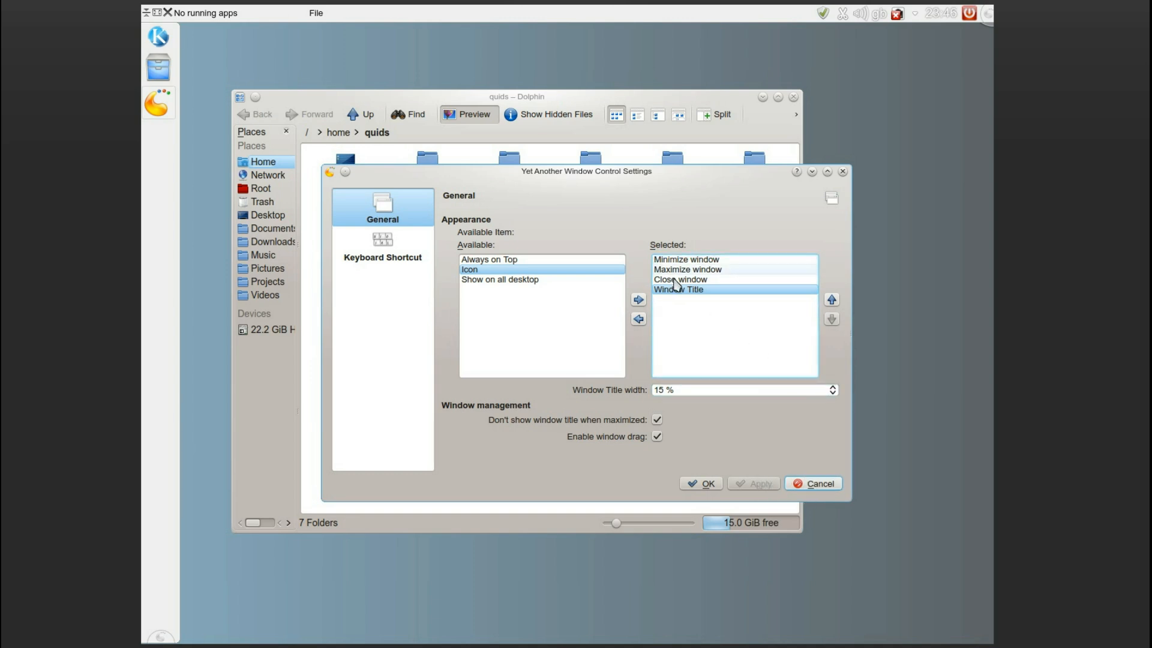
click(831, 299)
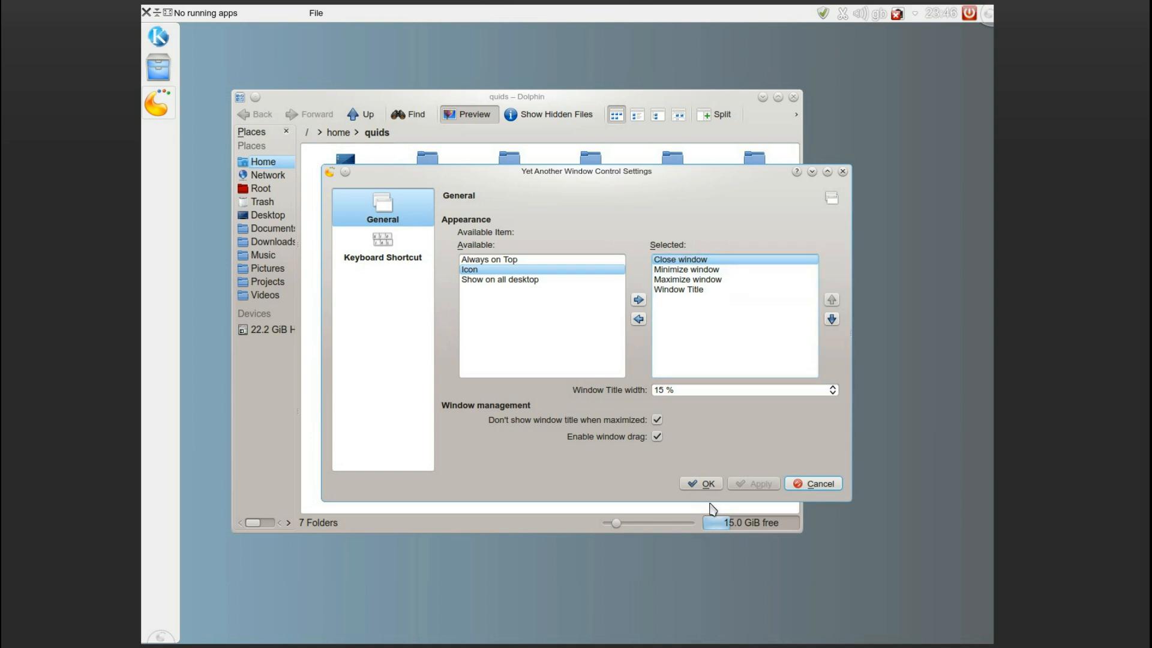
click(818, 483)
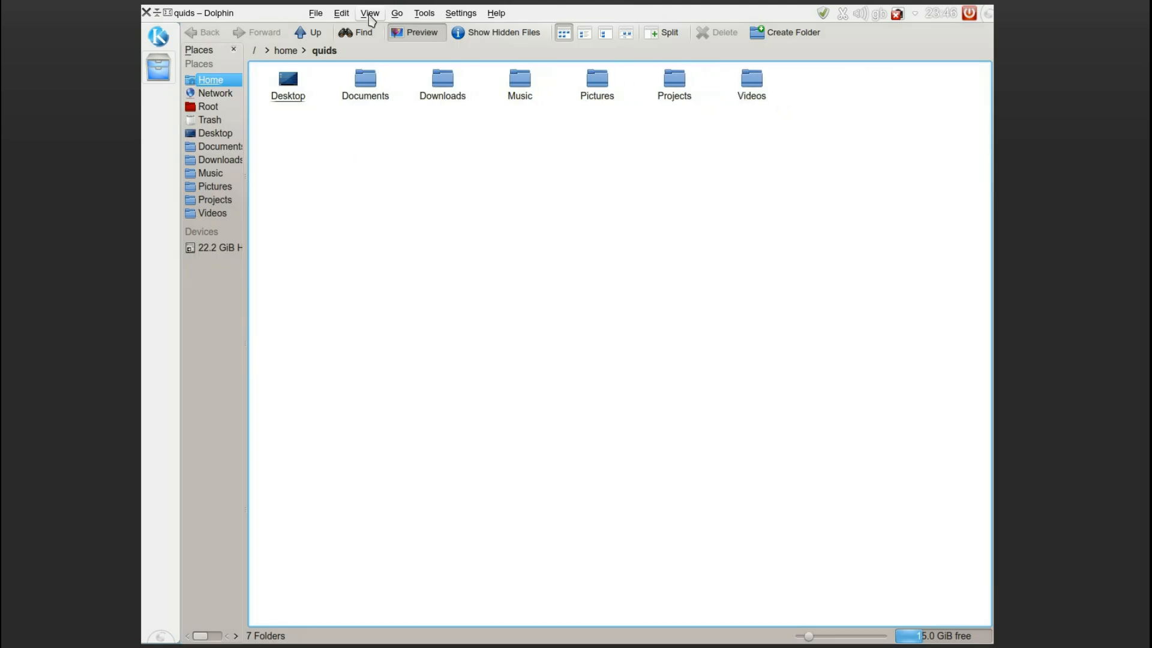
- Close the maximized Dolphin window from the panel and search 'sett' in Homerun
click(496, 12)
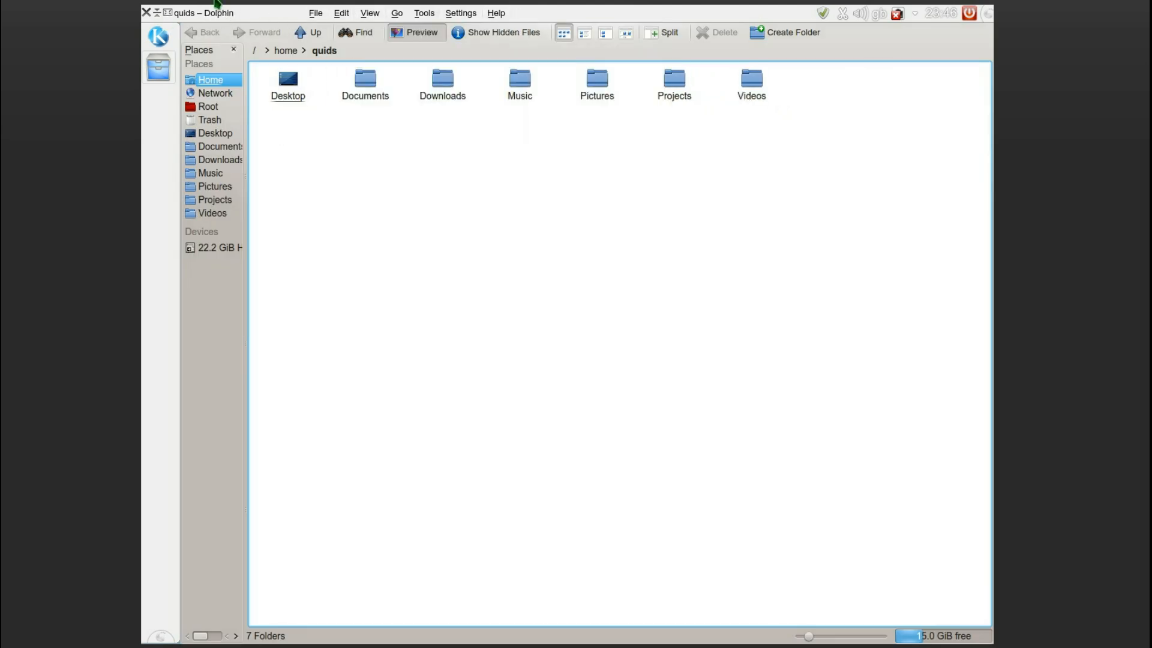
click(147, 13)
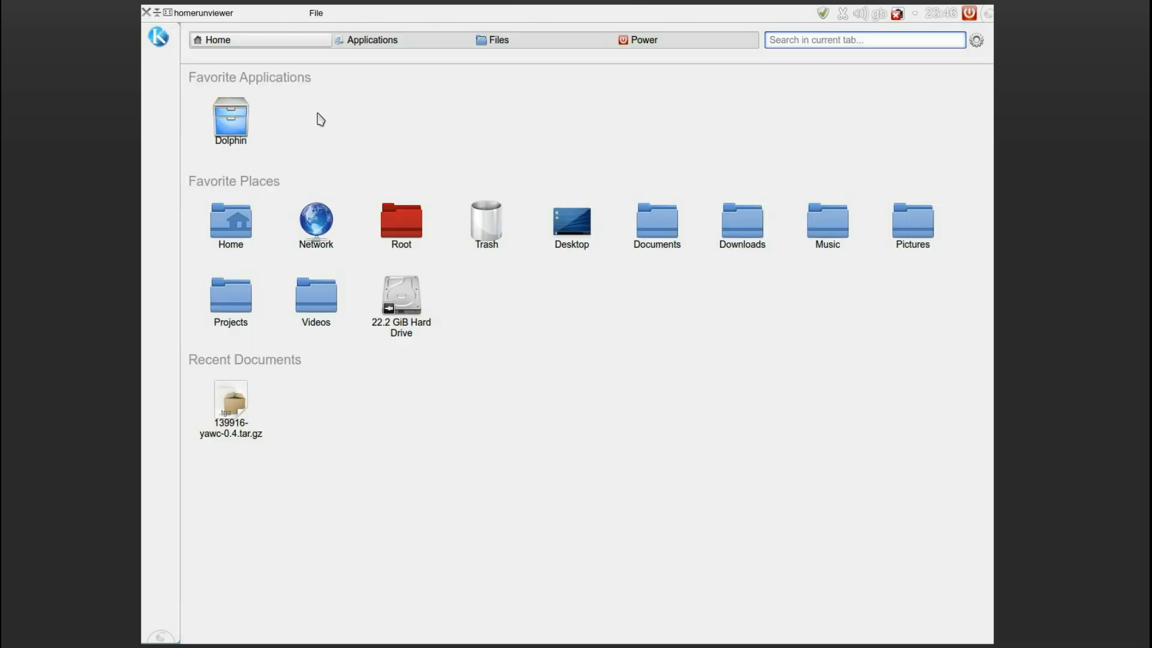
text(sett)
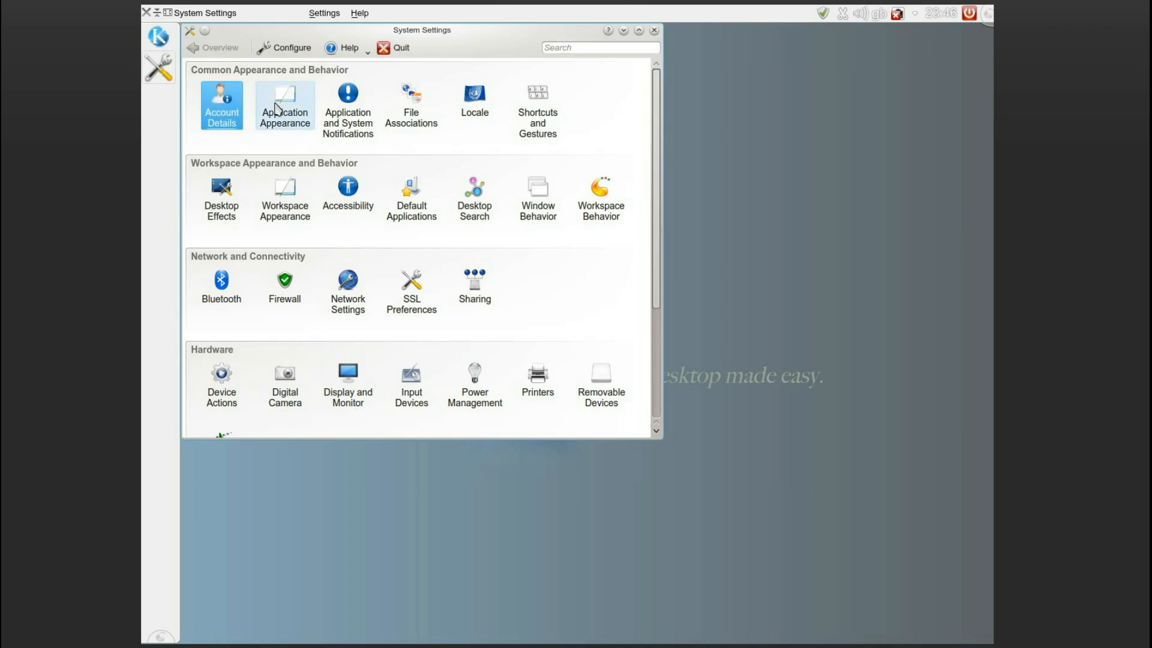
- Set the Style Fine Tuning menubar style to 'Only export' and apply it
click(284, 102)
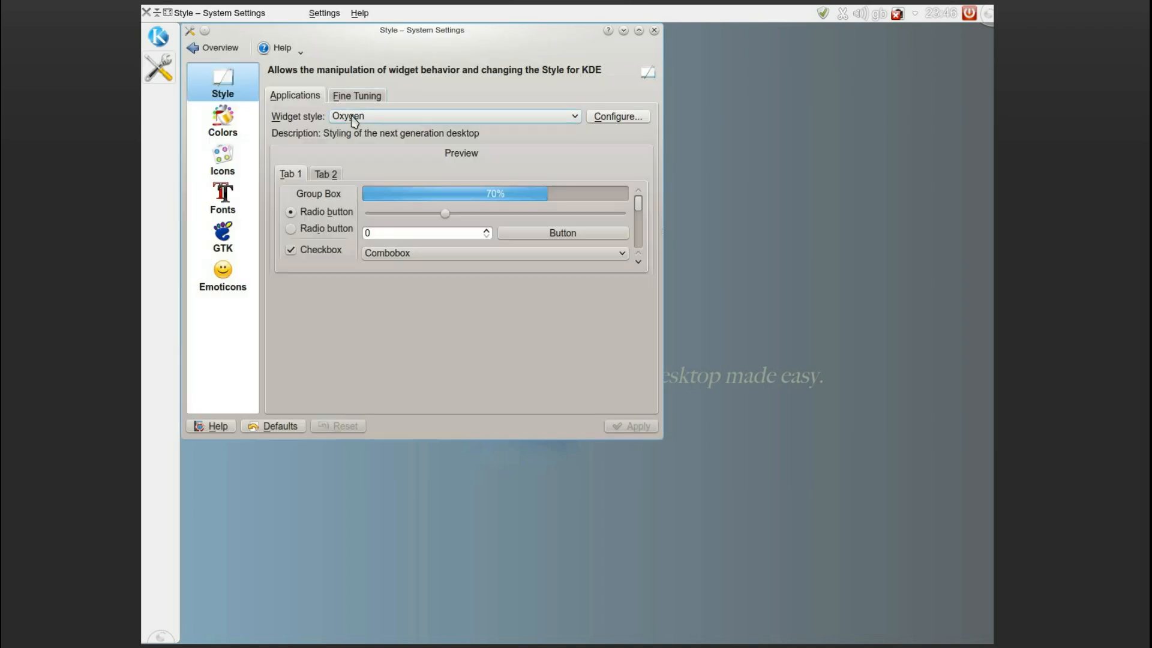
click(356, 96)
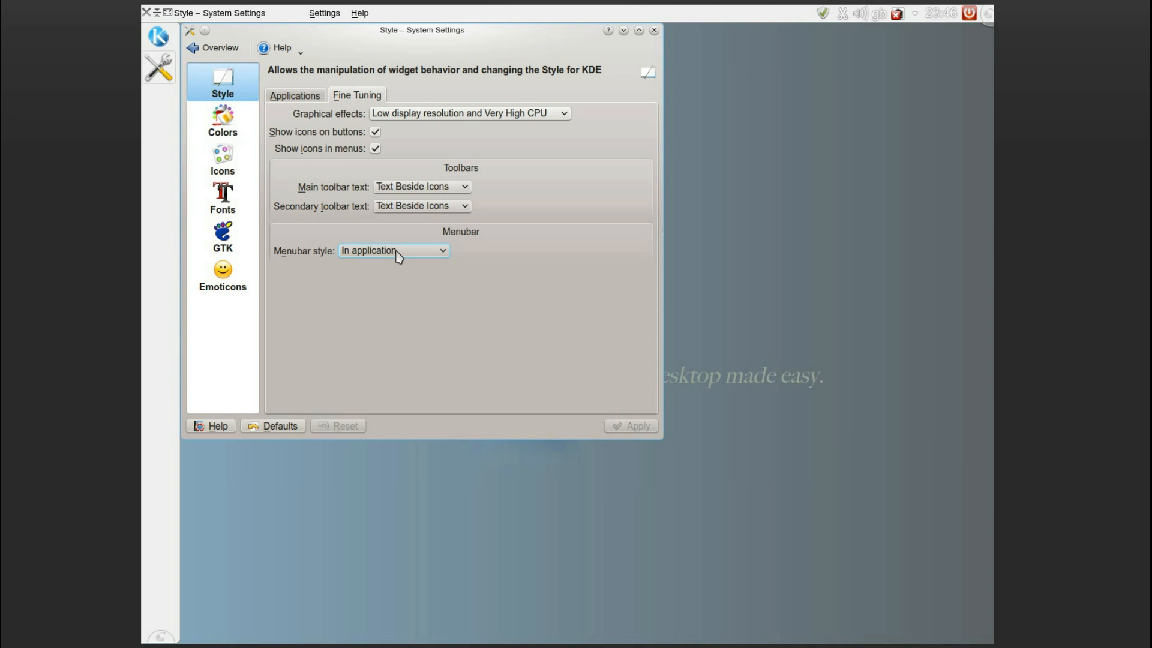
click(393, 250)
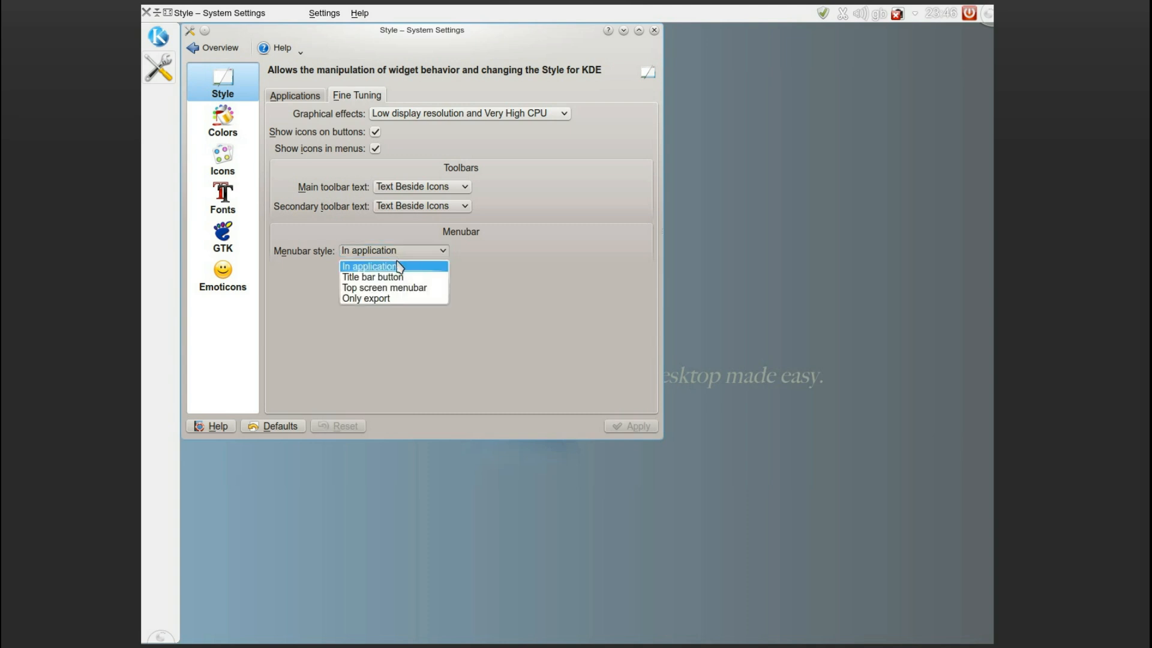
click(366, 299)
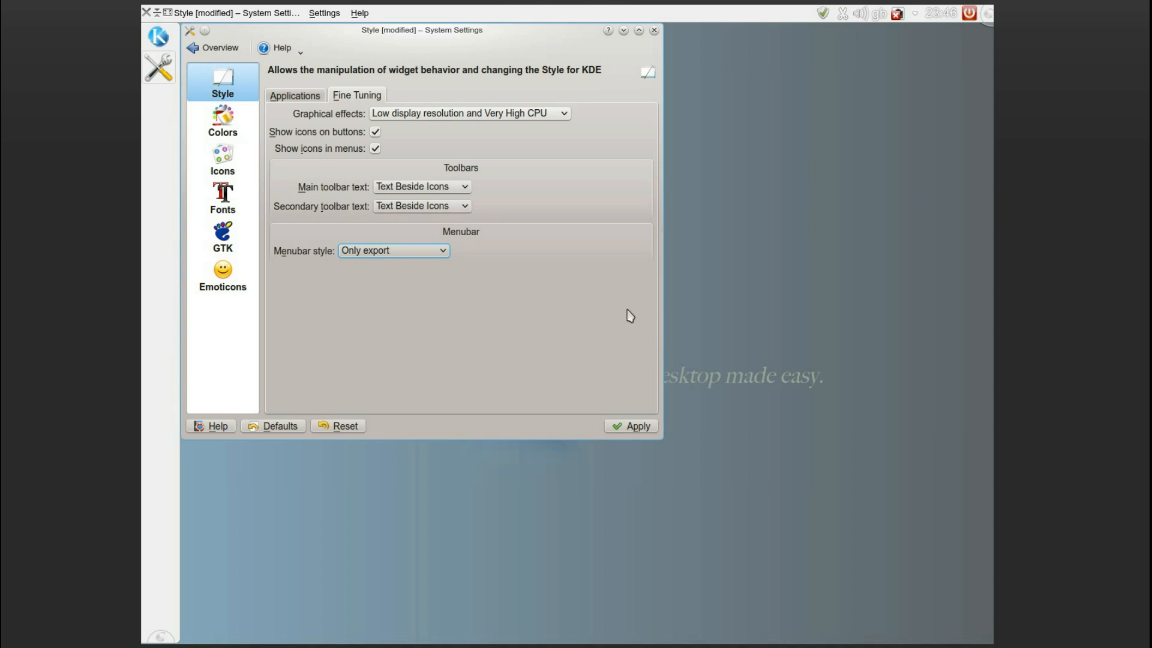
click(629, 426)
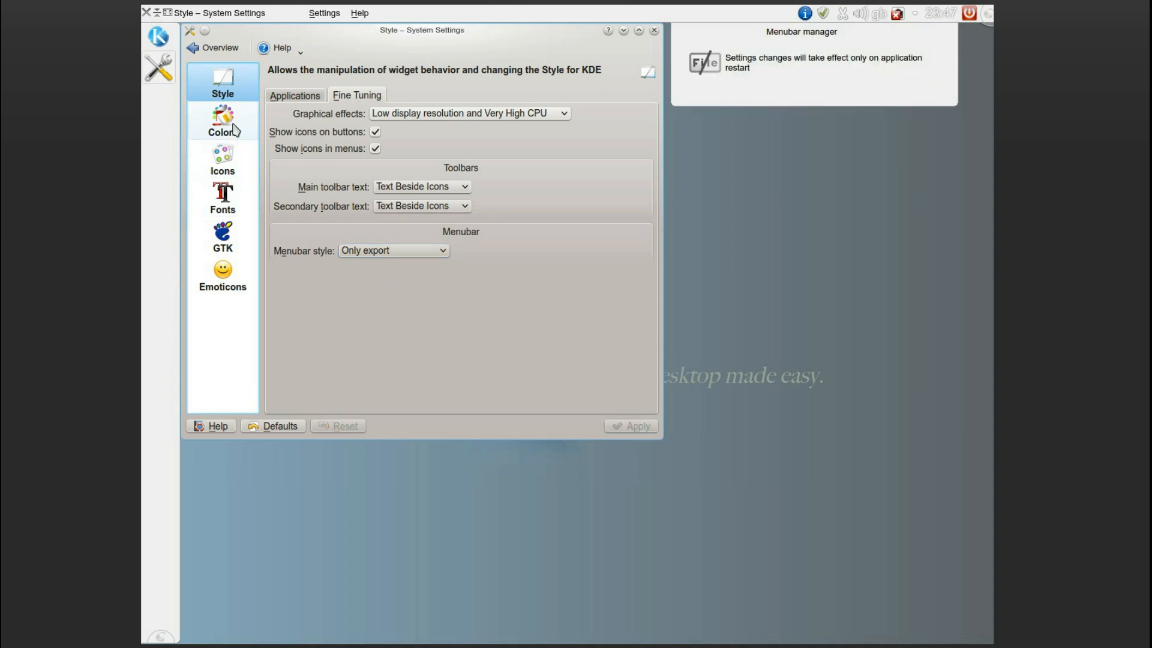
- Choose Ubuntu 10 as the General font in Fonts and apply the change
click(222, 122)
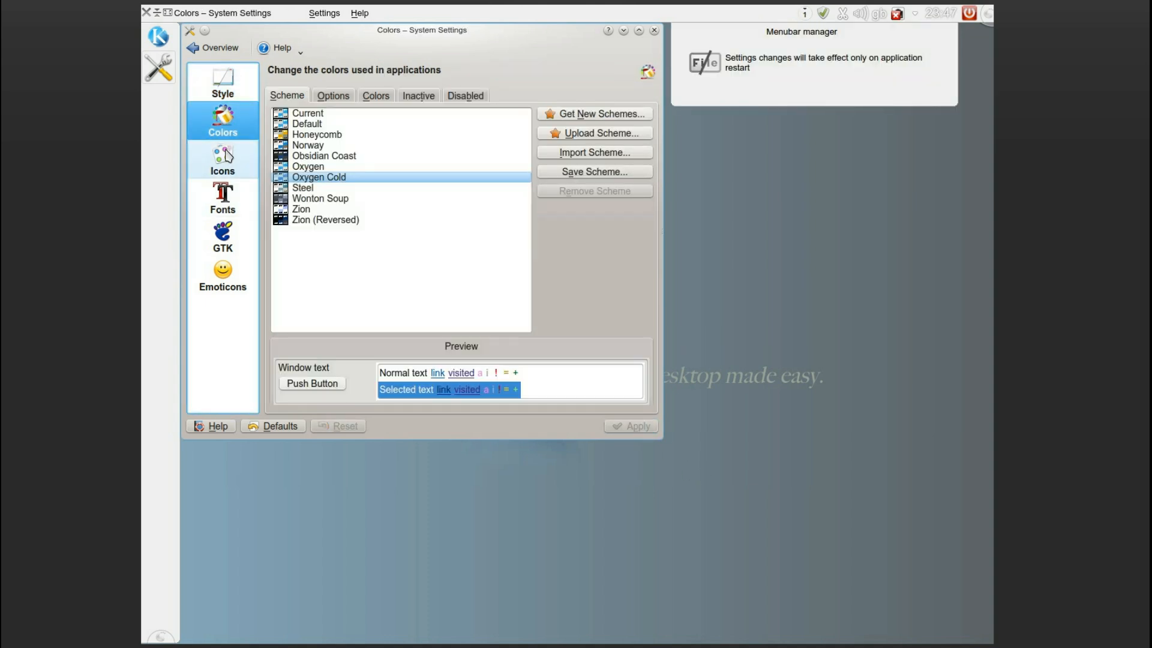
click(222, 160)
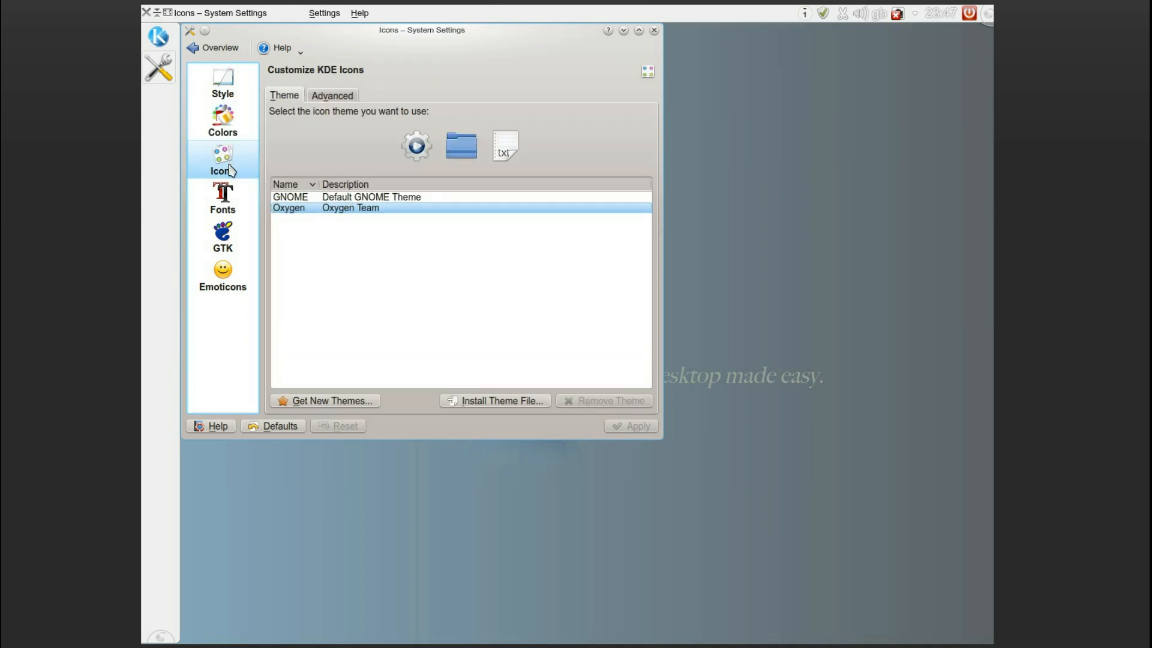
mouse_move(222, 210)
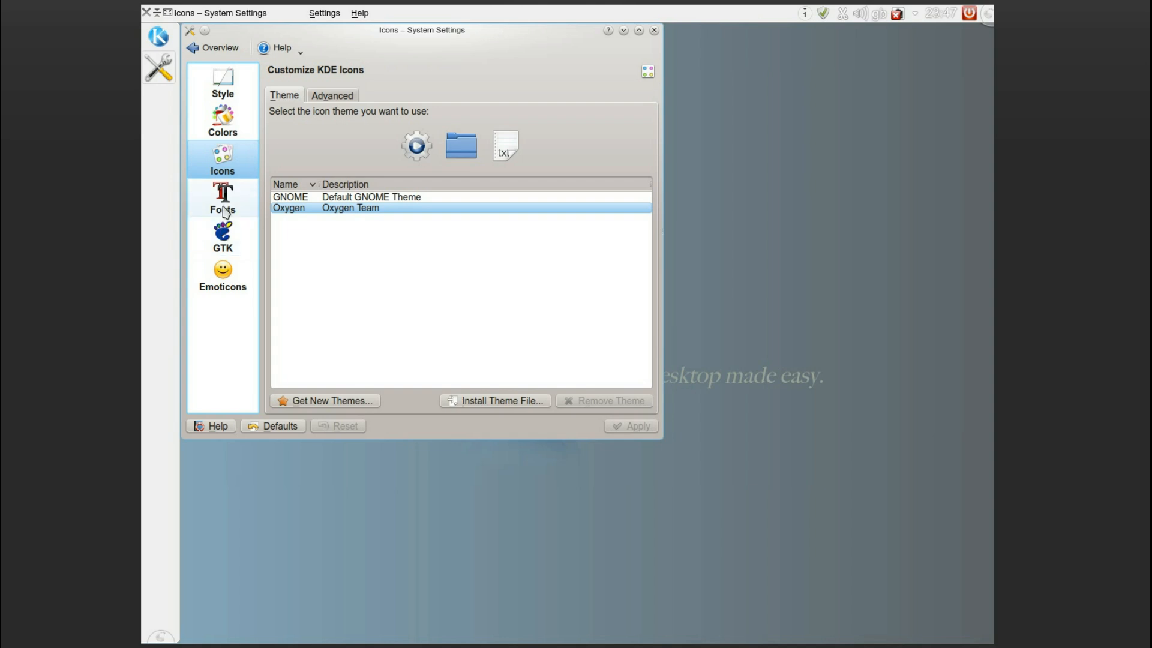
click(222, 196)
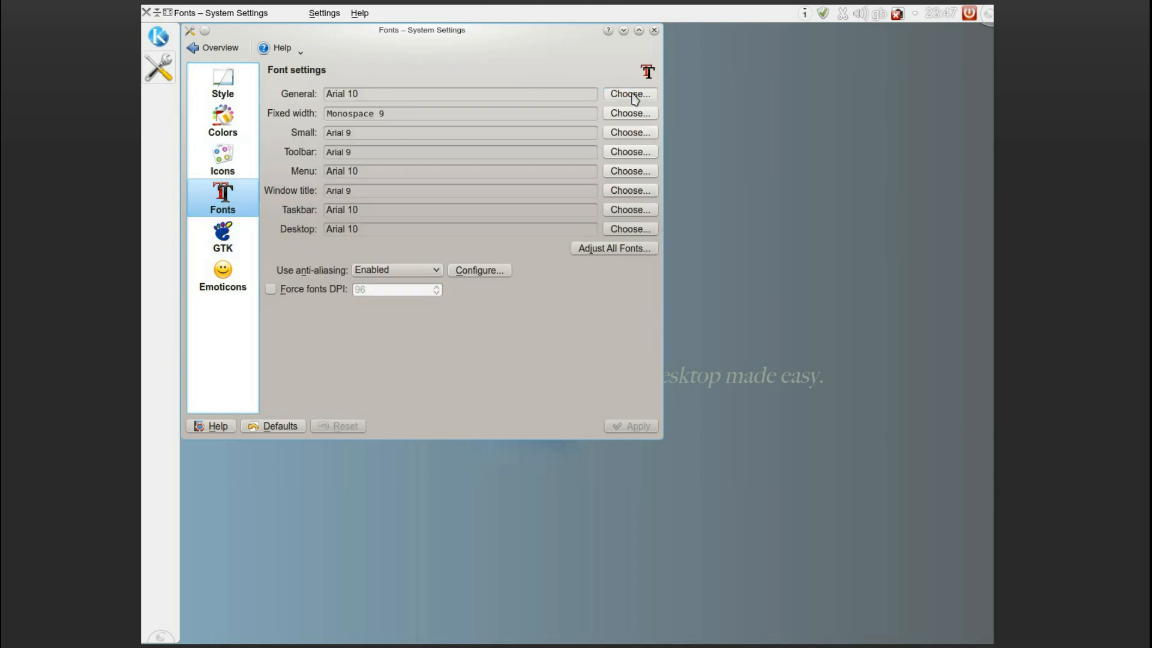
click(629, 94)
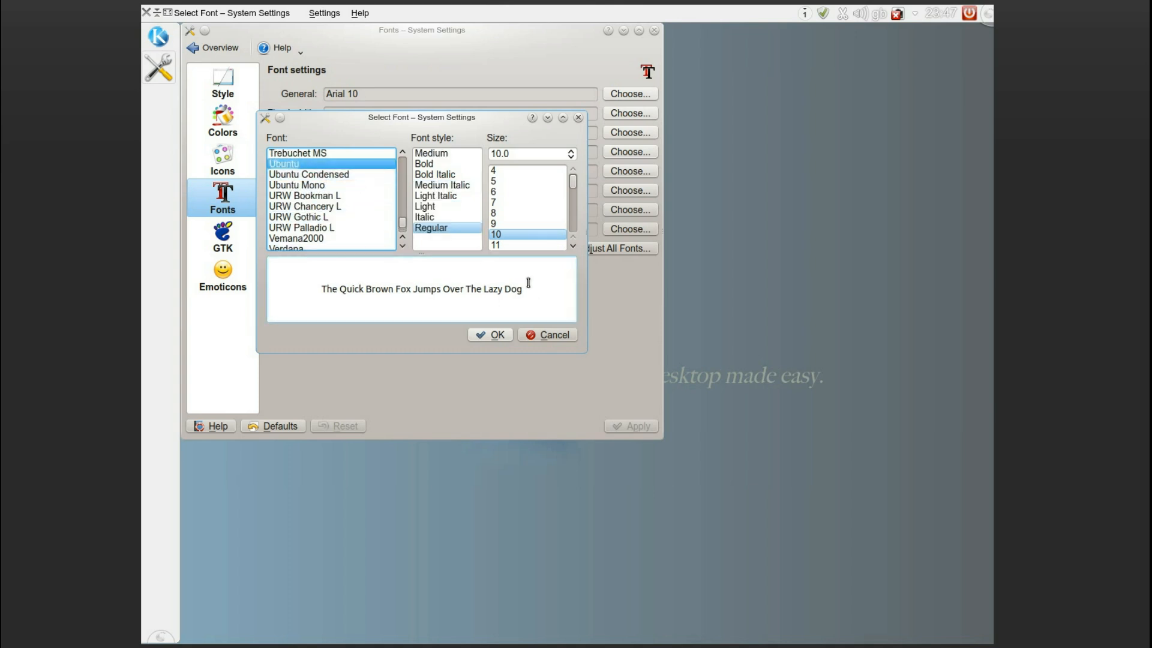
click(491, 334)
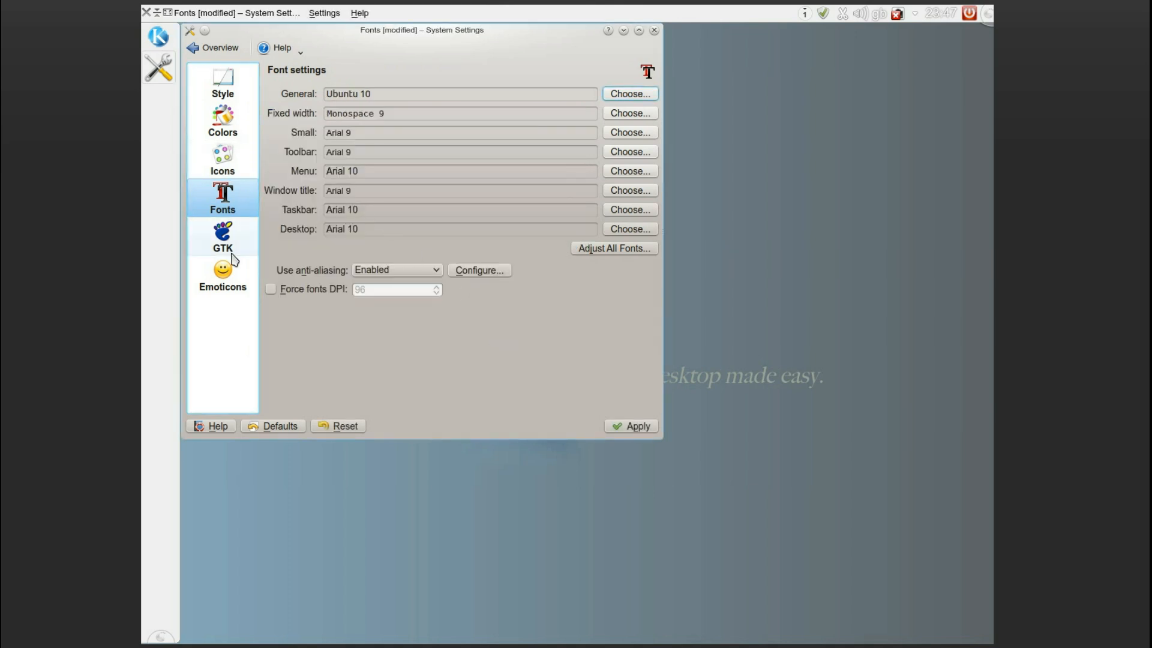
click(222, 236)
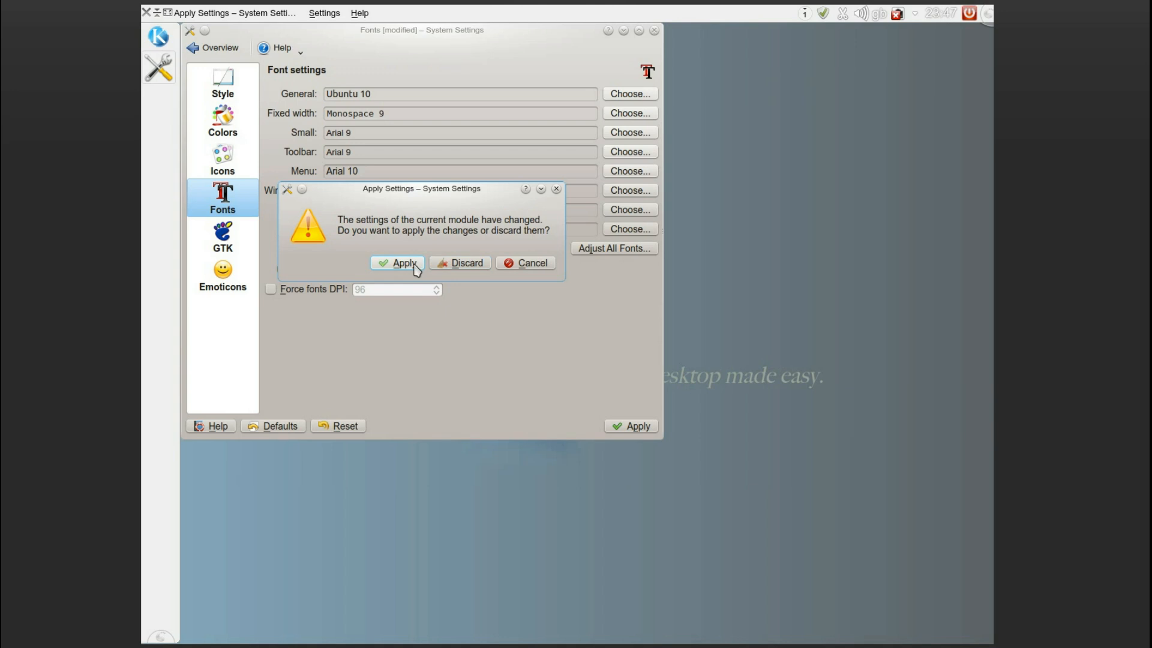
click(404, 263)
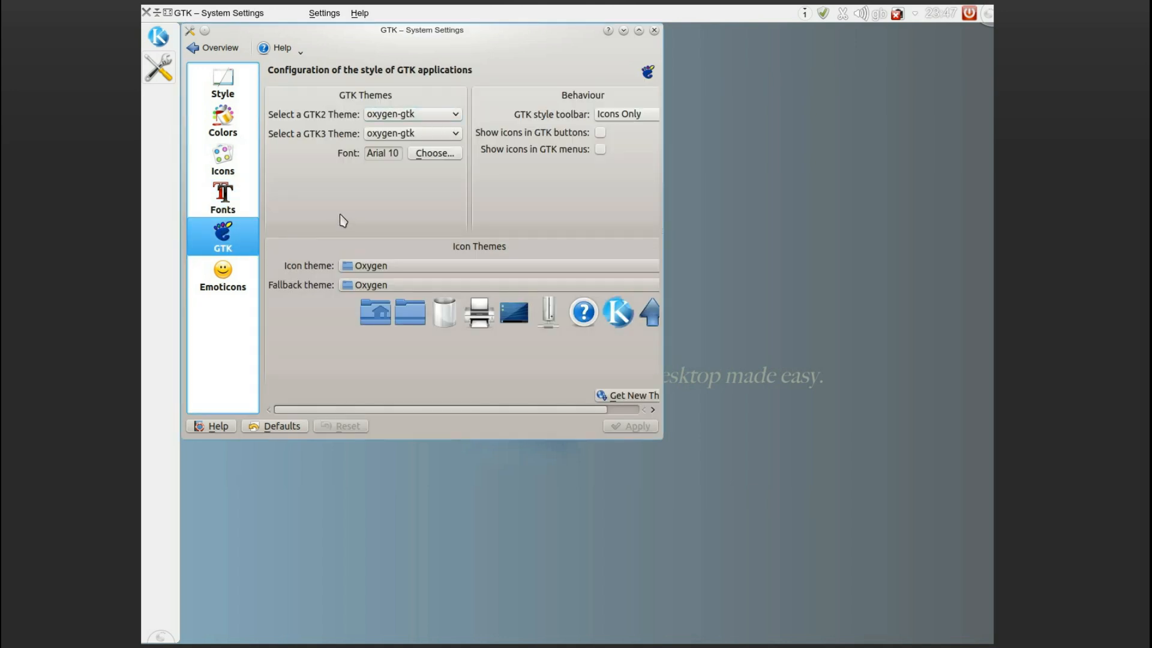
click(222, 274)
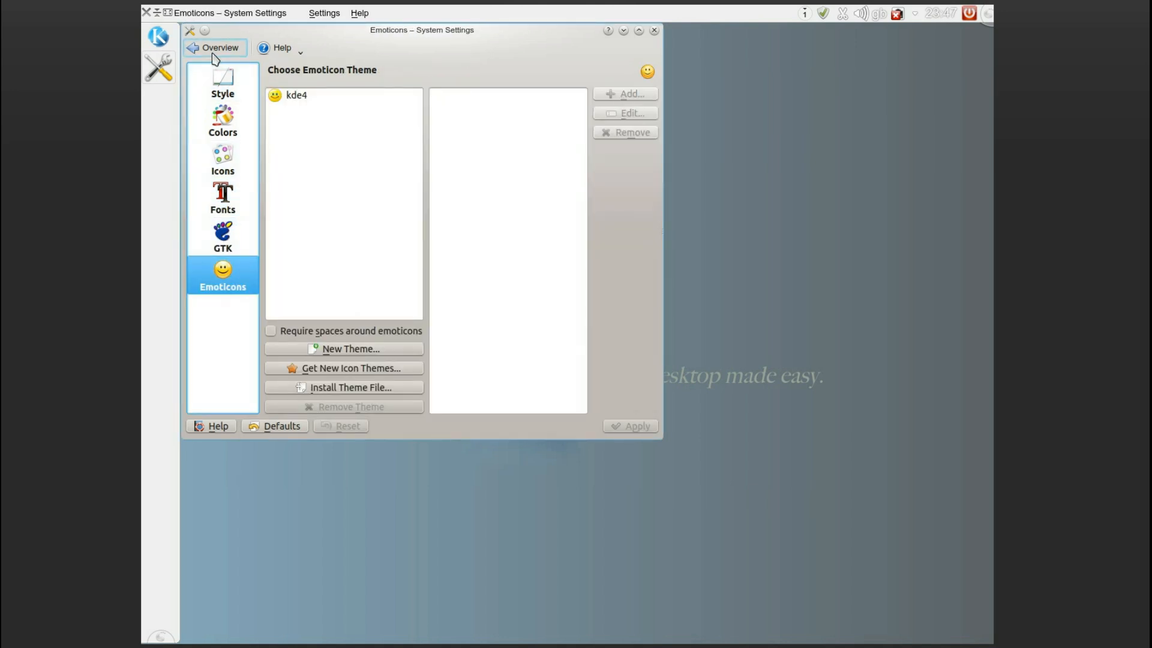
click(219, 46)
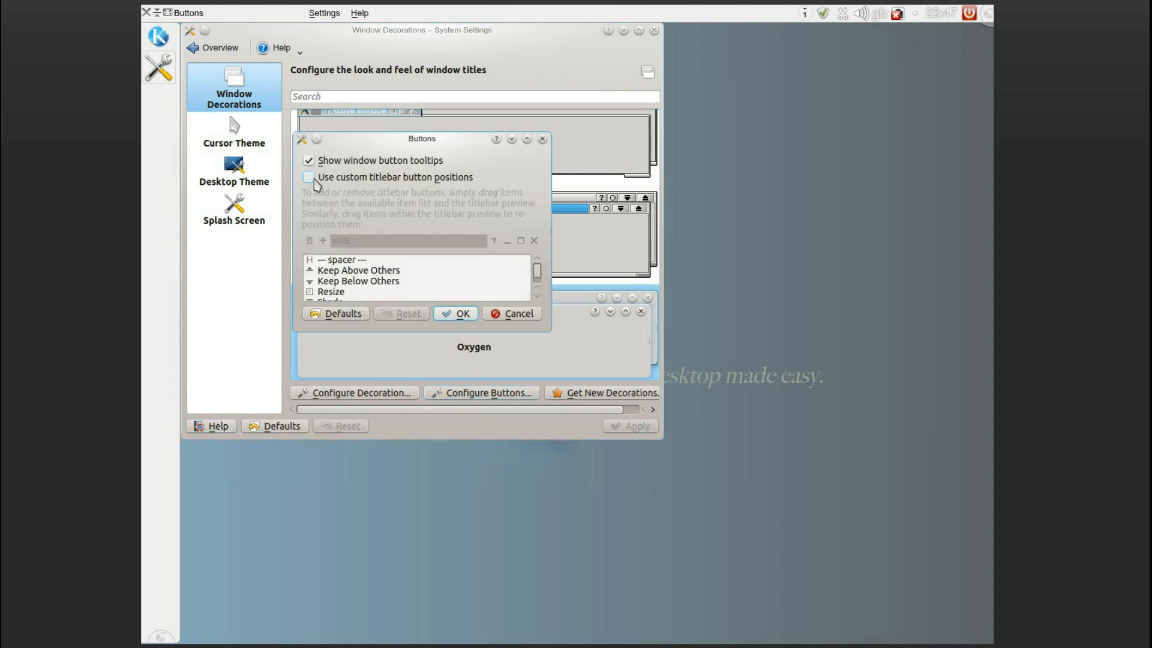
- Enable custom titlebar button positions with close, minimise, maximise on the left, and apply
click(309, 177)
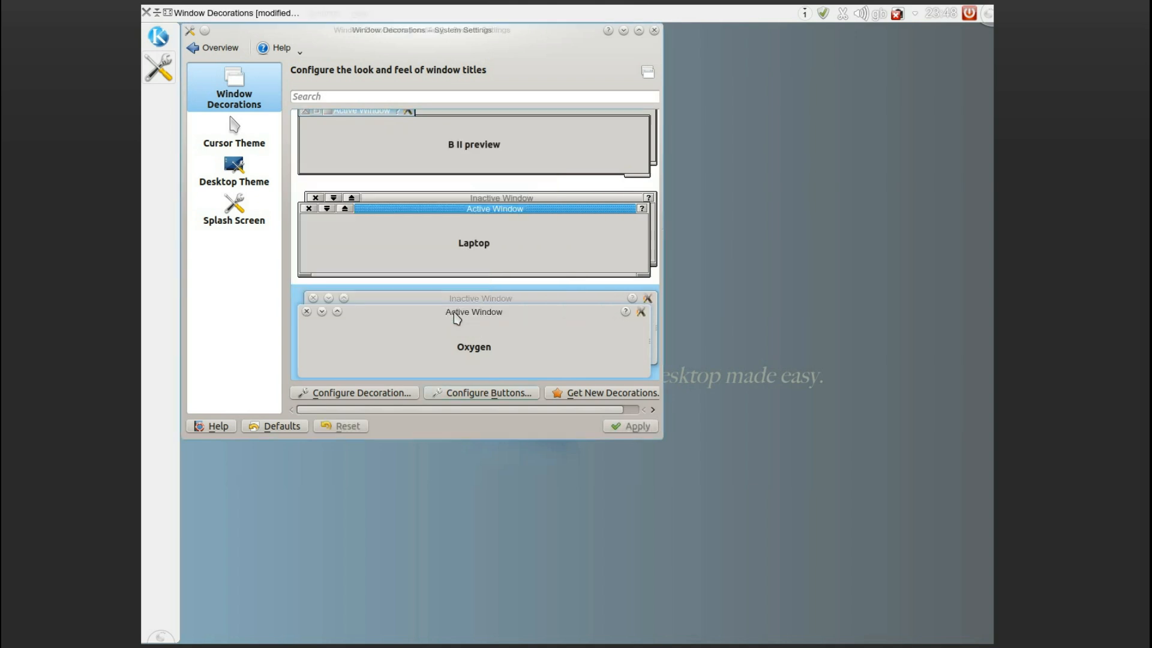
click(629, 426)
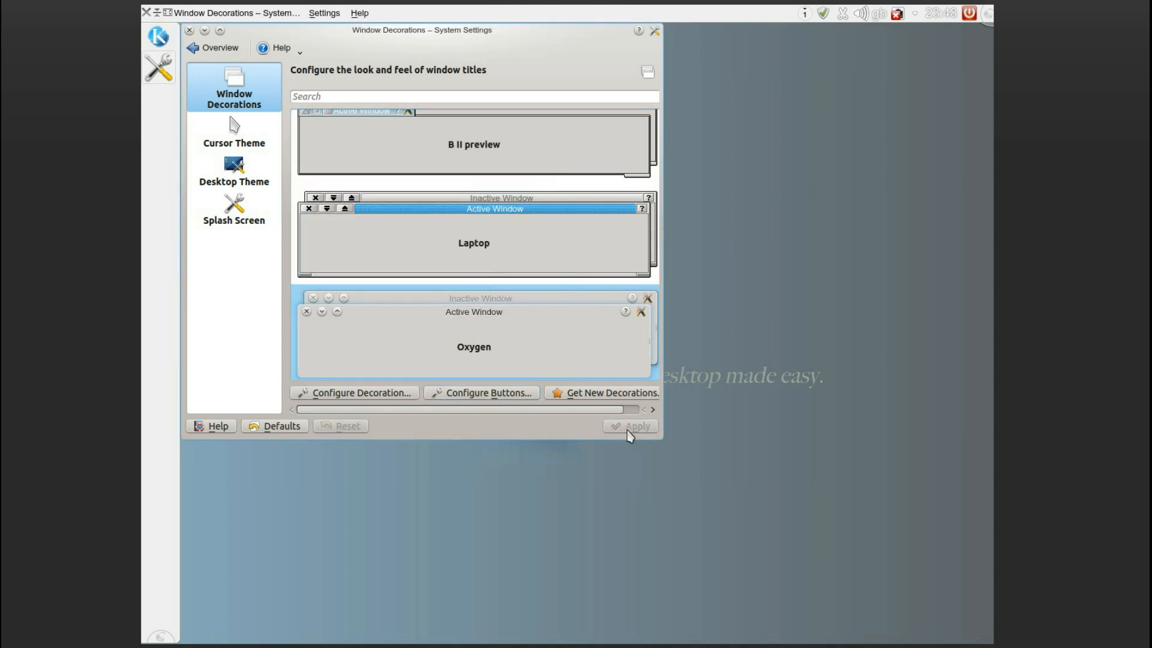
click(233, 131)
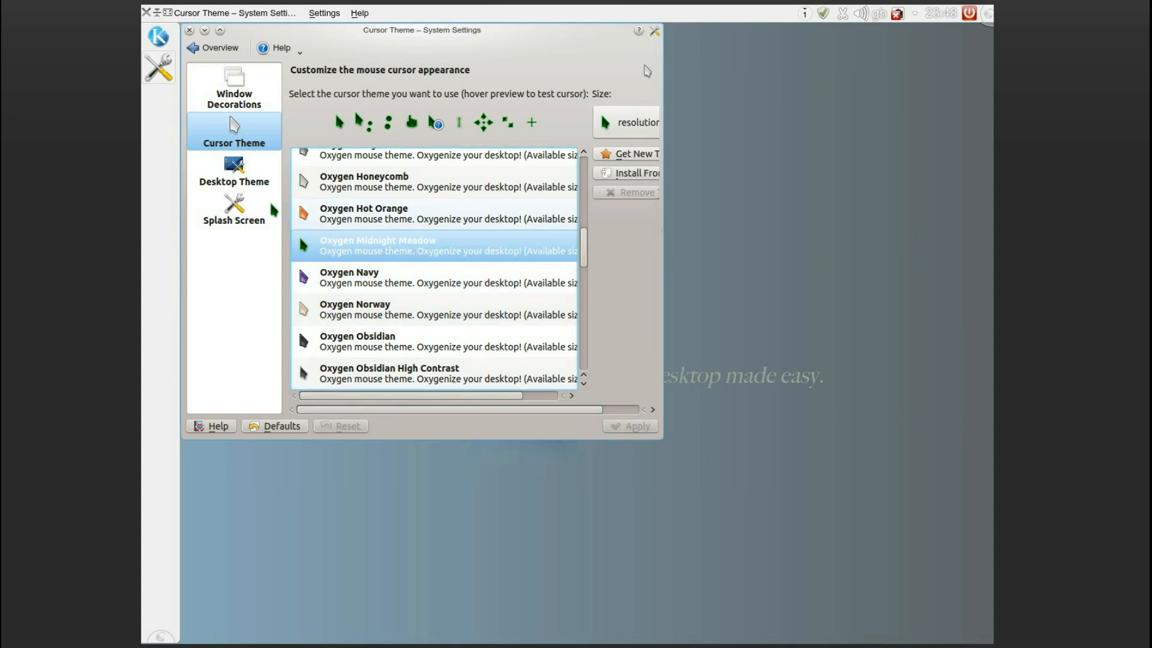
- Review the Desktop Theme and Splash Screen settings without changing anything
click(233, 169)
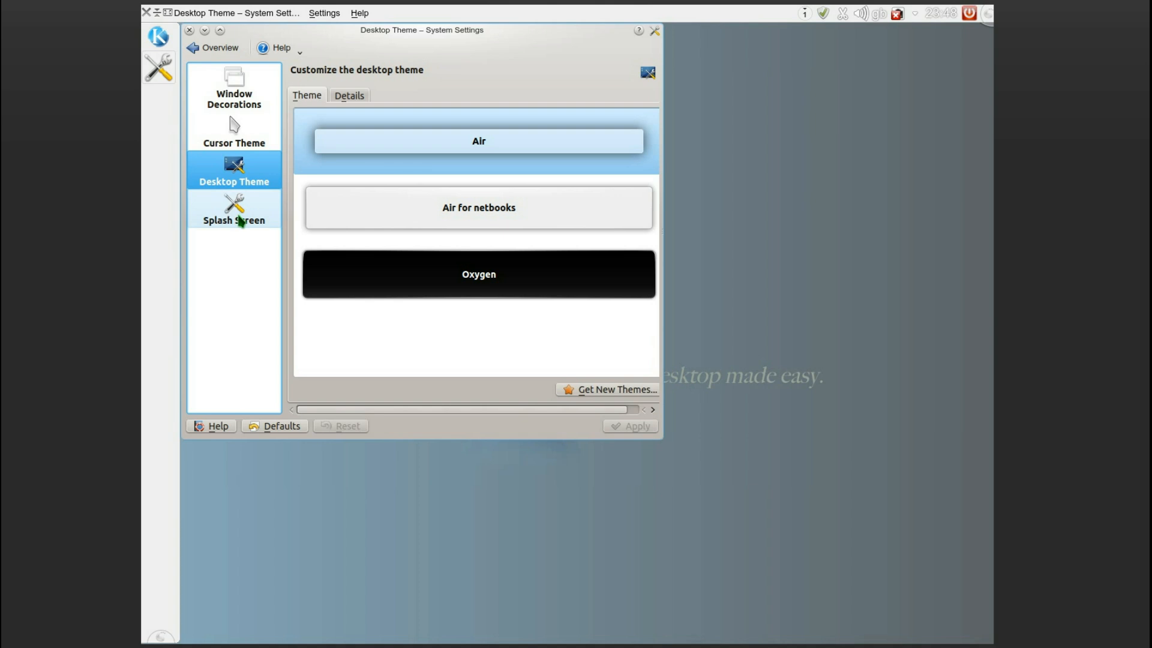
click(234, 213)
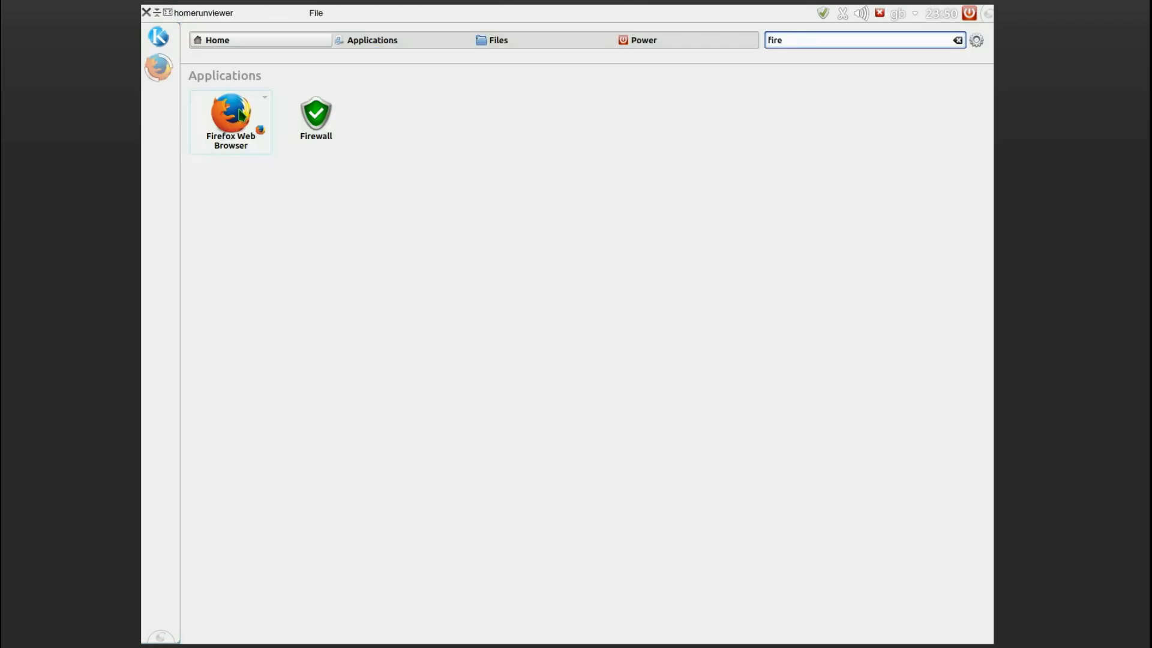
- Launch Firefox, enable Show A Launcher When Not Running, then close and relaunch it
double_click(230, 114)
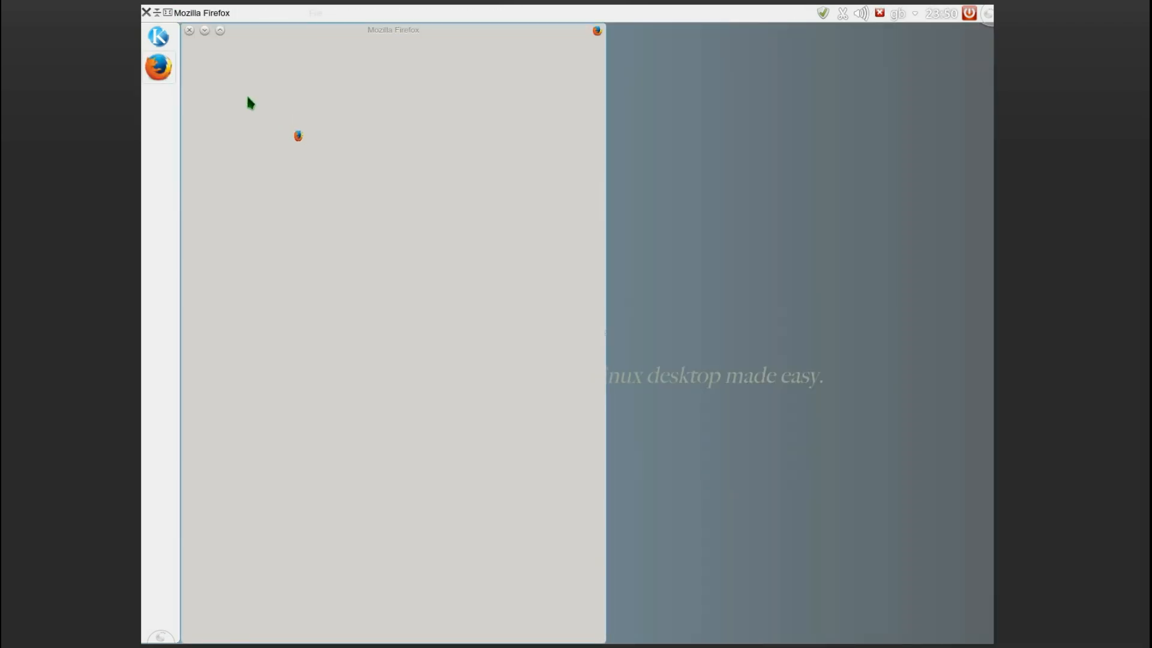
right_click(157, 67)
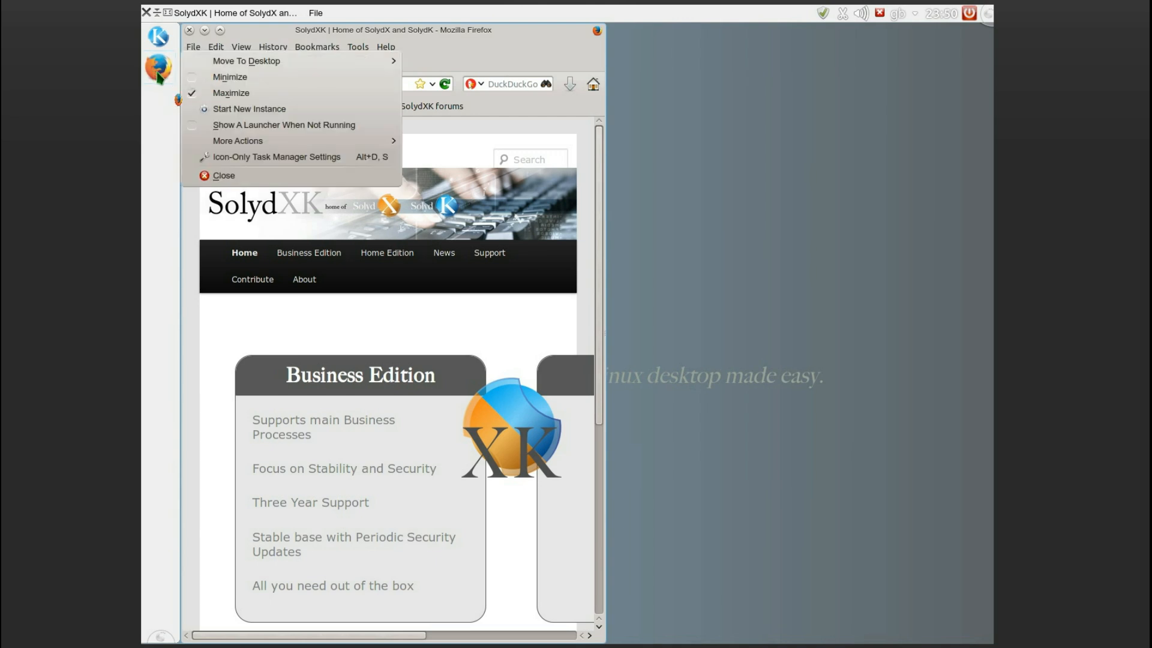
mouse_move(284, 124)
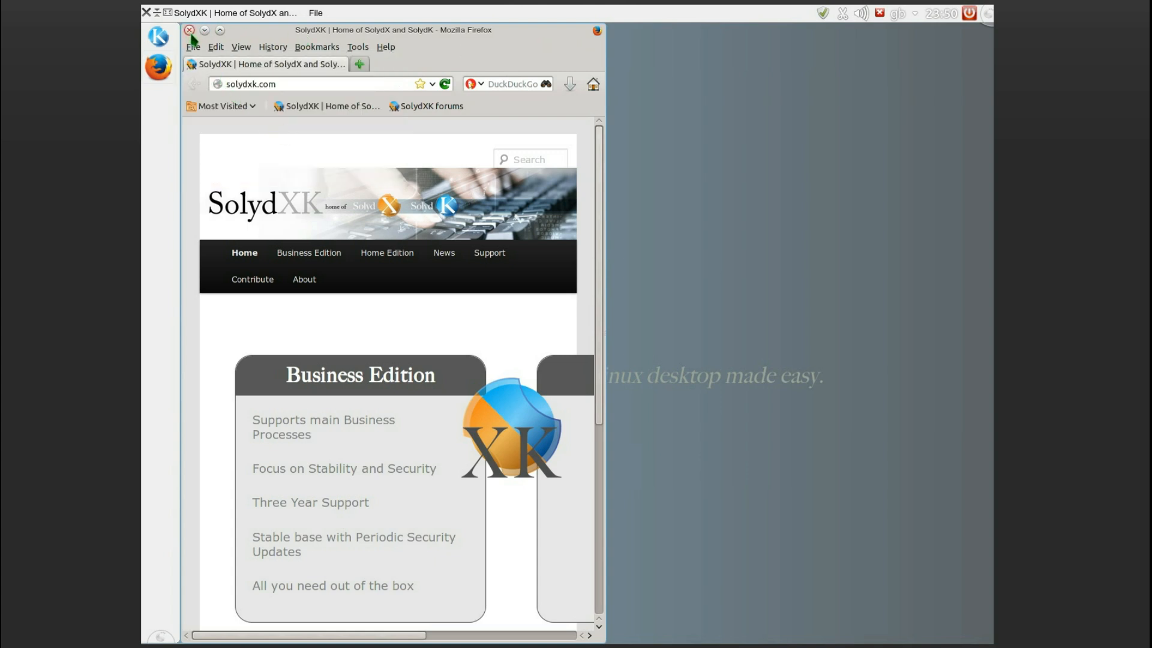
click(190, 30)
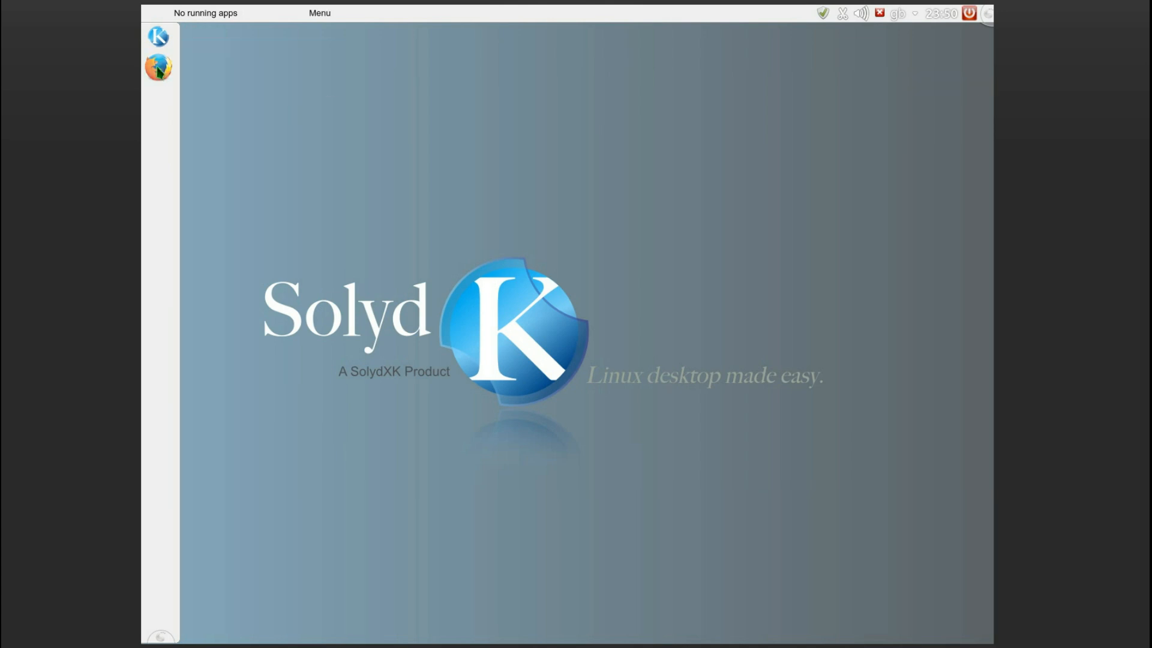
click(158, 67)
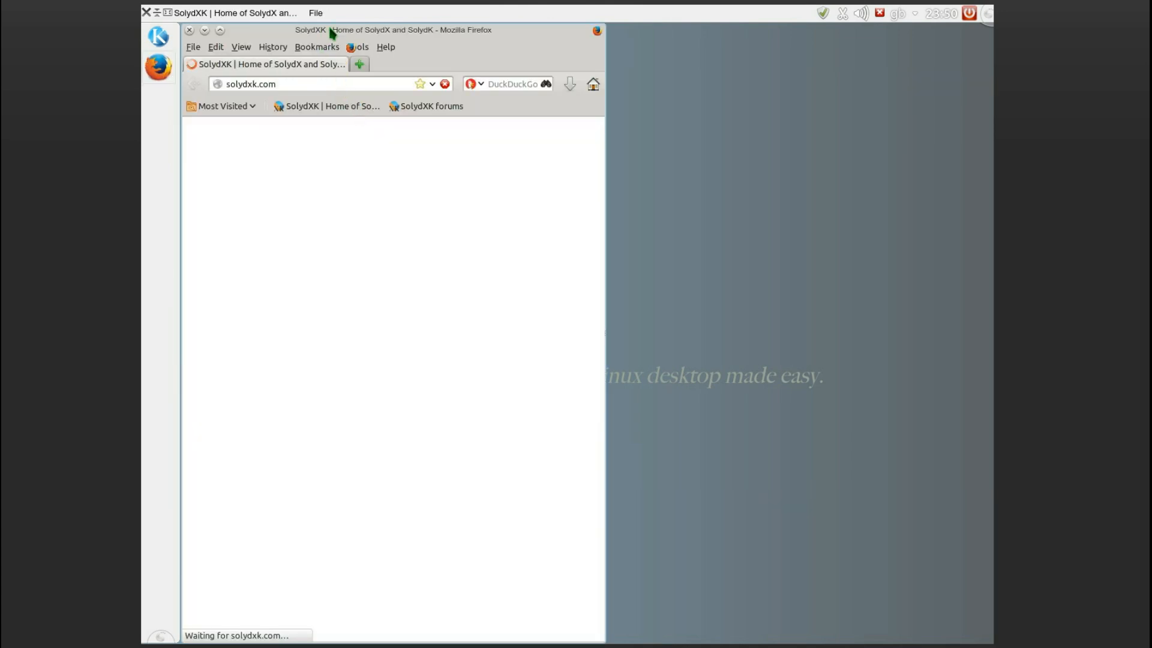